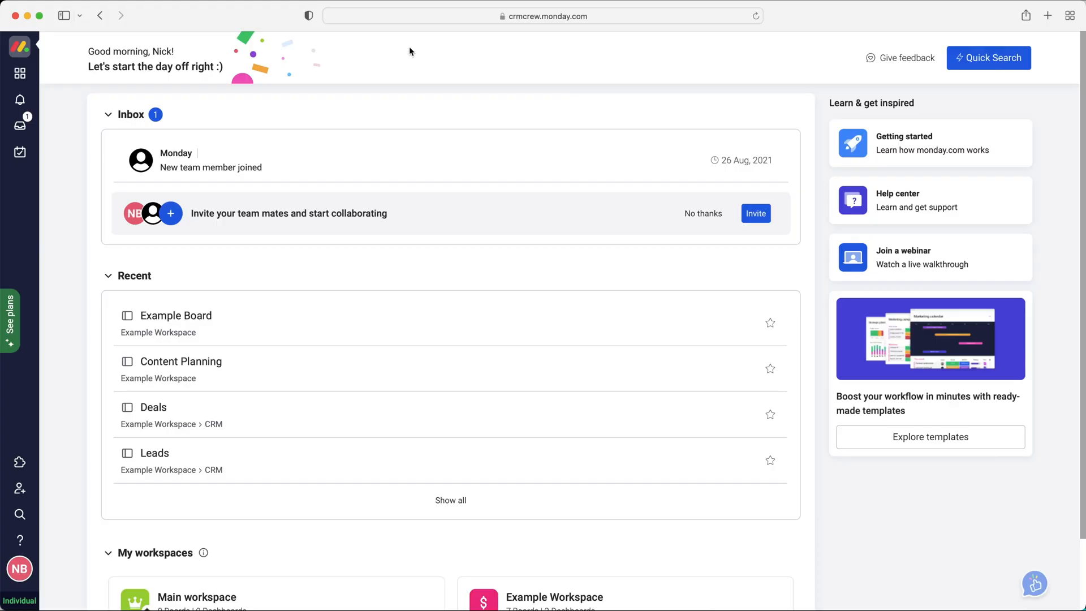
mouse_move(379, 131)
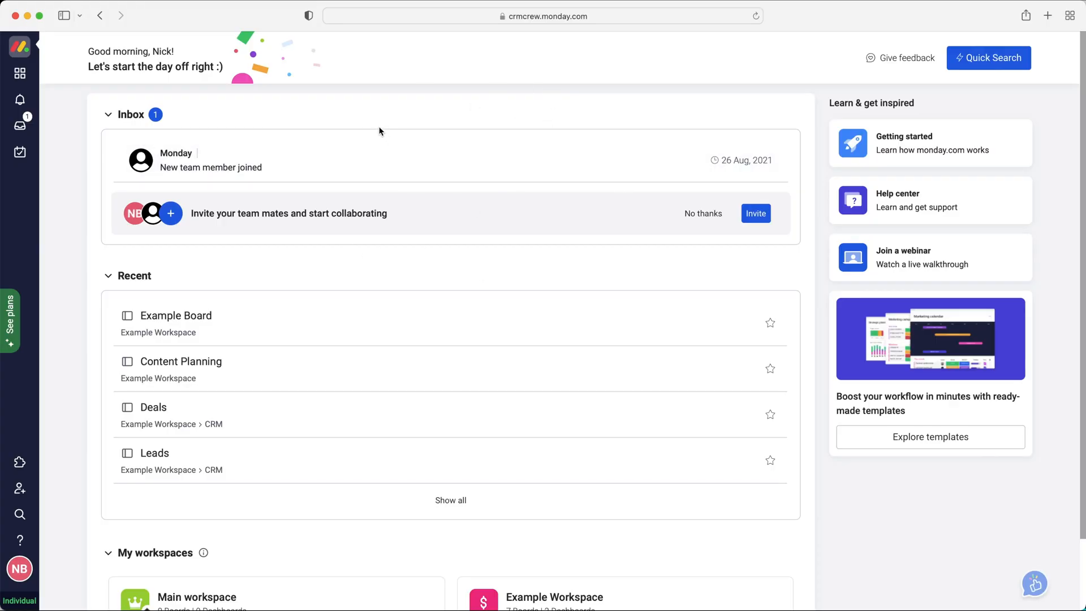
mouse_move(358, 108)
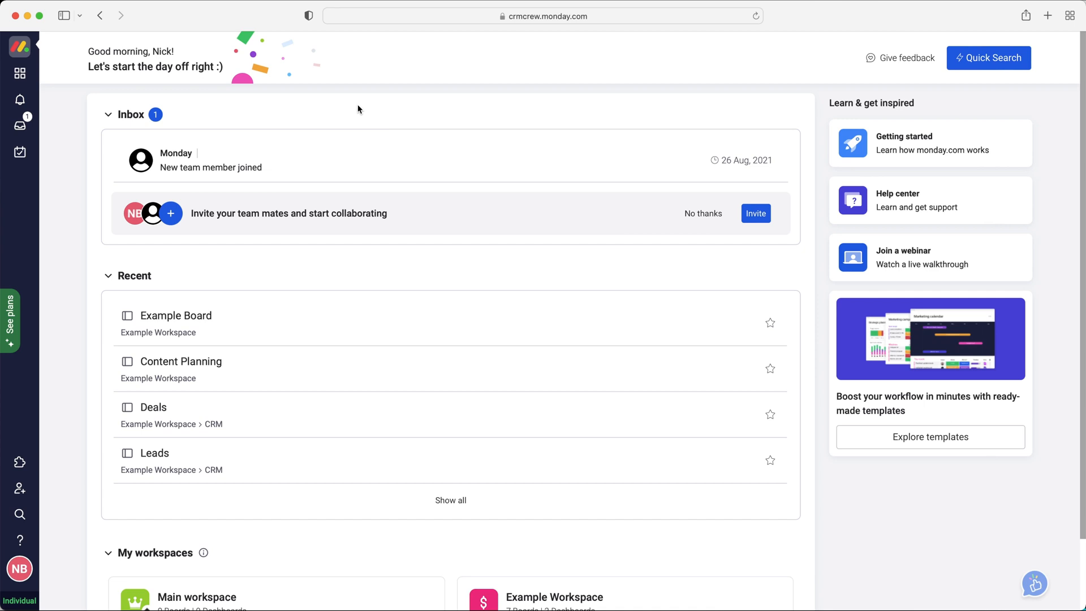
mouse_move(349, 76)
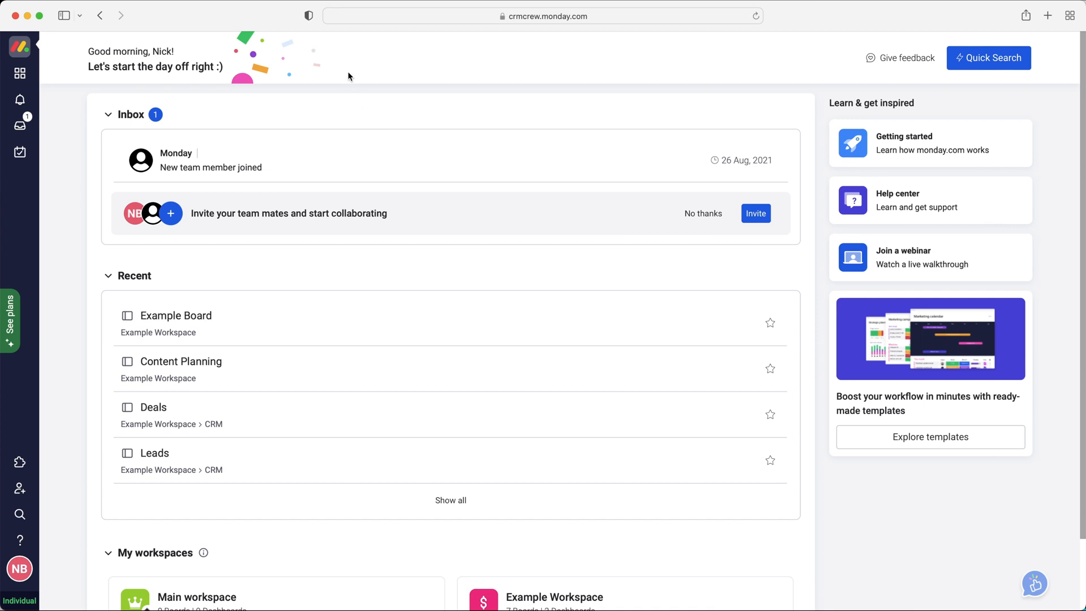
mouse_move(339, 87)
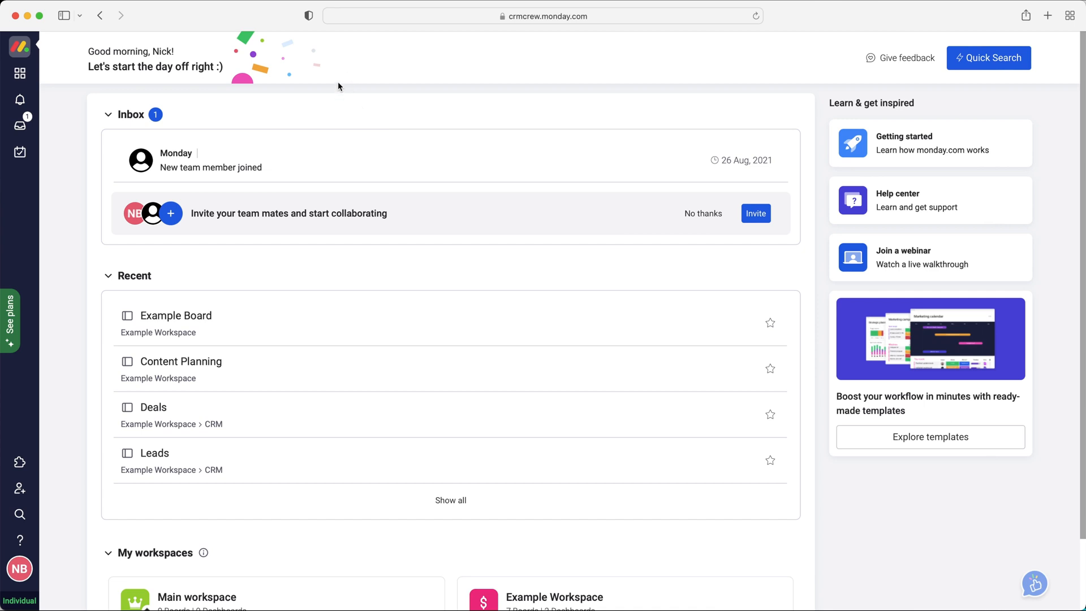
mouse_move(581, 274)
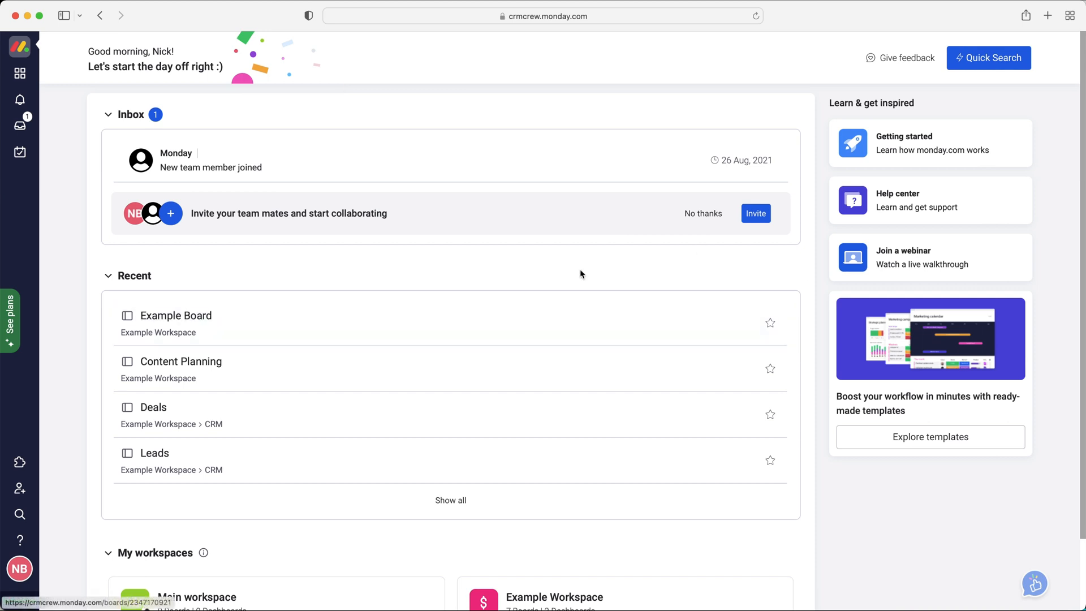
- Show Example Workspace's boards in the sidebar and bring up Example Board
scroll("down", 3)
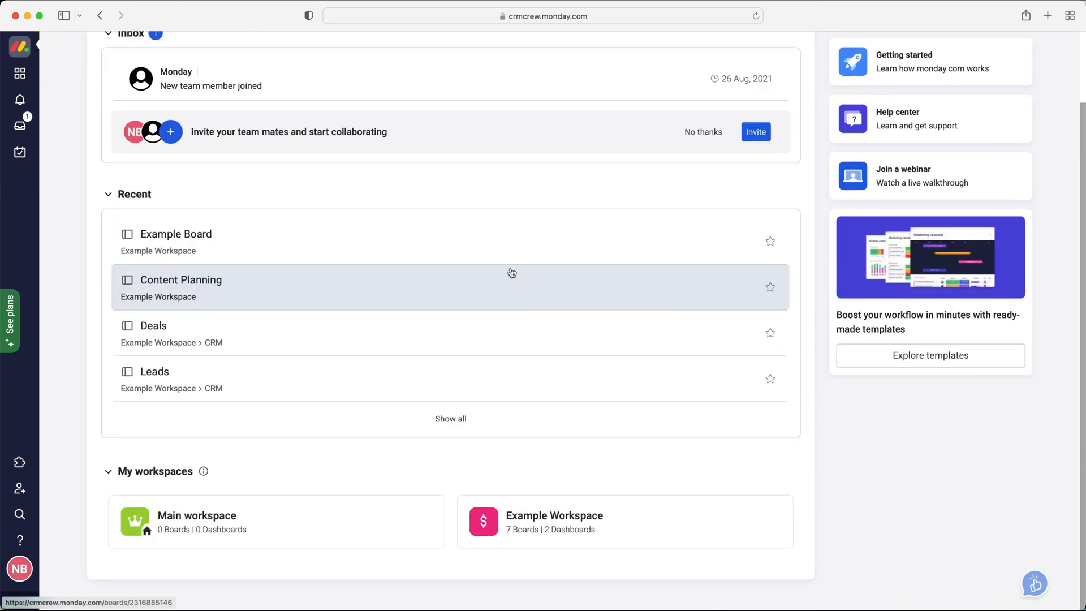
scroll("up", 3)
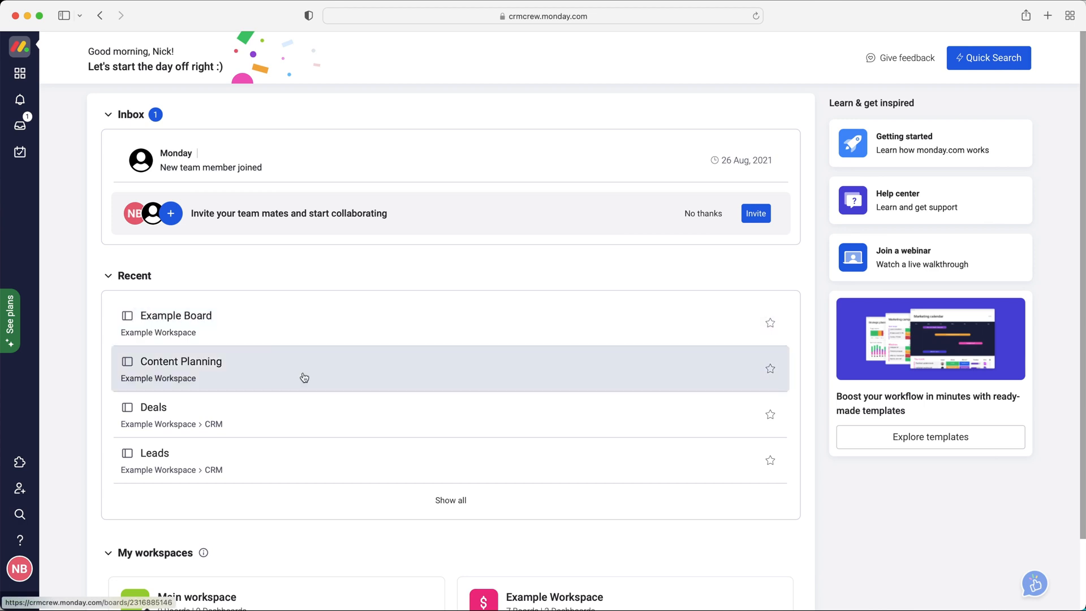
scroll("down", 3)
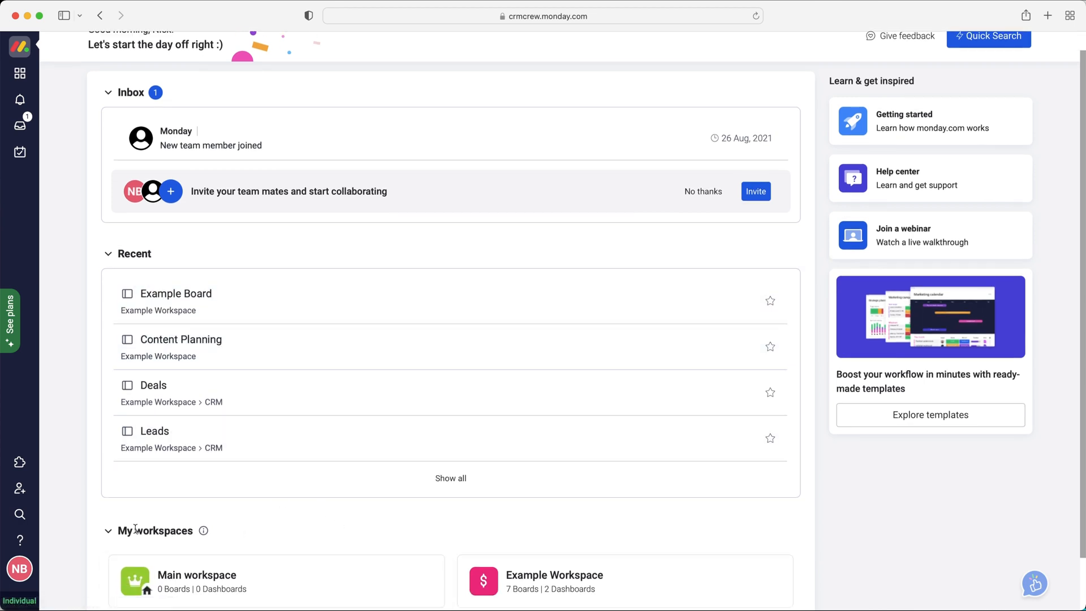
scroll("up", 3)
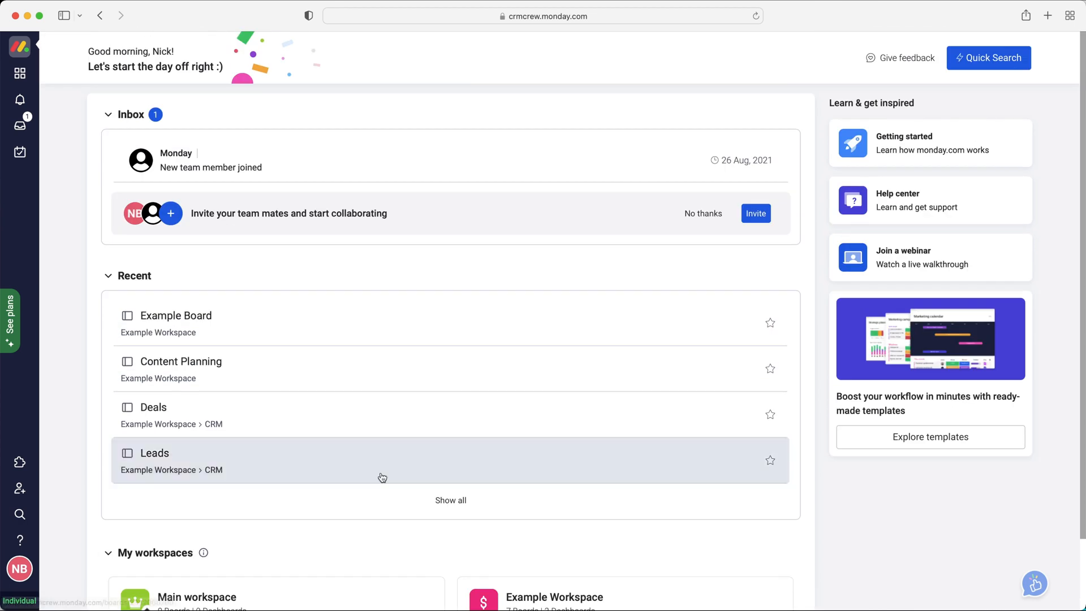
mouse_move(492, 321)
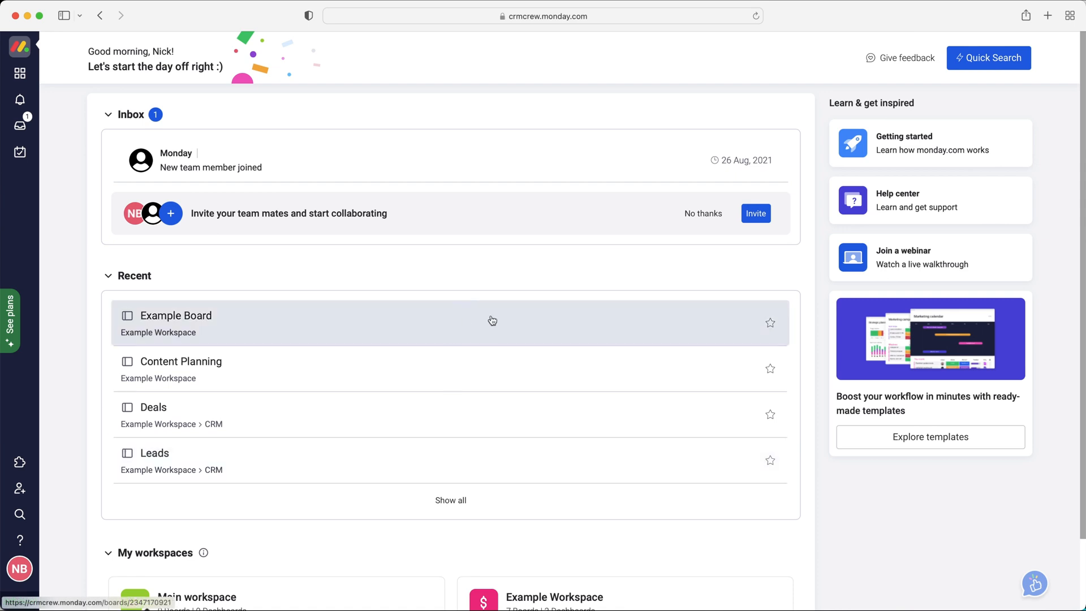
mouse_move(398, 185)
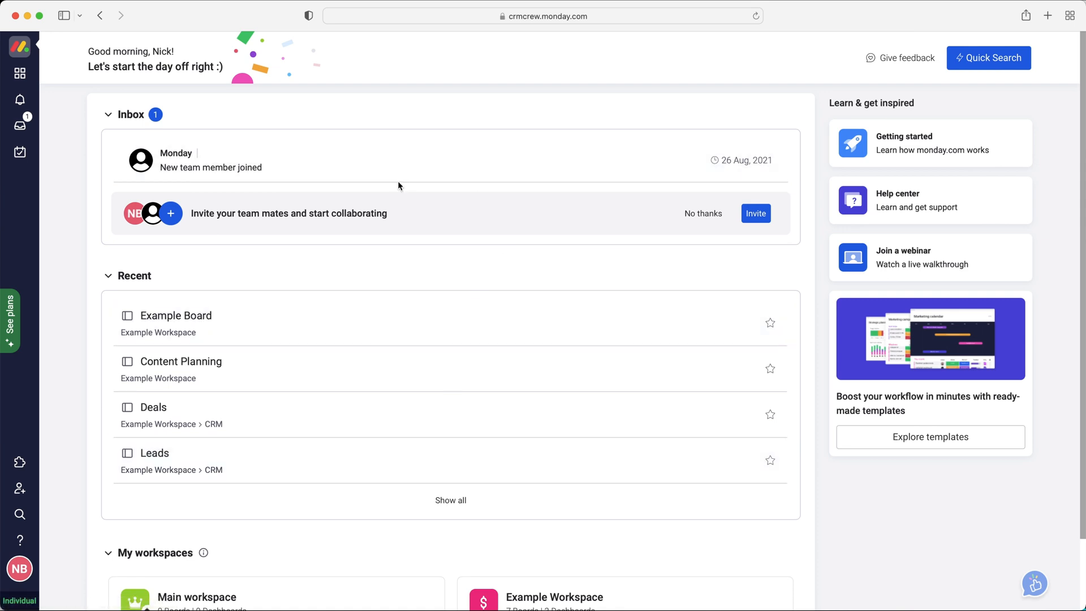
mouse_move(427, 178)
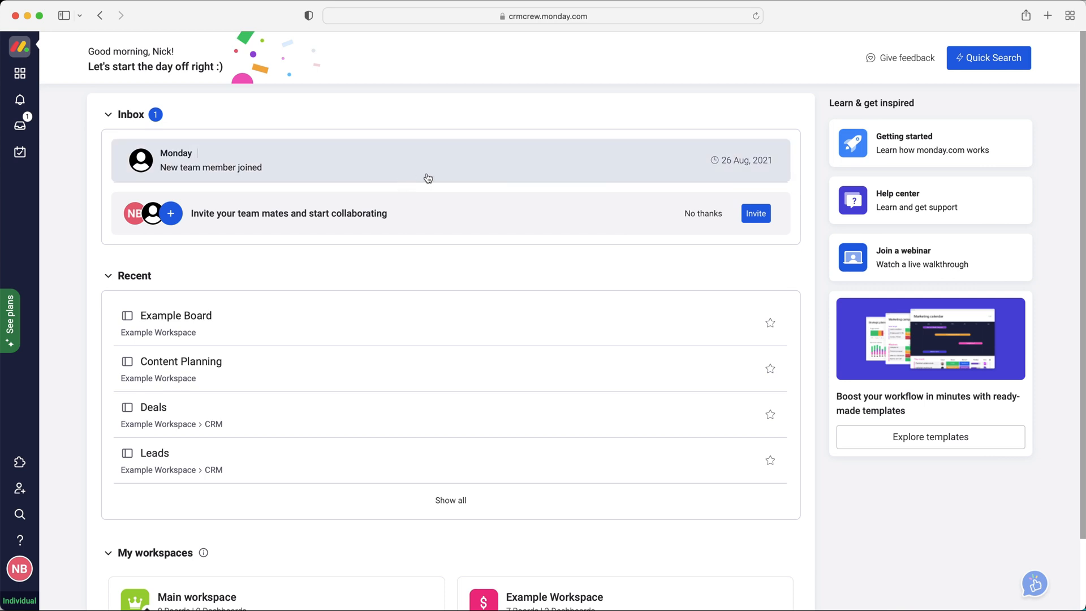
mouse_move(19, 74)
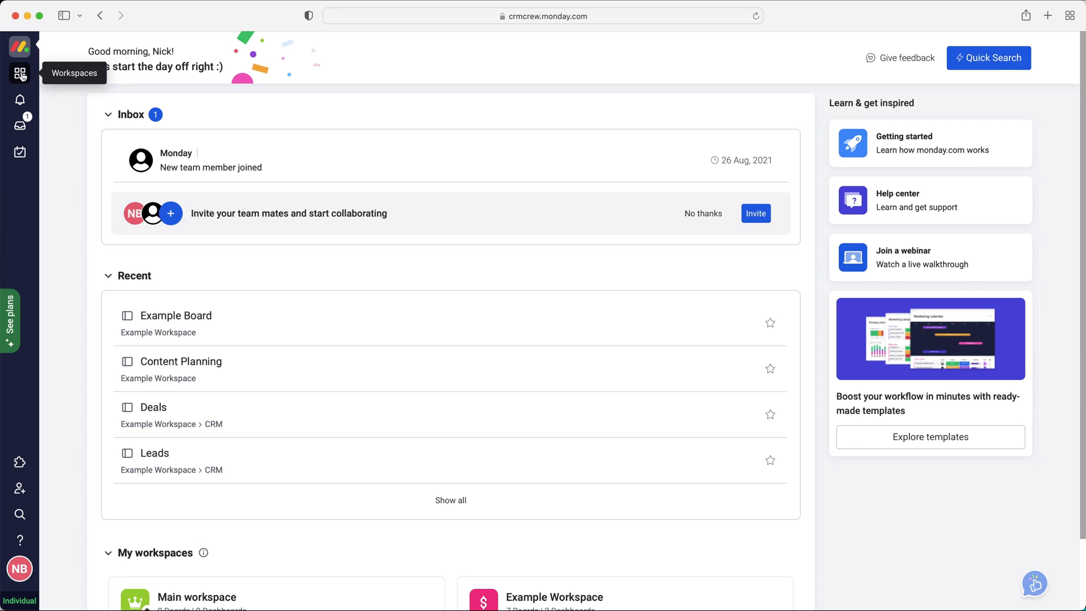
left_click(175, 316)
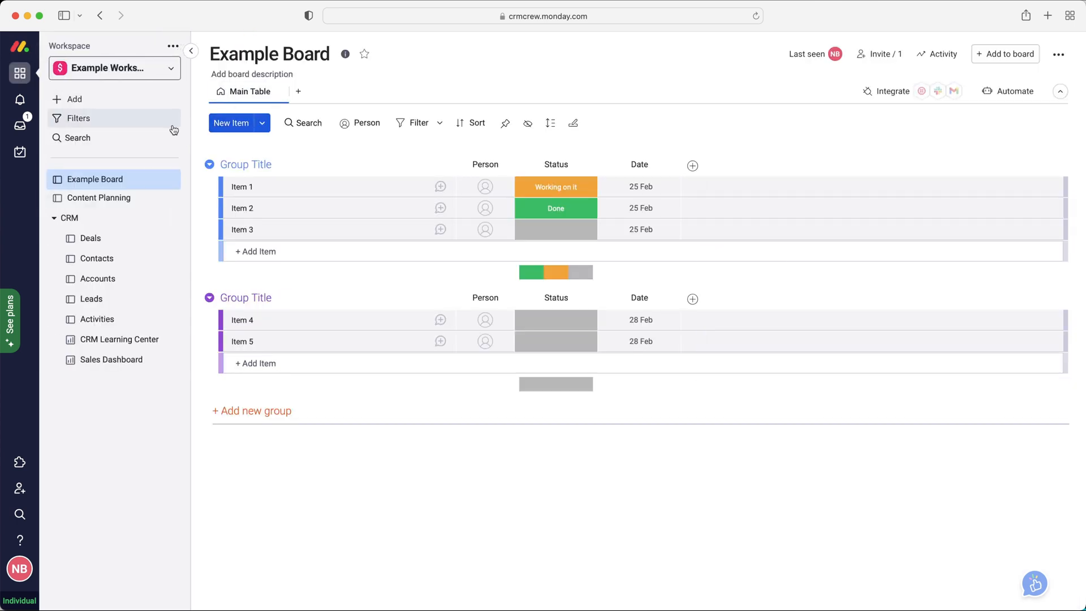
mouse_move(197, 94)
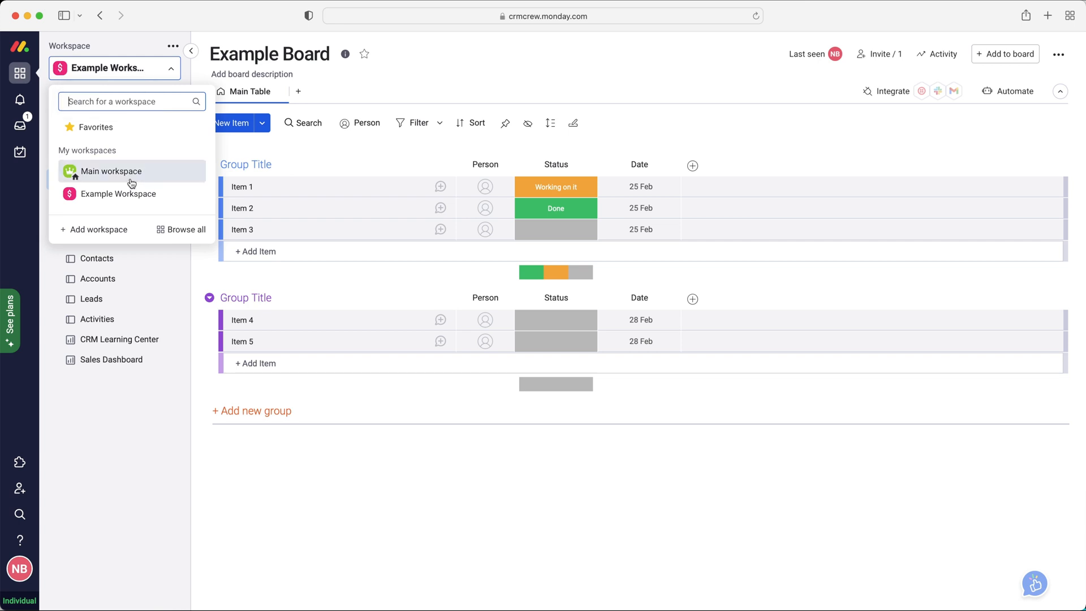
mouse_move(138, 184)
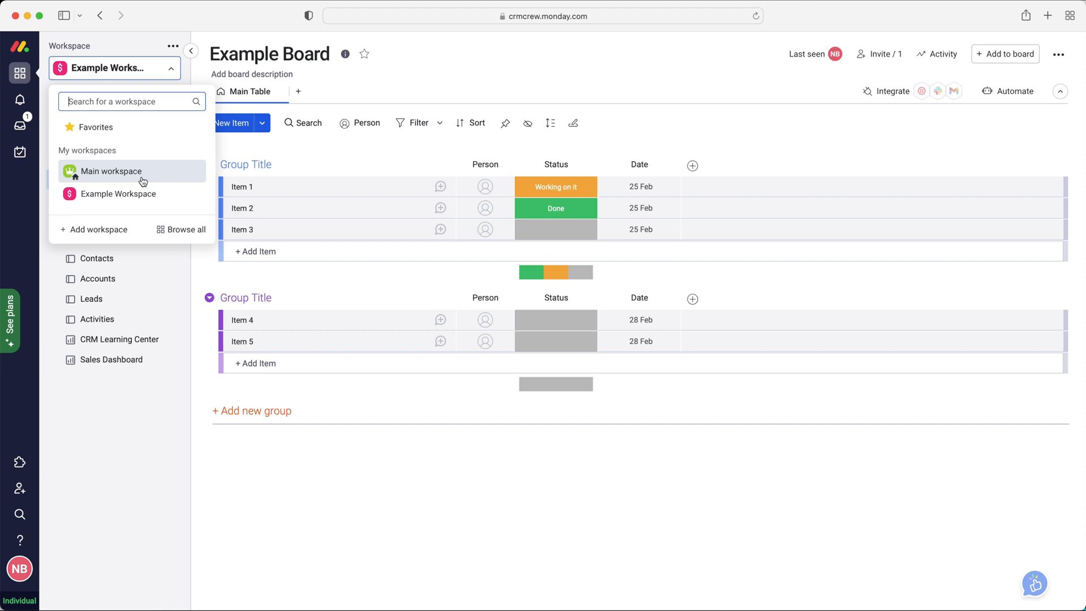
mouse_move(137, 80)
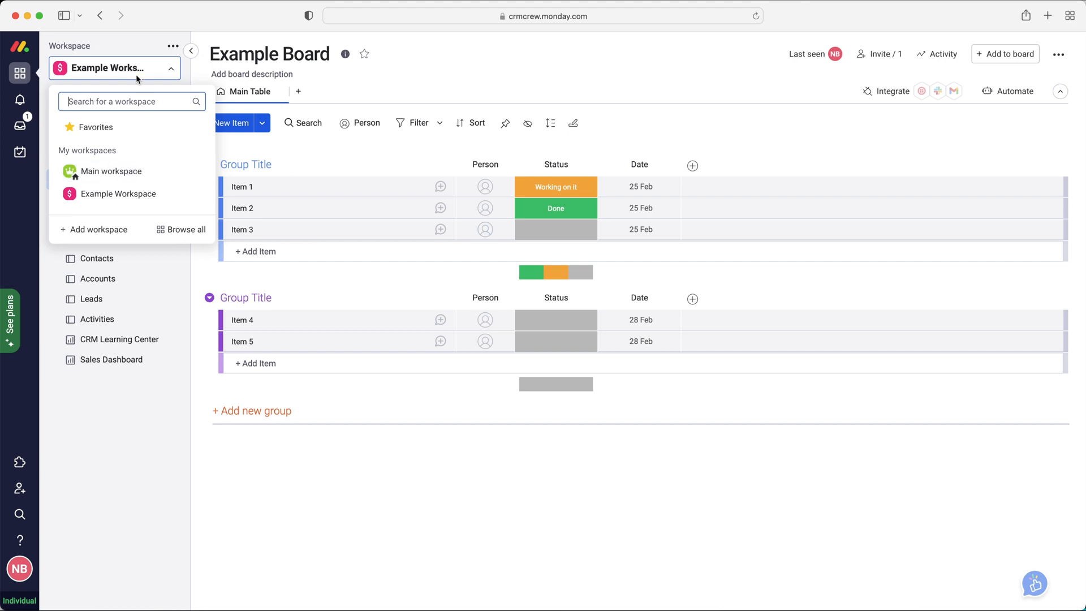
mouse_move(111, 171)
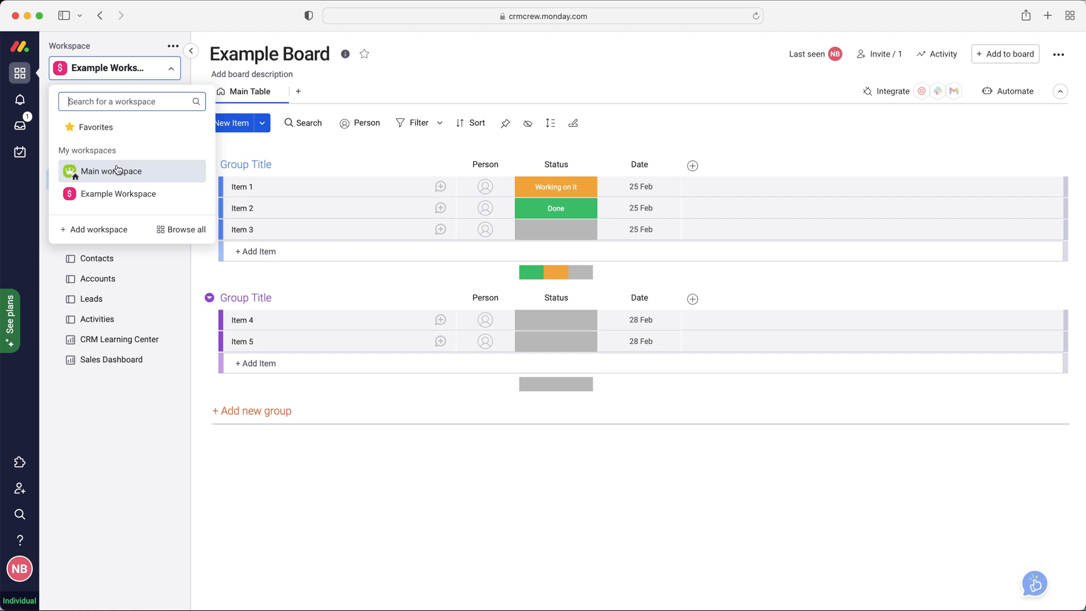
mouse_move(128, 455)
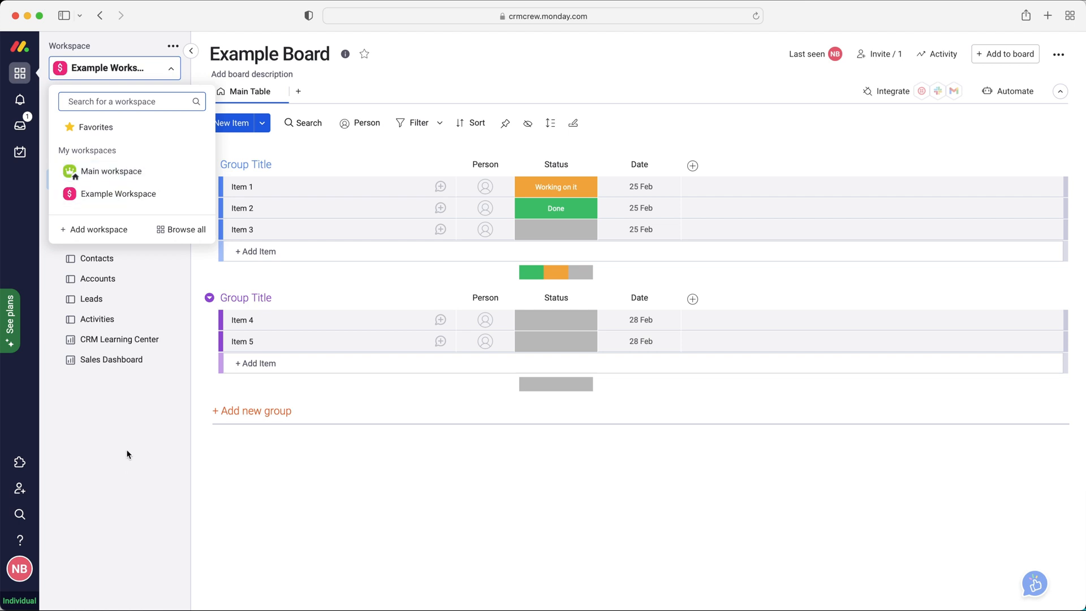
mouse_move(159, 438)
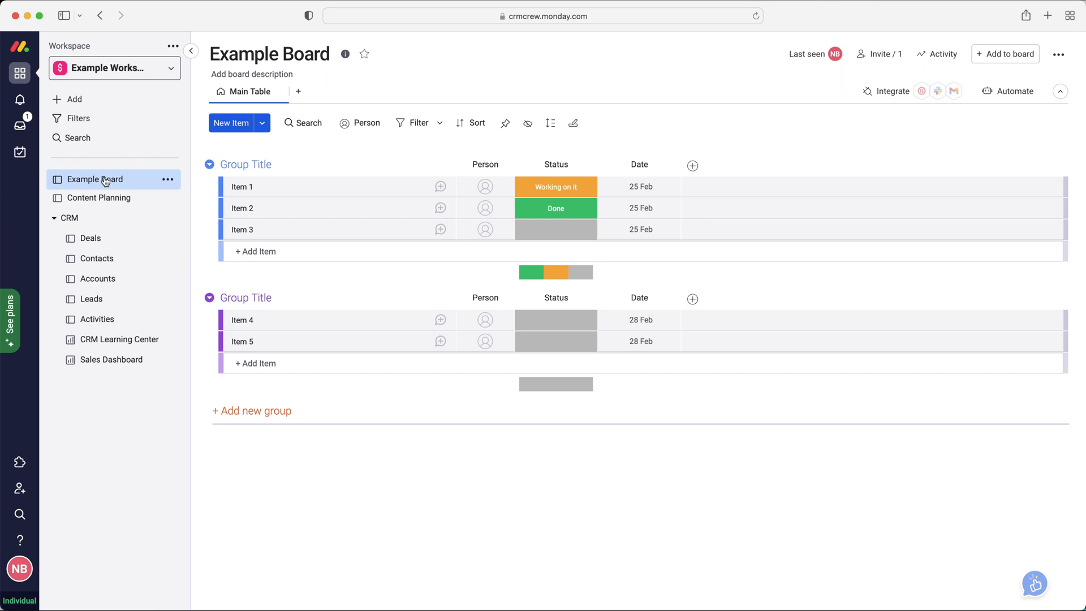
mouse_move(99, 181)
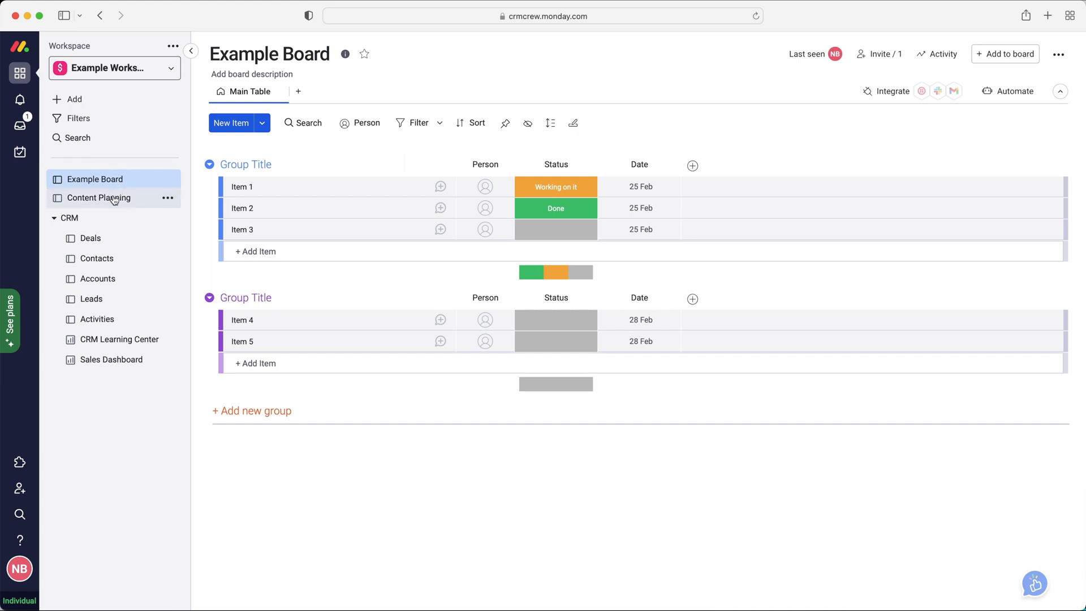
mouse_move(91, 248)
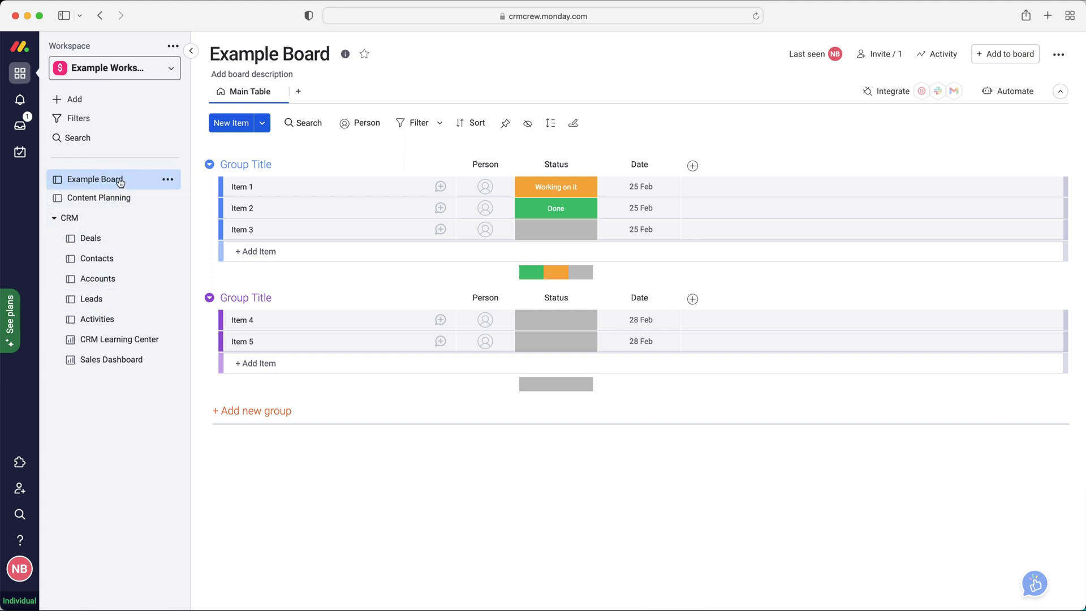
mouse_move(104, 100)
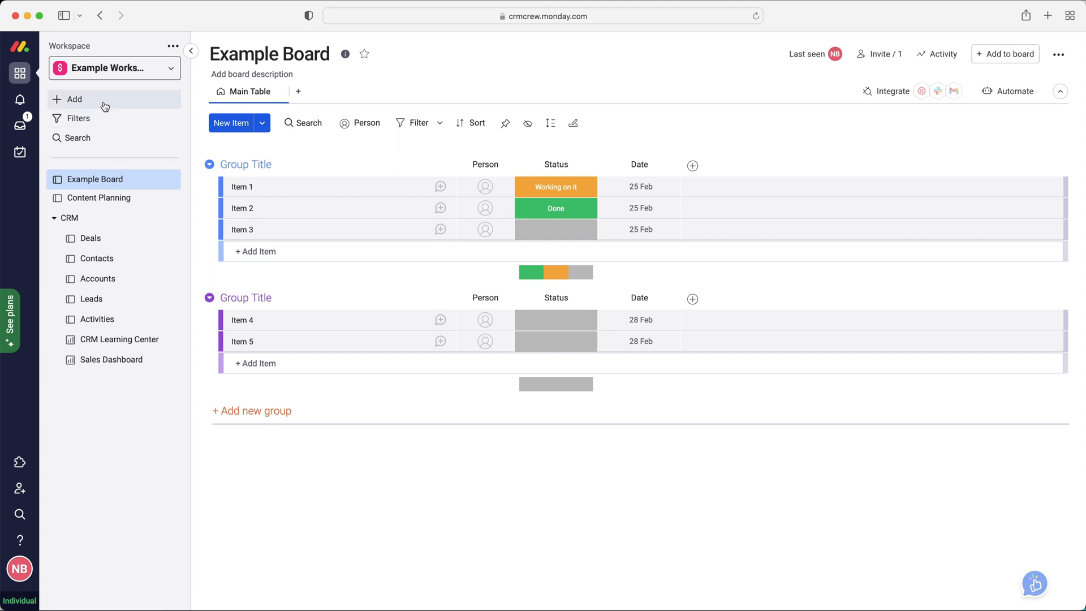
- Dismiss the workspace list, leaving Example Board's two groups in view
left_click(73, 99)
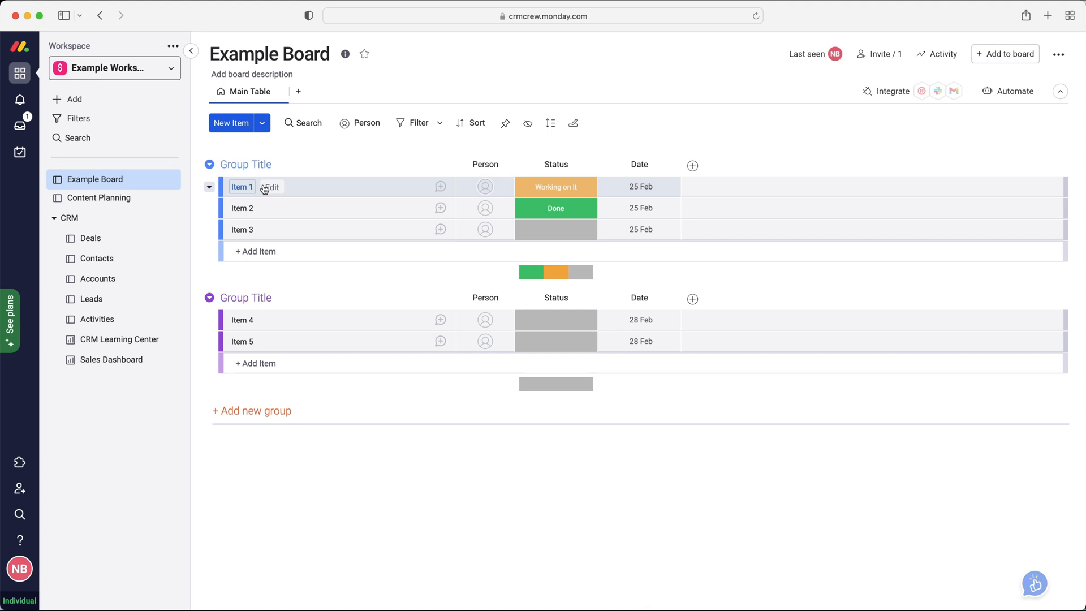
mouse_move(261, 196)
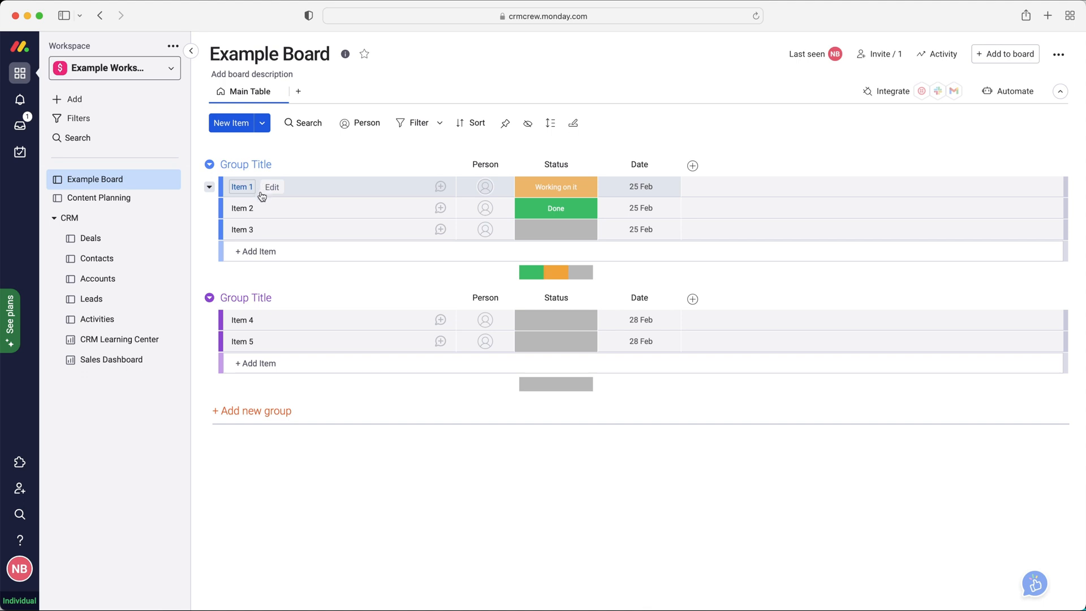
mouse_move(277, 191)
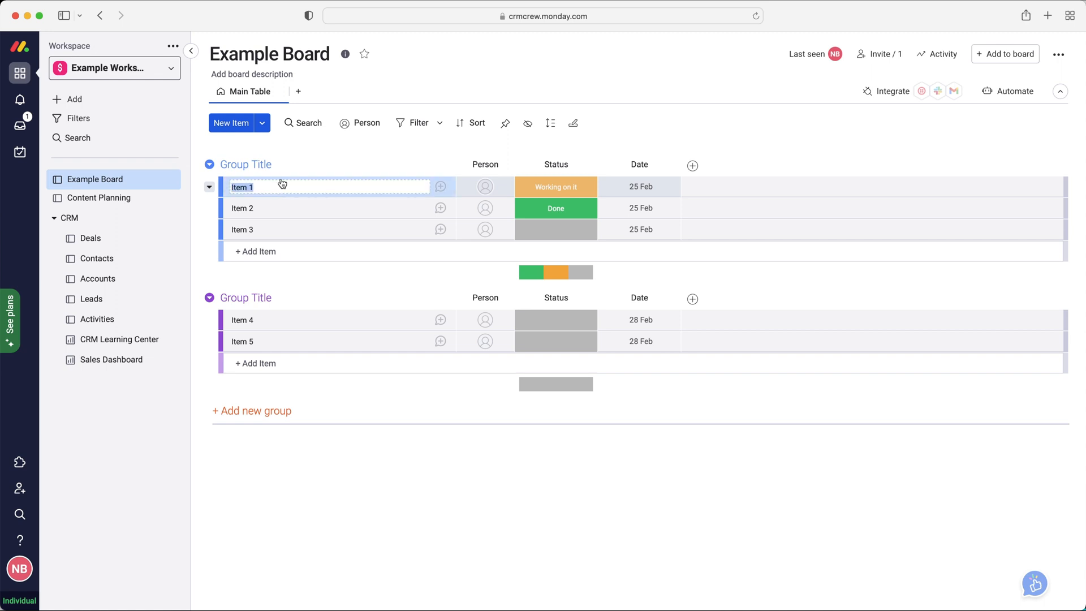
type("Example It")
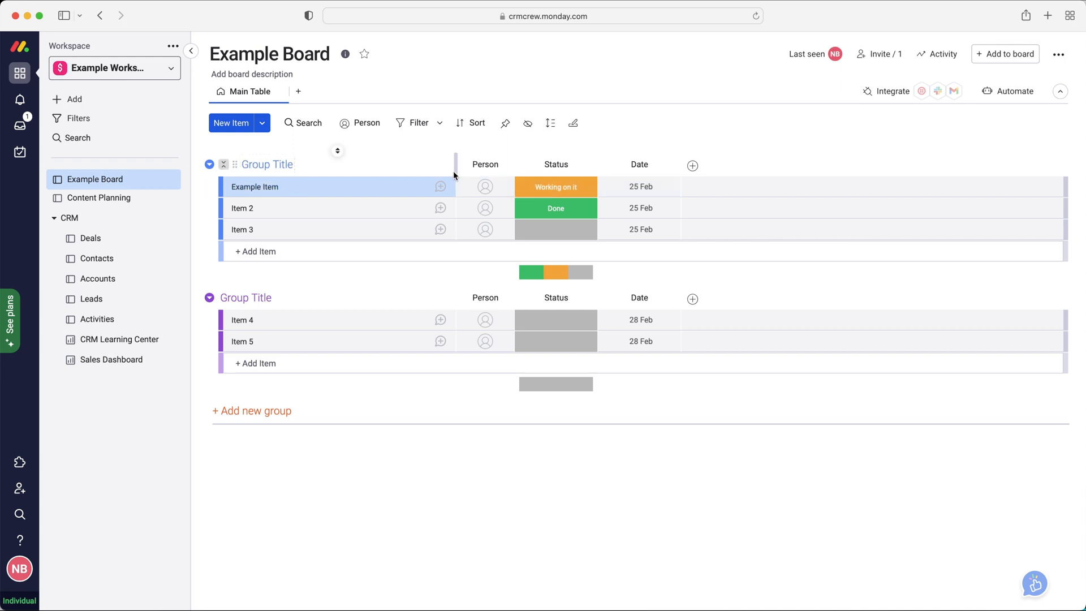
left_click(486, 187)
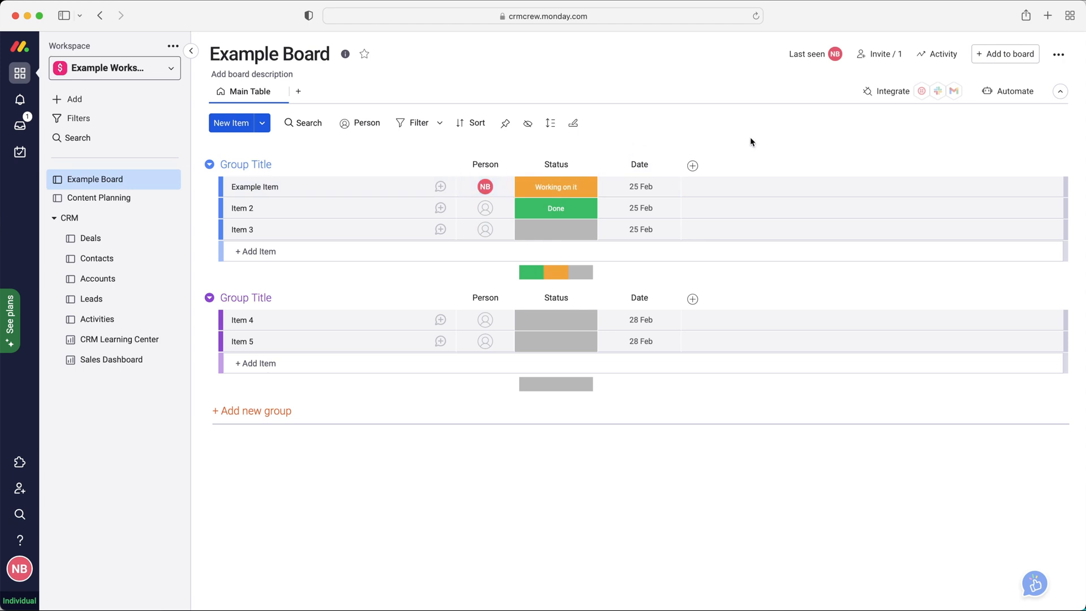
mouse_move(261, 92)
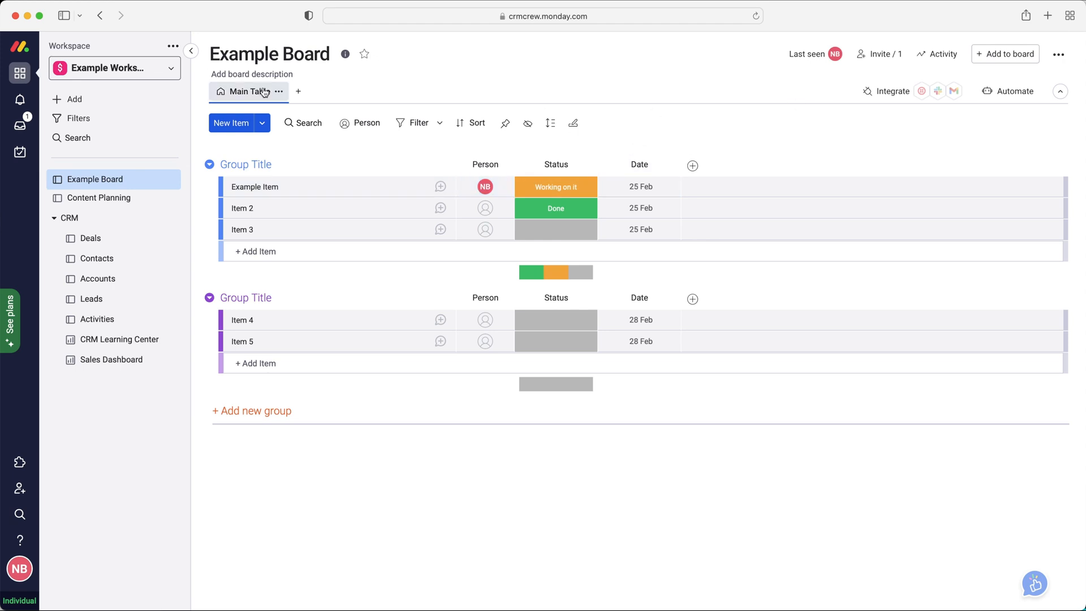
mouse_move(734, 124)
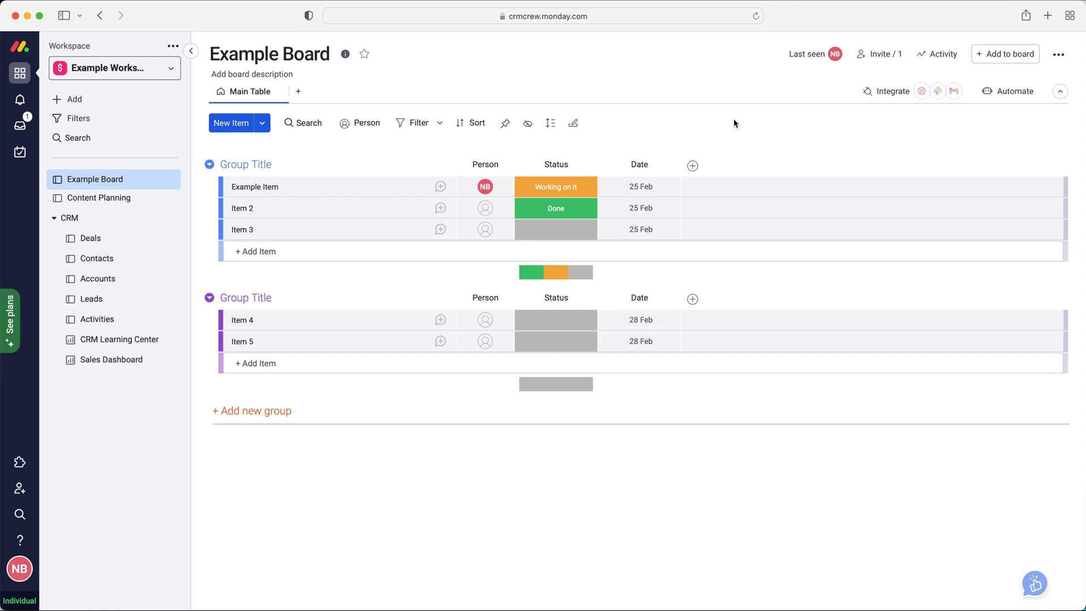
mouse_move(721, 163)
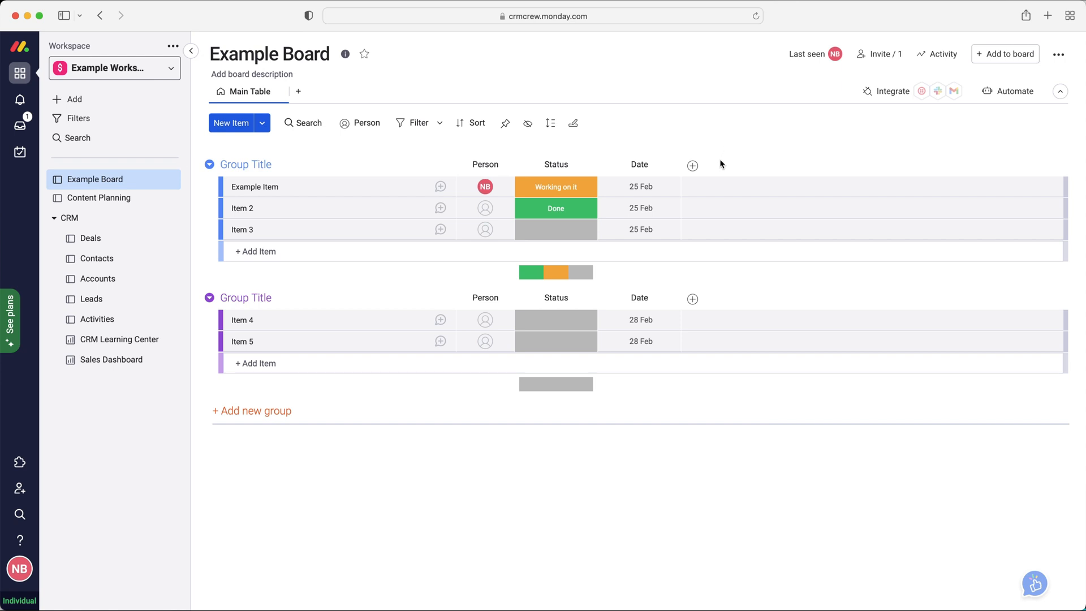
mouse_move(693, 166)
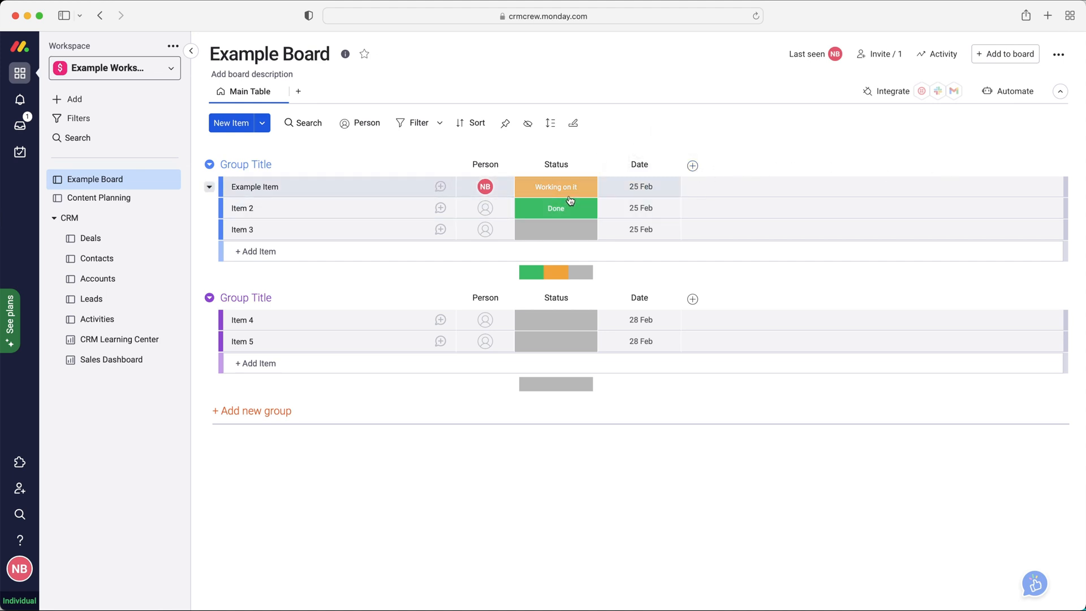
- Bring up the full Column Center catalogue from the add-column menu
left_click(691, 166)
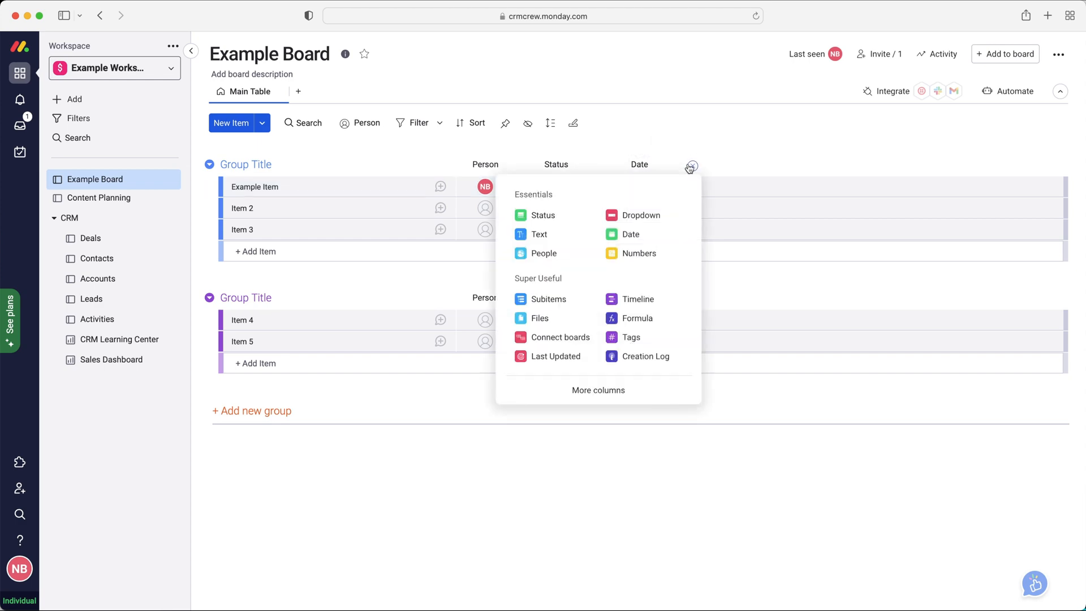
mouse_move(598, 391)
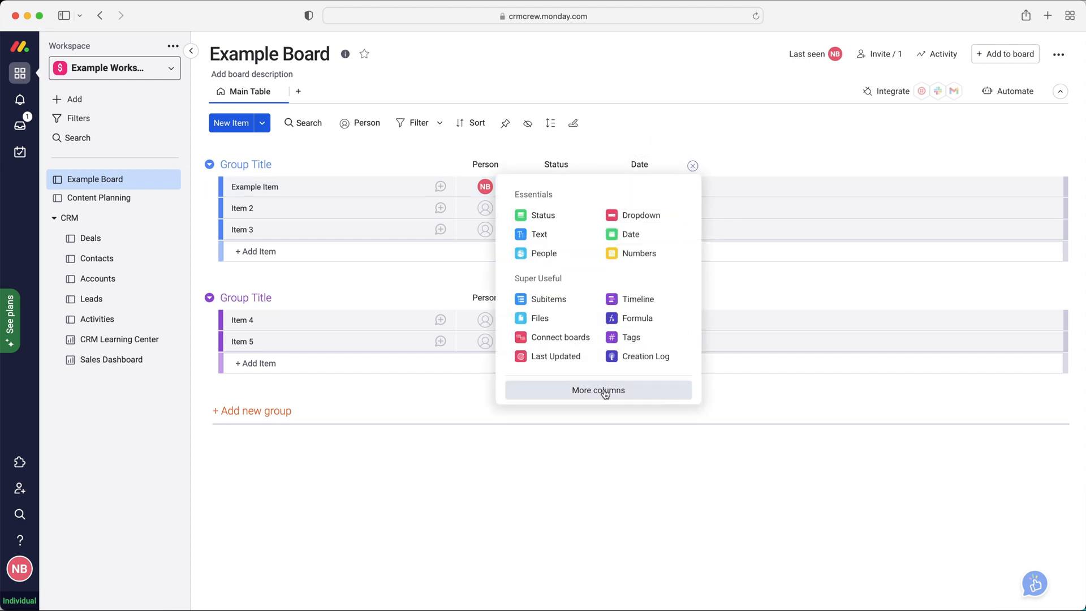
left_click(597, 391)
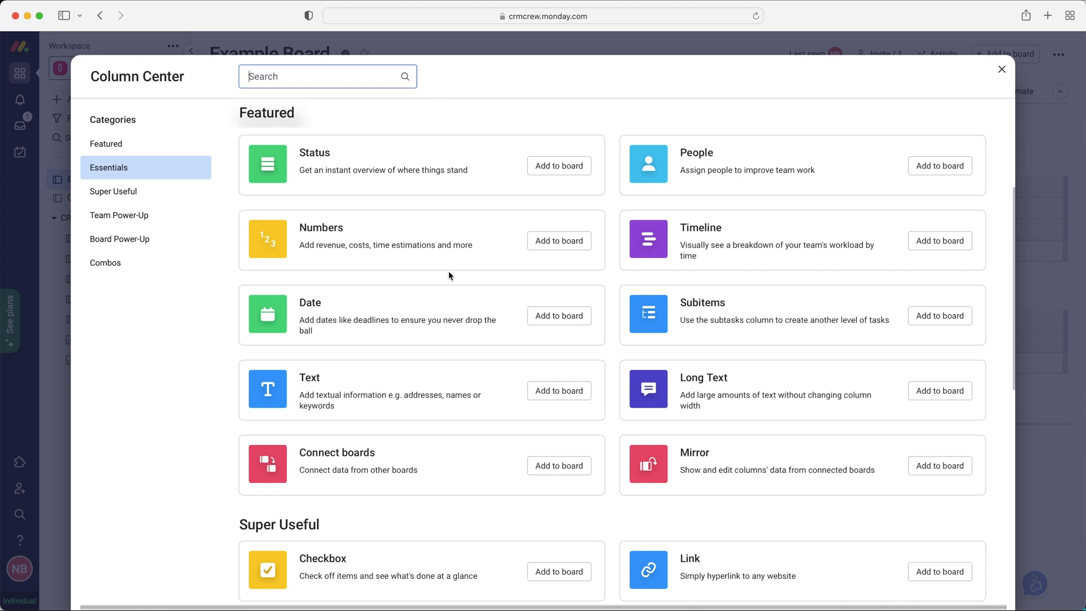
mouse_move(363, 249)
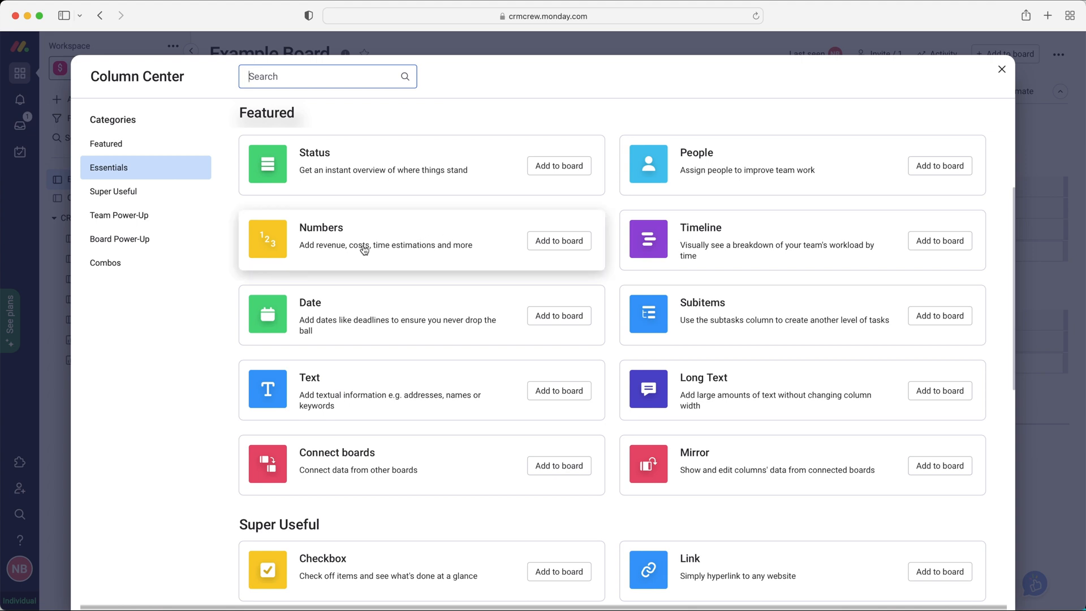
mouse_move(324, 252)
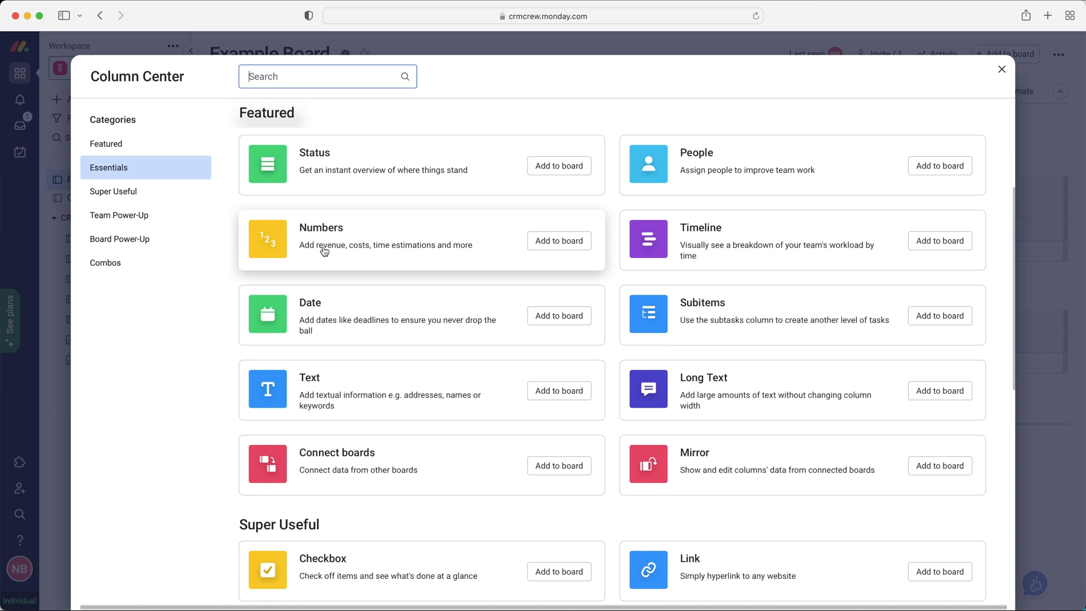
mouse_move(403, 252)
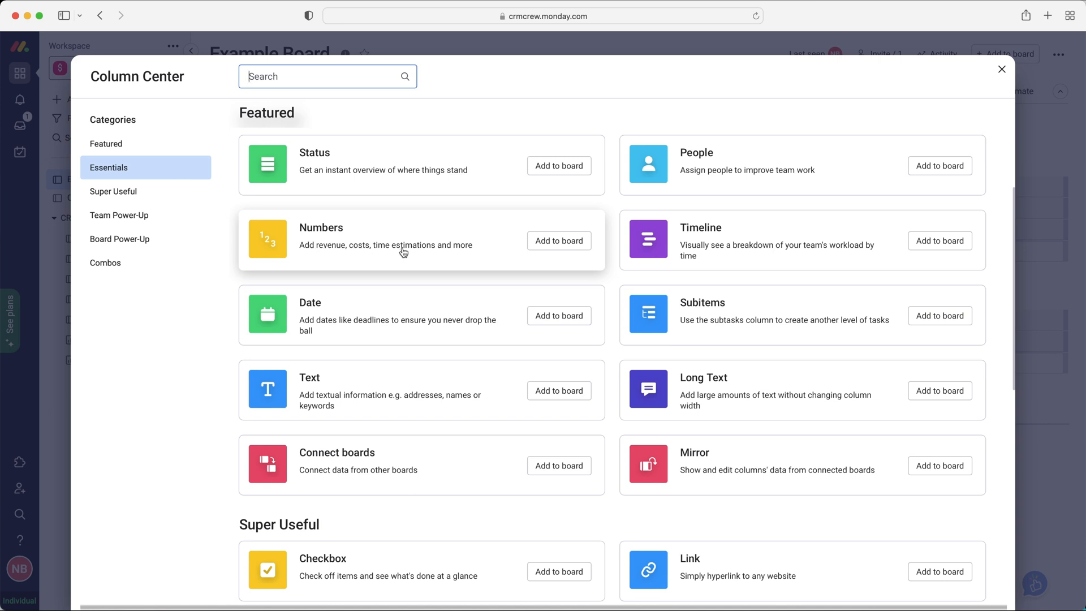
mouse_move(388, 312)
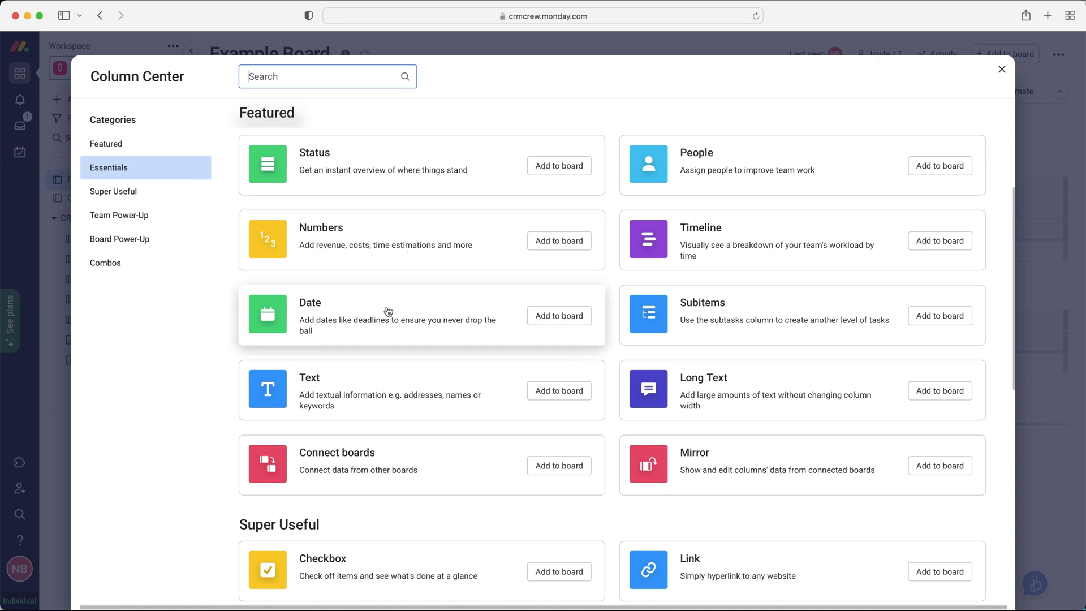
- Browse the Super Useful column types, then return to the Essentials category
scroll("down", 3)
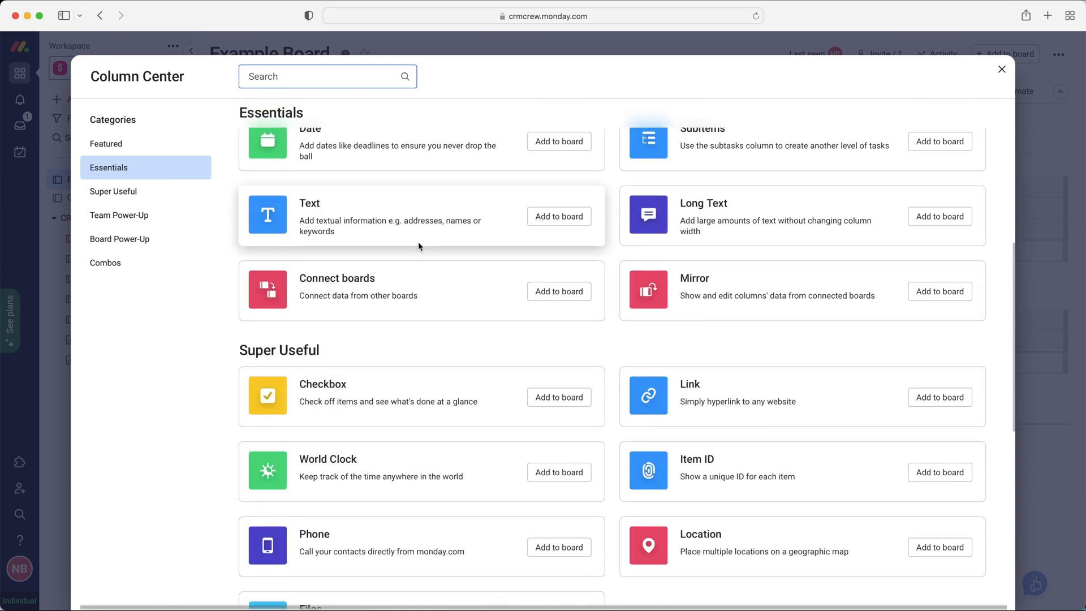
left_click(113, 191)
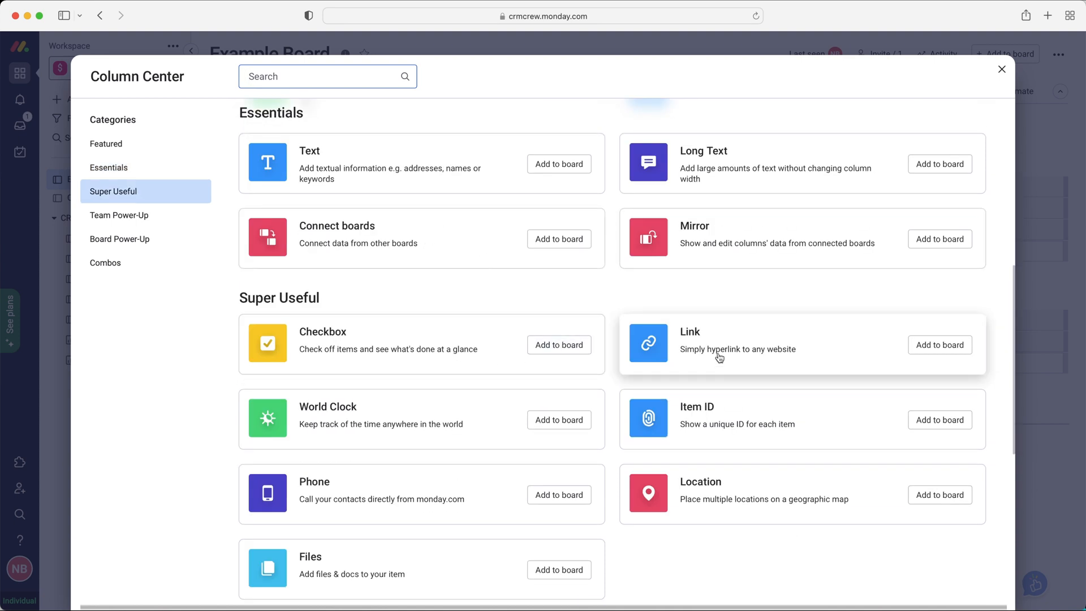
scroll("down", 3)
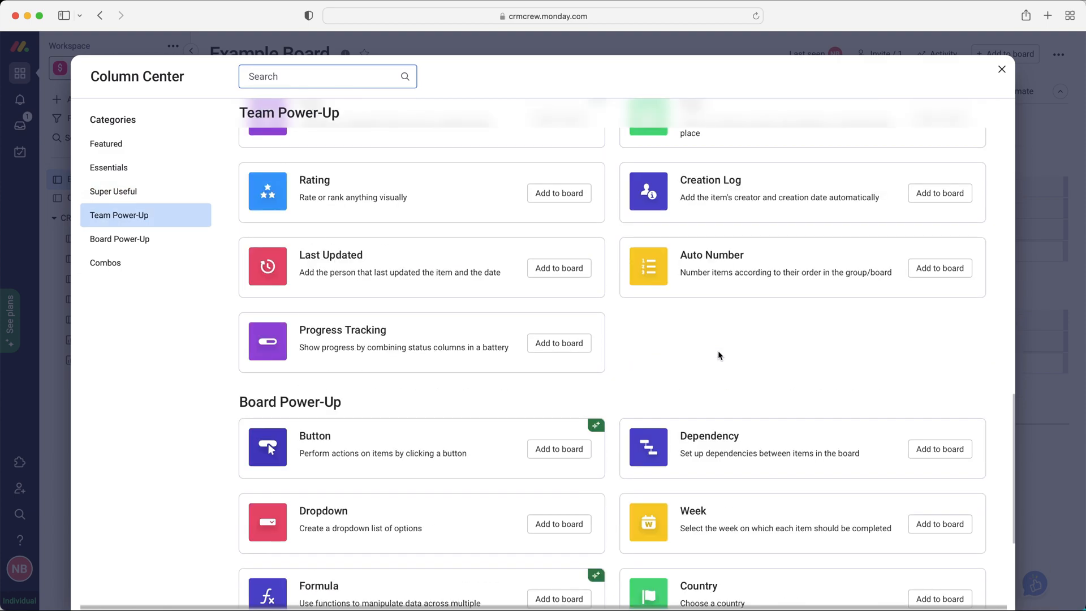
scroll("up", 3)
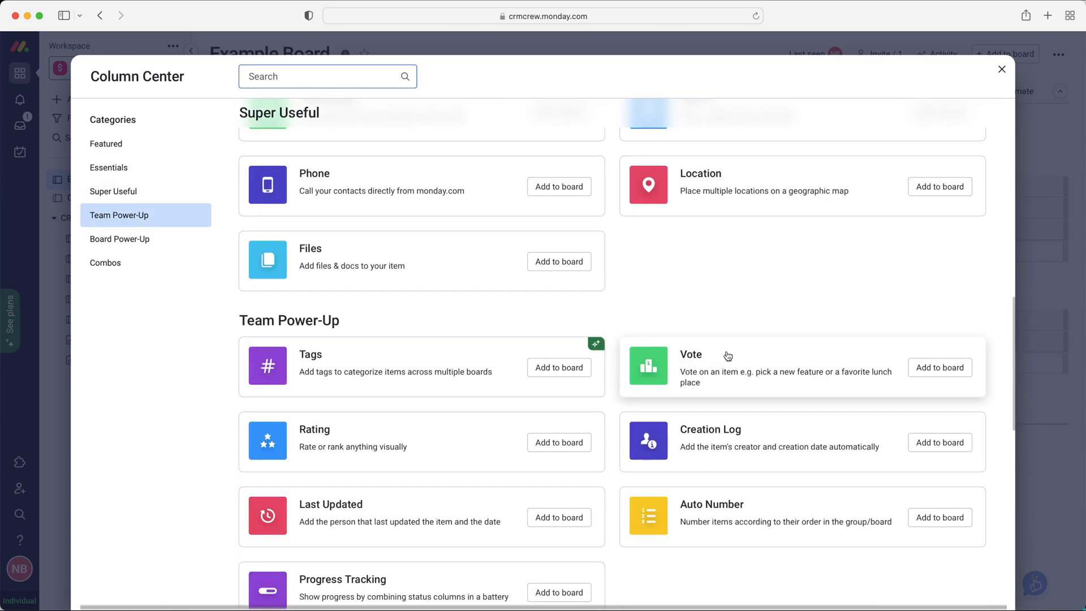
left_click(106, 144)
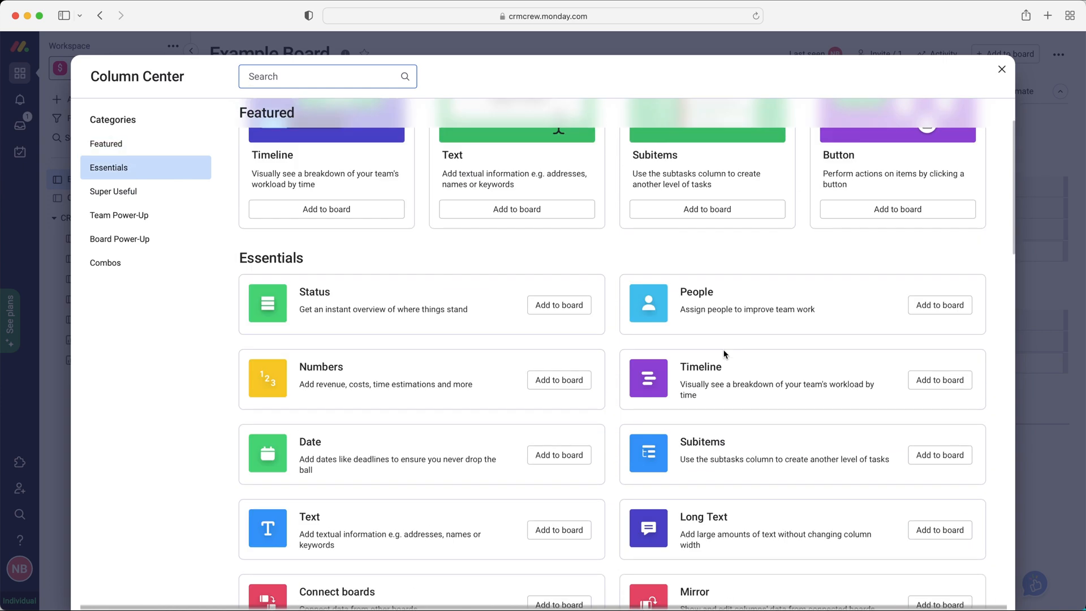
mouse_move(565, 344)
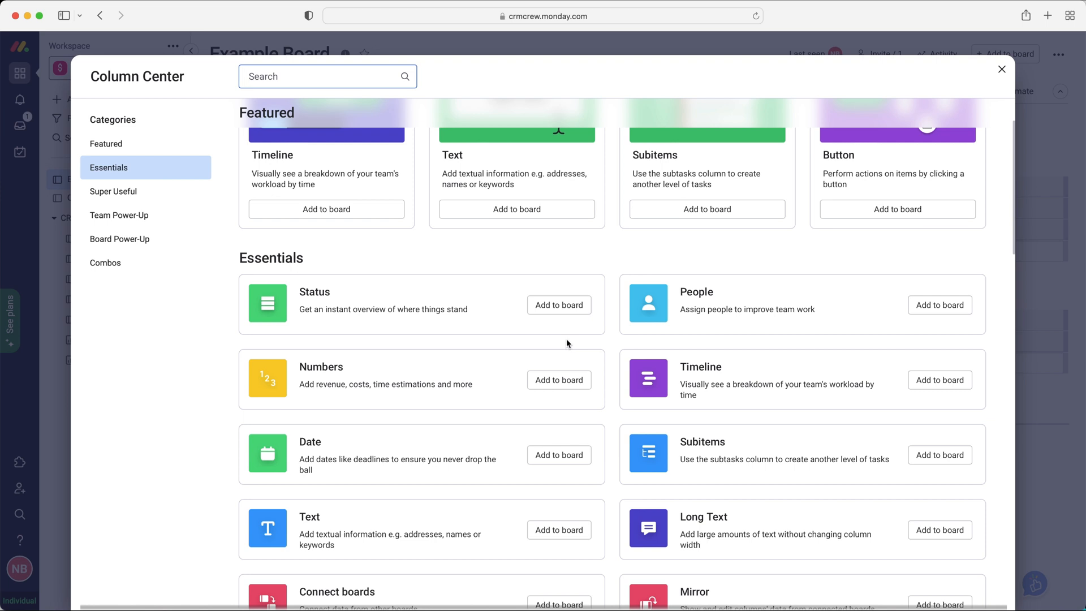
mouse_move(557, 380)
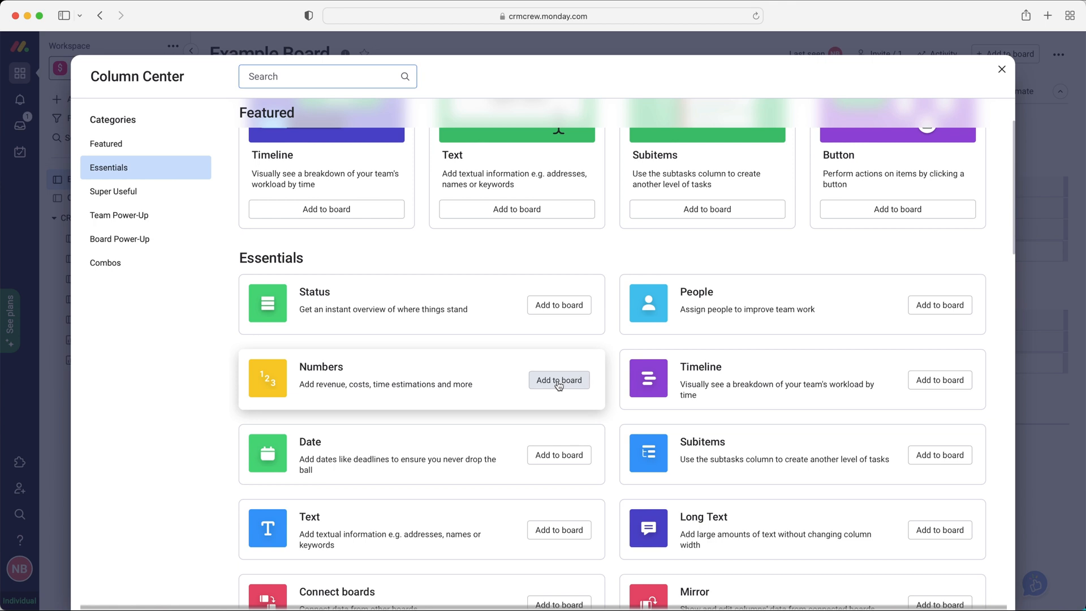
- Add a Numbers column to the board and rename it Price
left_click(557, 381)
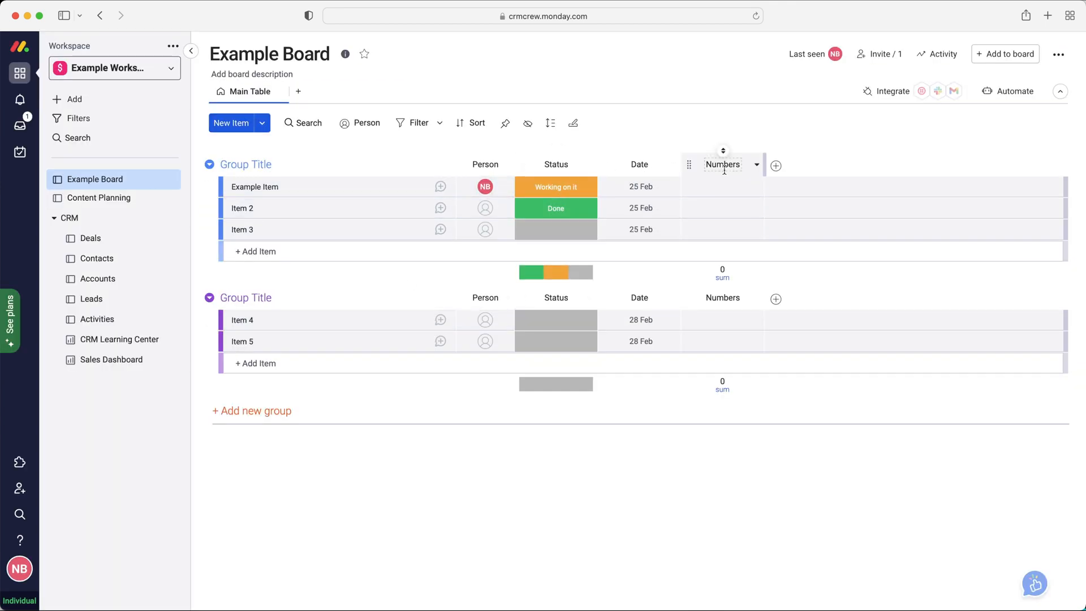
double_click(723, 165)
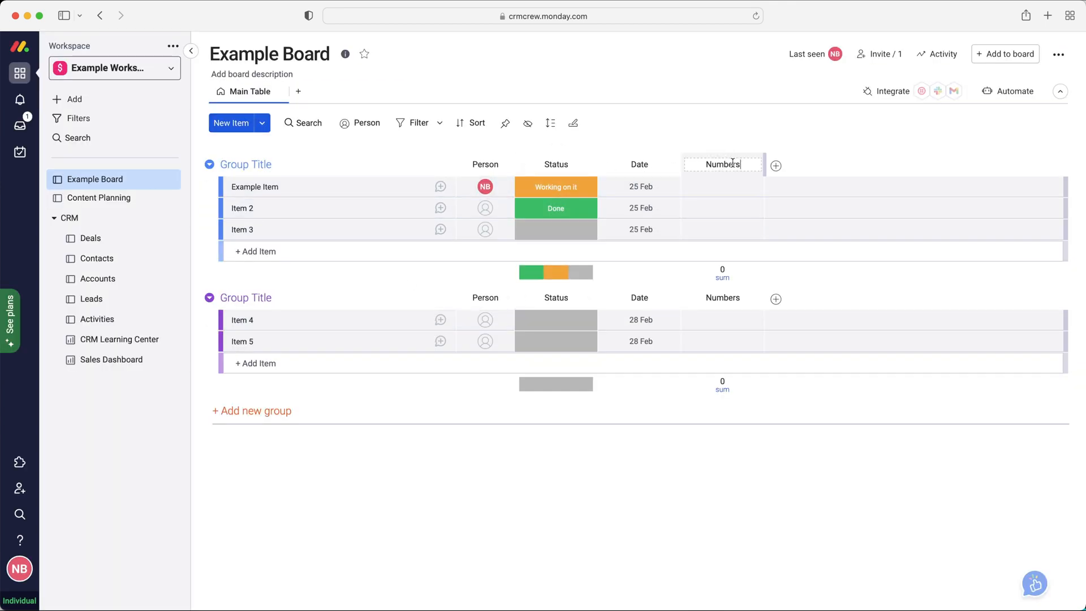
type("P")
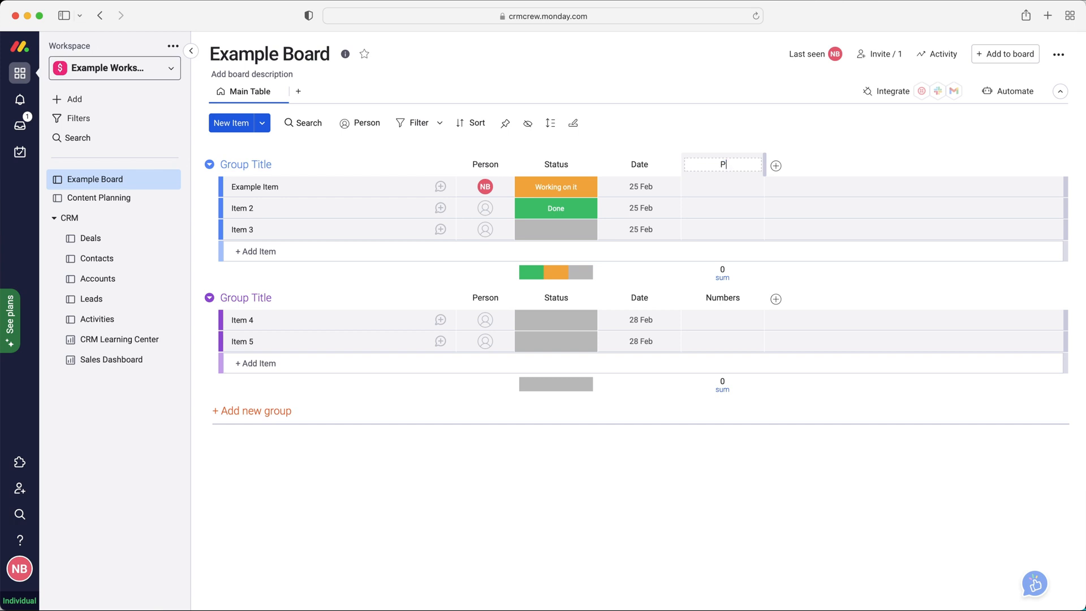
type("rice")
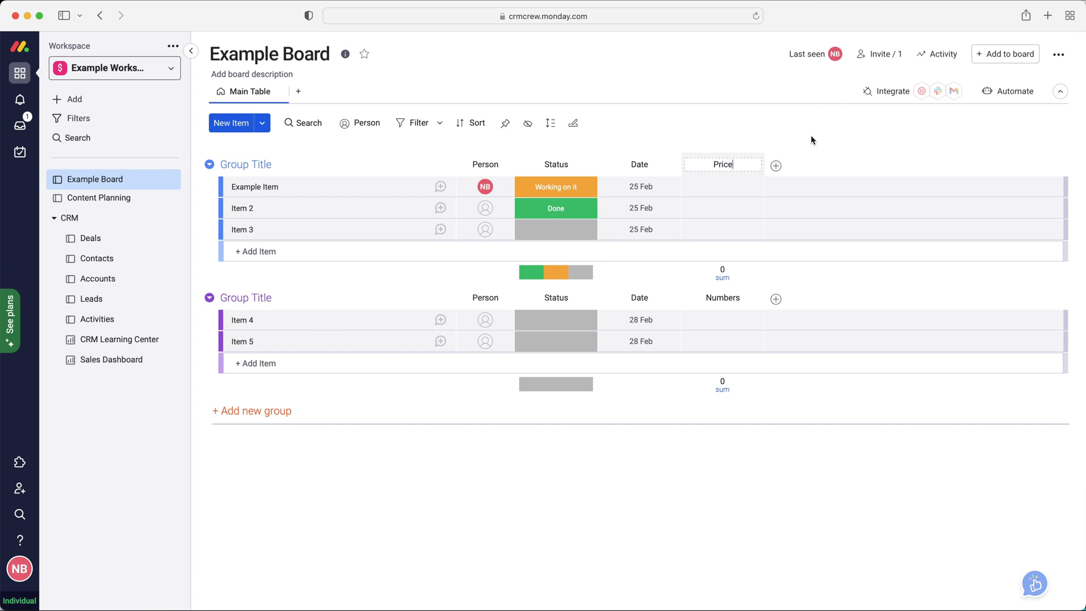
left_click(757, 166)
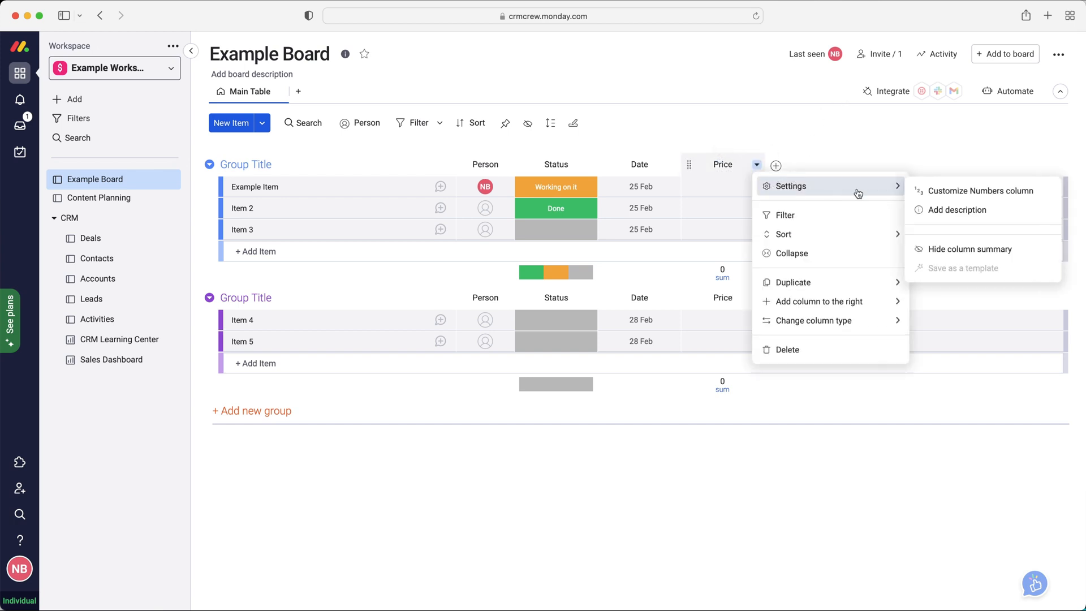
- Set the Price column's unit to £ and review the group sum calculation options
left_click(982, 191)
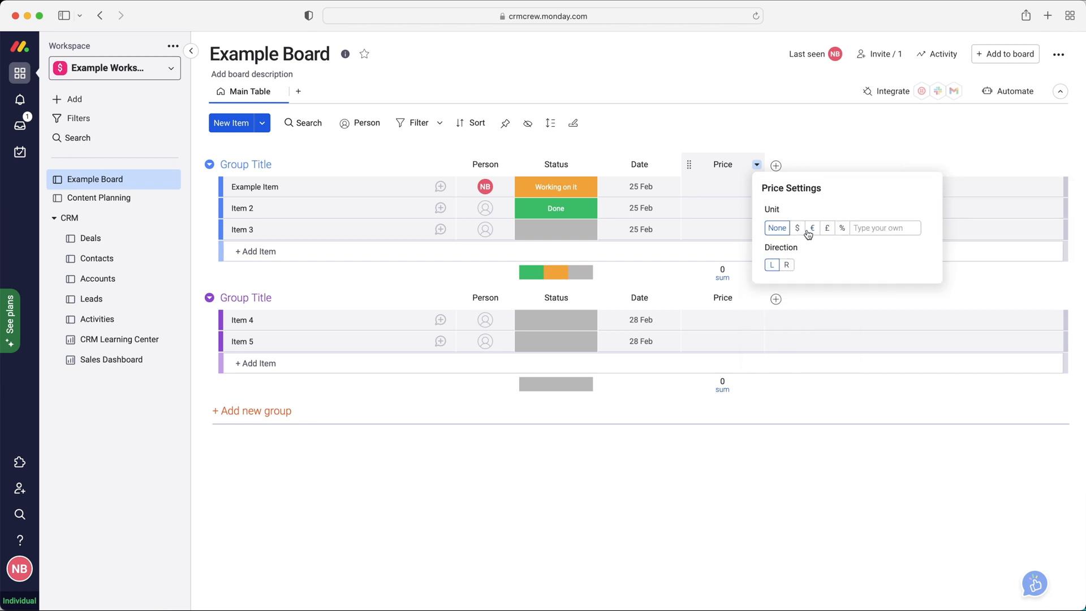
left_click(827, 227)
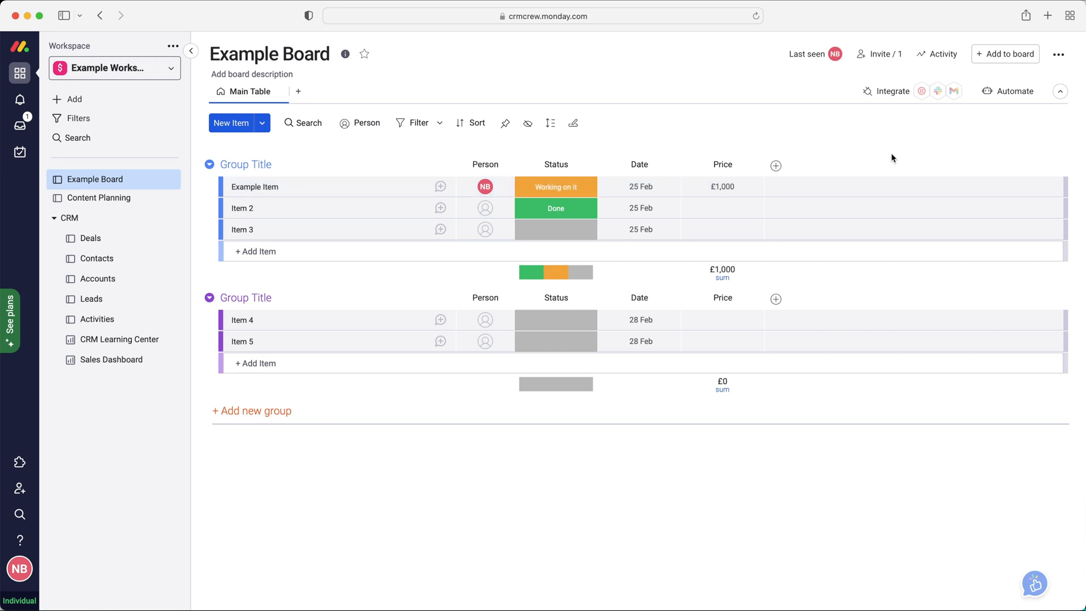
mouse_move(762, 289)
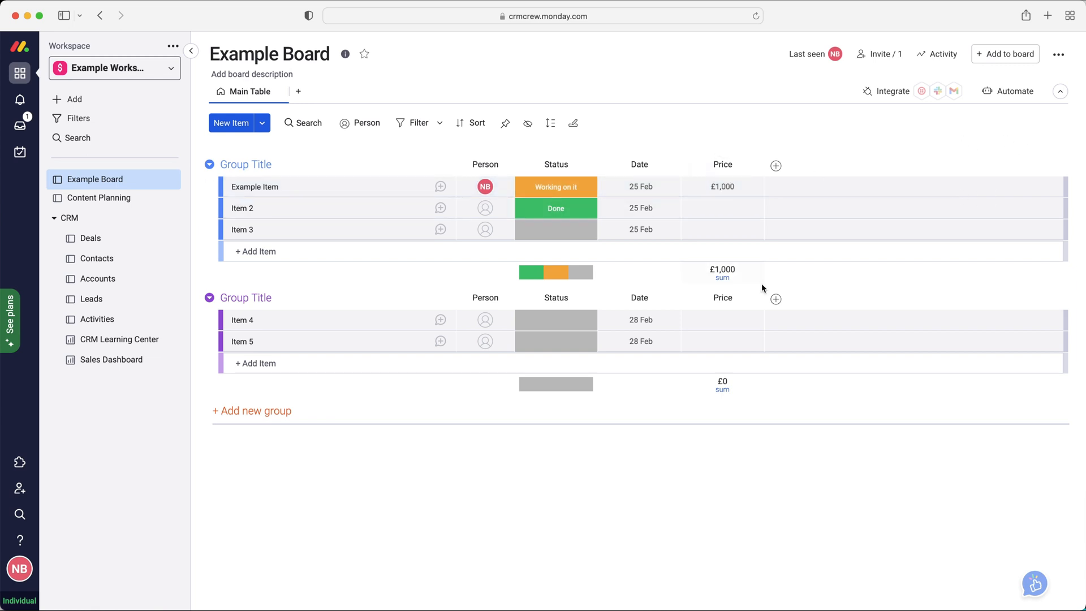
left_click(722, 272)
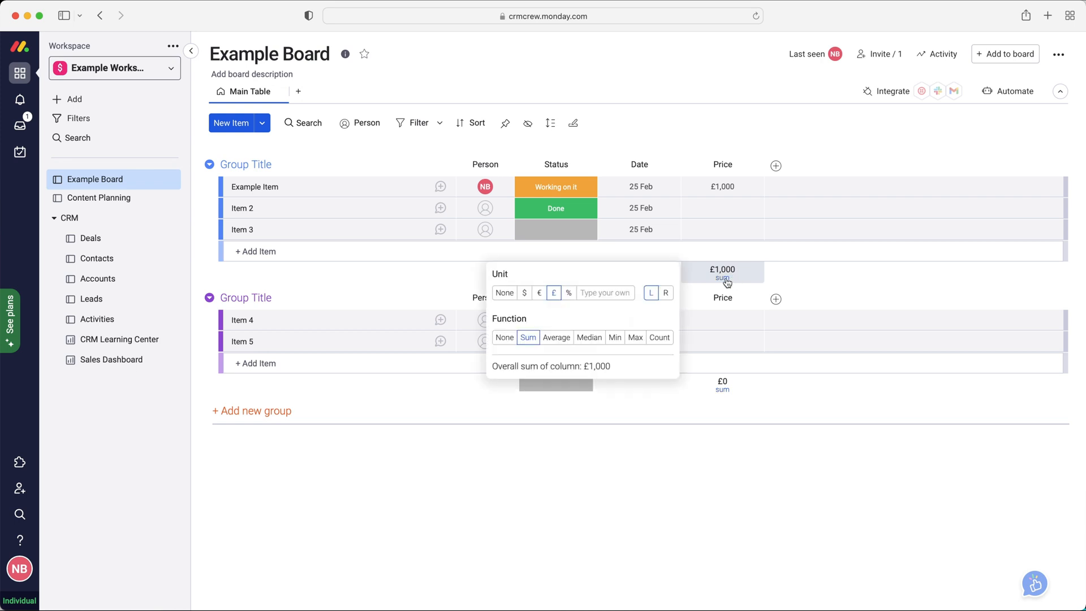
mouse_move(522, 327)
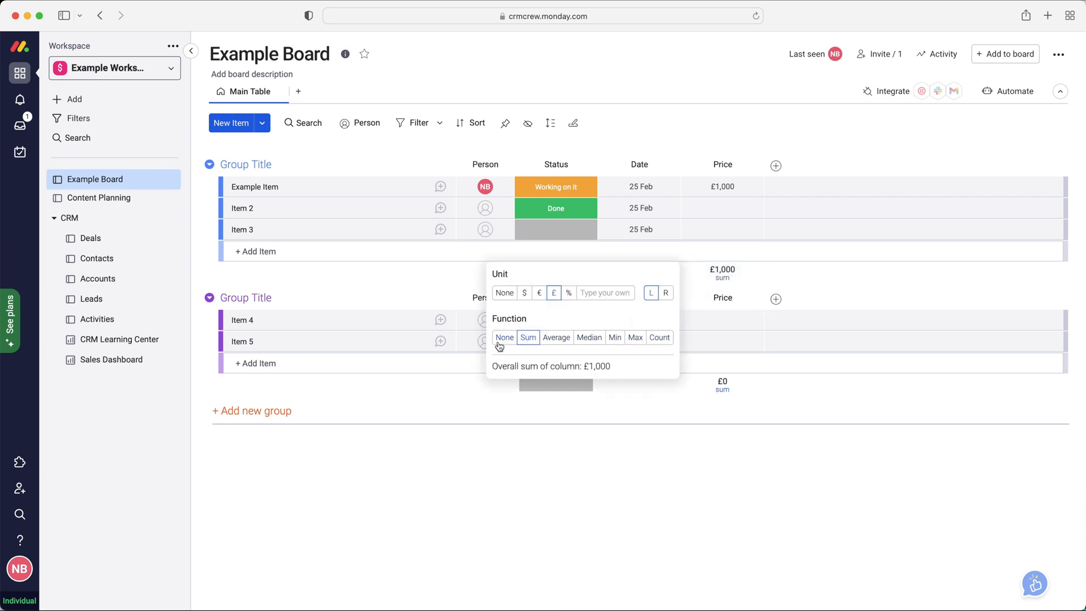
mouse_move(838, 275)
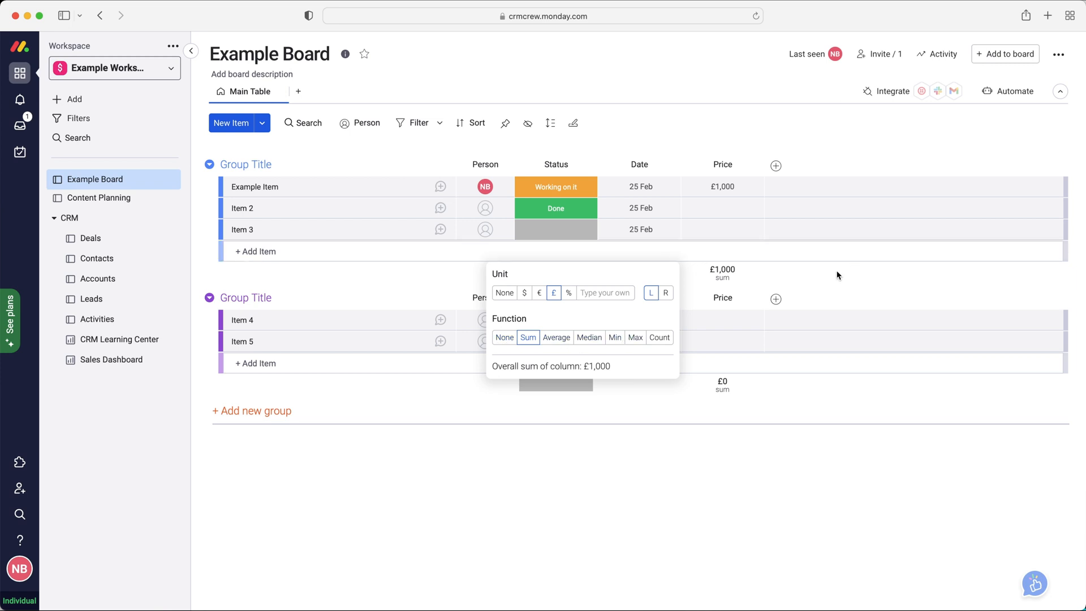
left_click(837, 275)
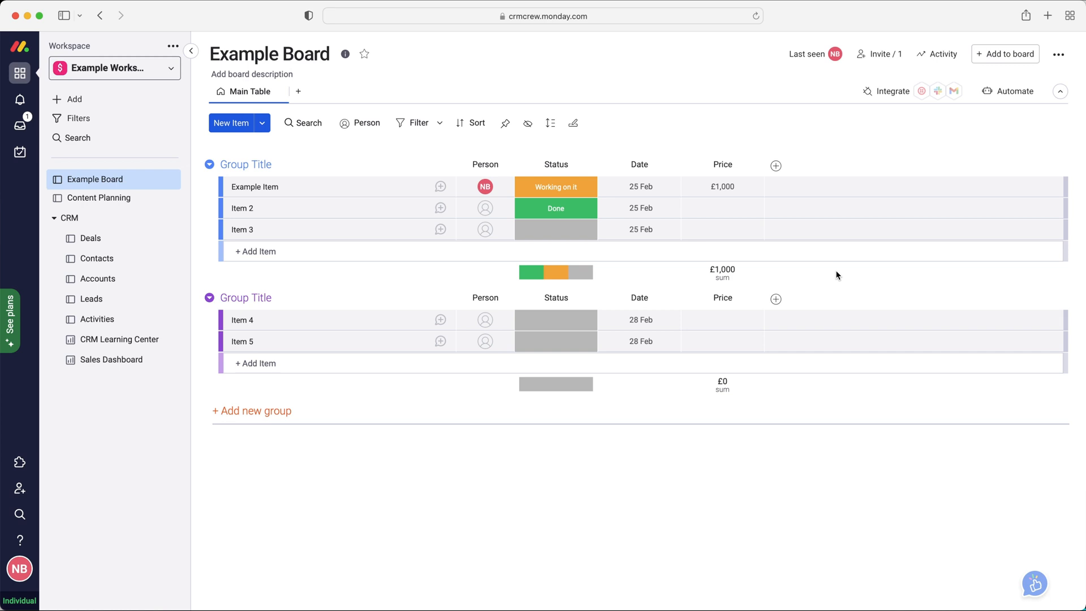
mouse_move(1013, 91)
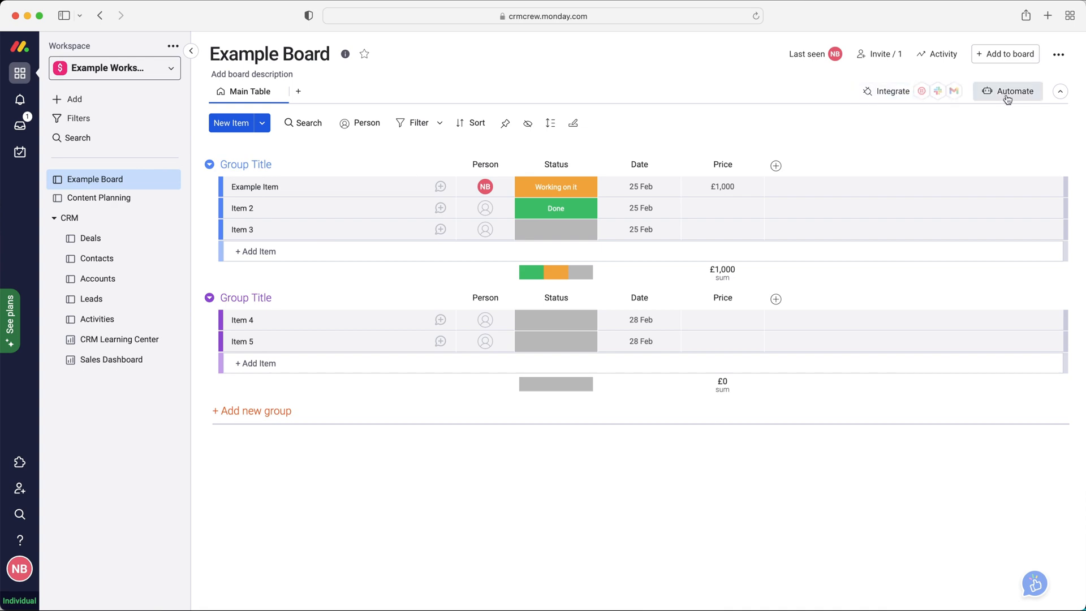
- Browse the Automations Center's Notifications and Custom template categories
left_click(1007, 90)
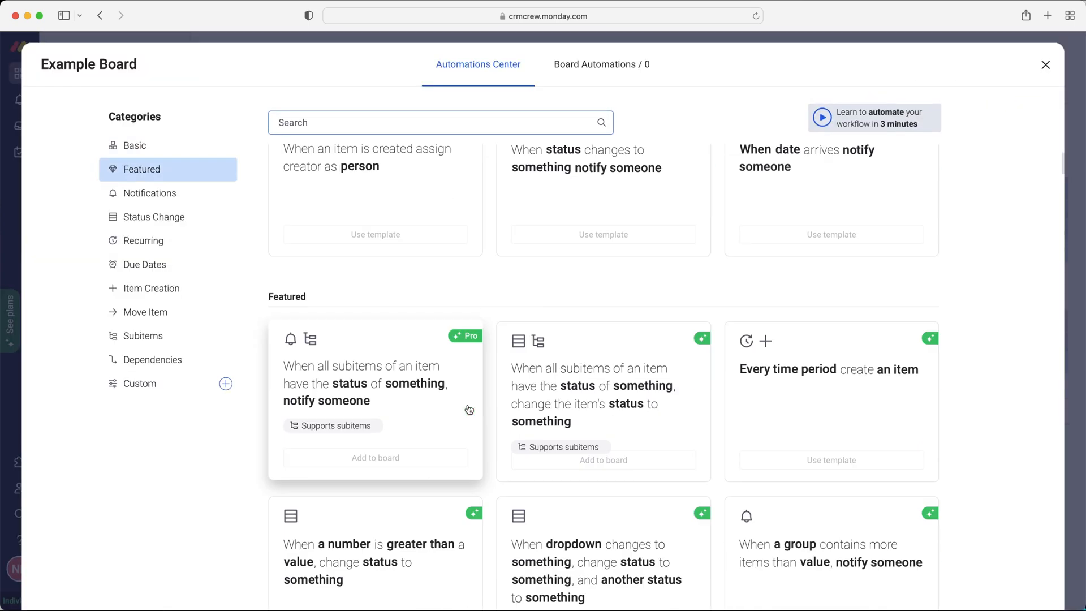
mouse_move(771, 395)
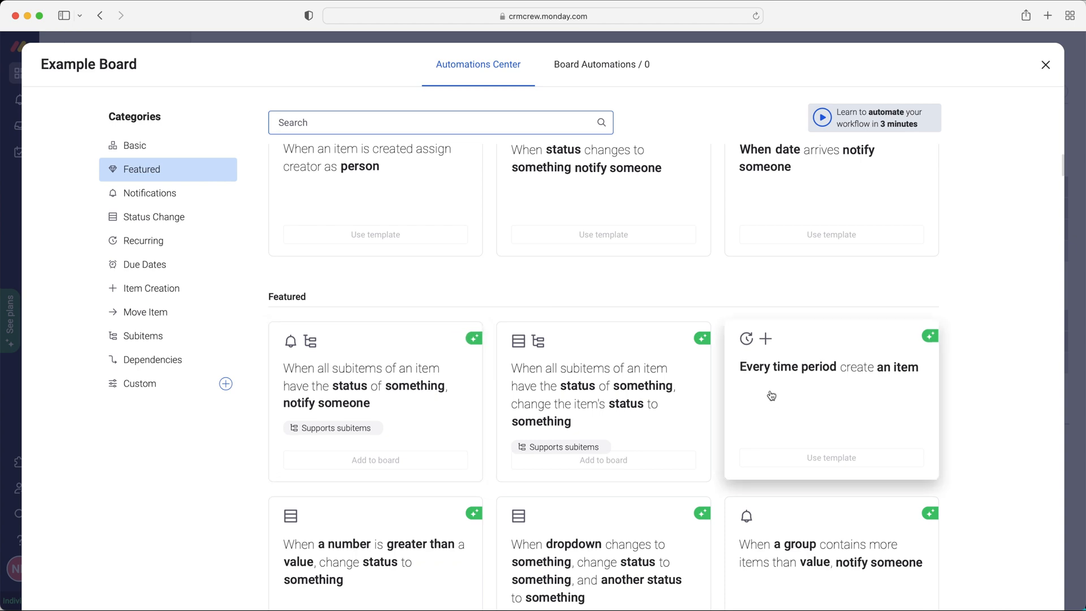
scroll("down", 3)
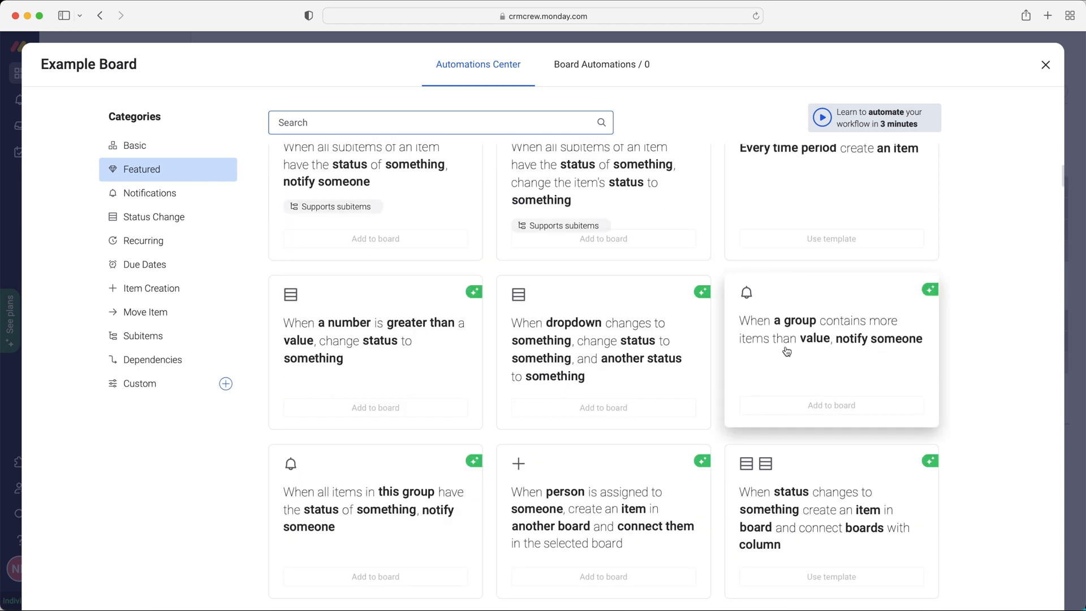
mouse_move(834, 359)
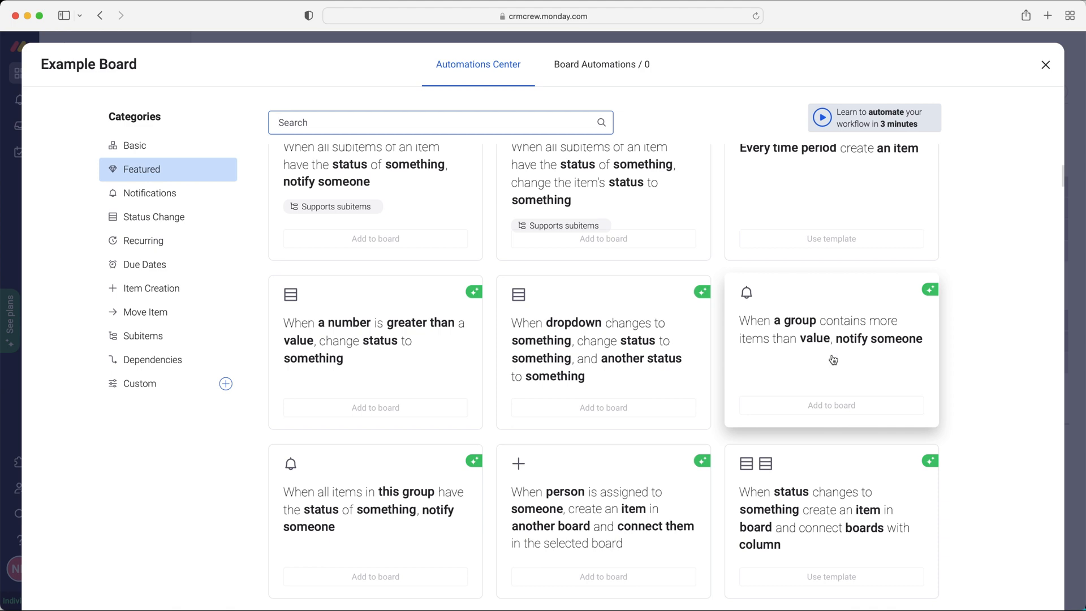
scroll("down", 3)
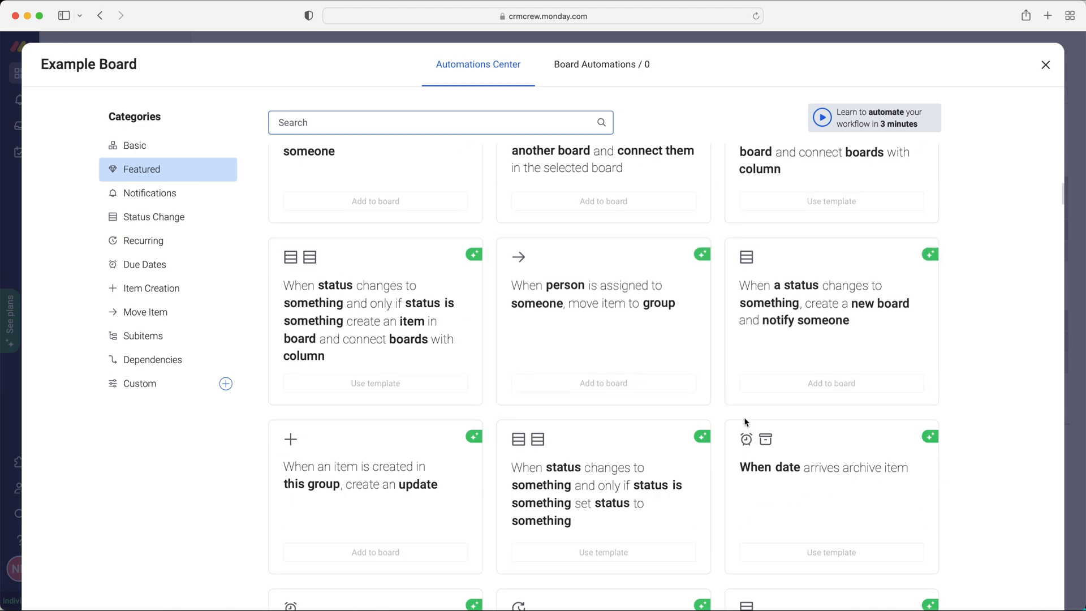
left_click(150, 192)
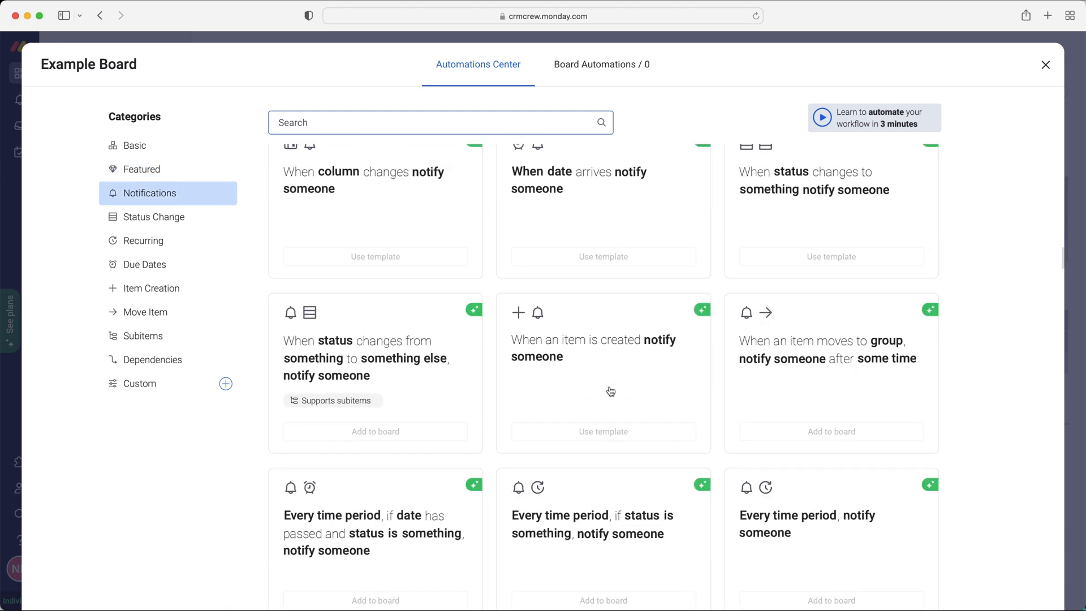
left_click(140, 383)
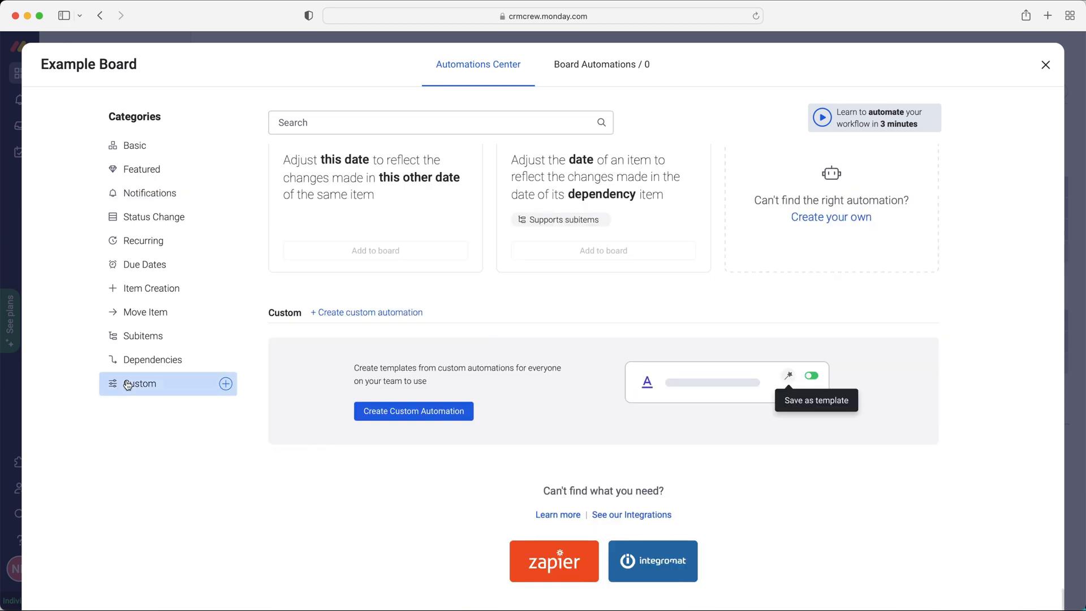
mouse_move(454, 347)
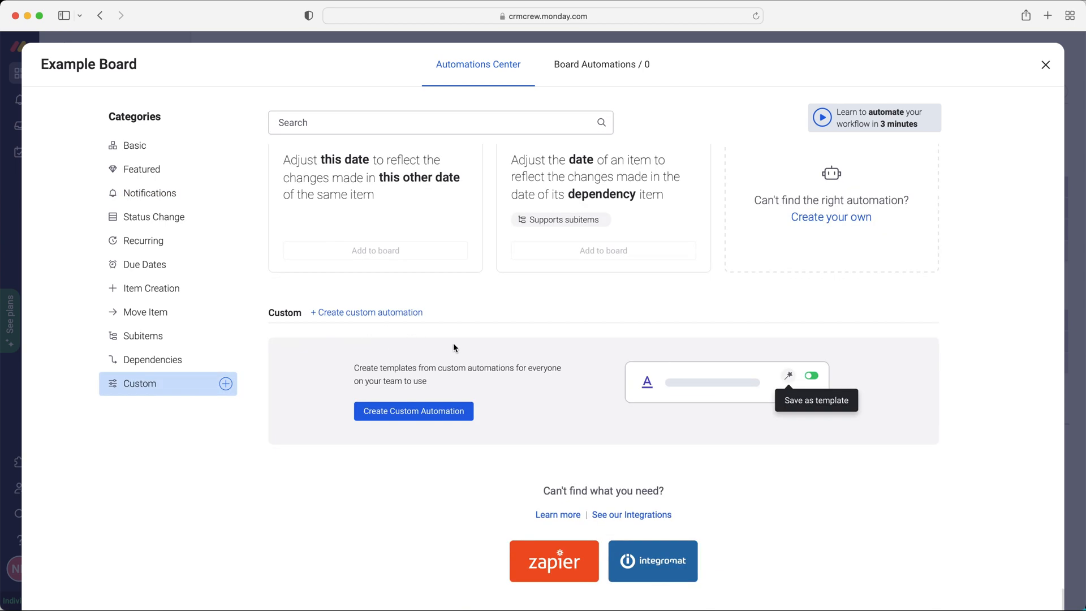
- Look over the Subitems and Move Item templates, then close the automations catalogue
left_click(143, 336)
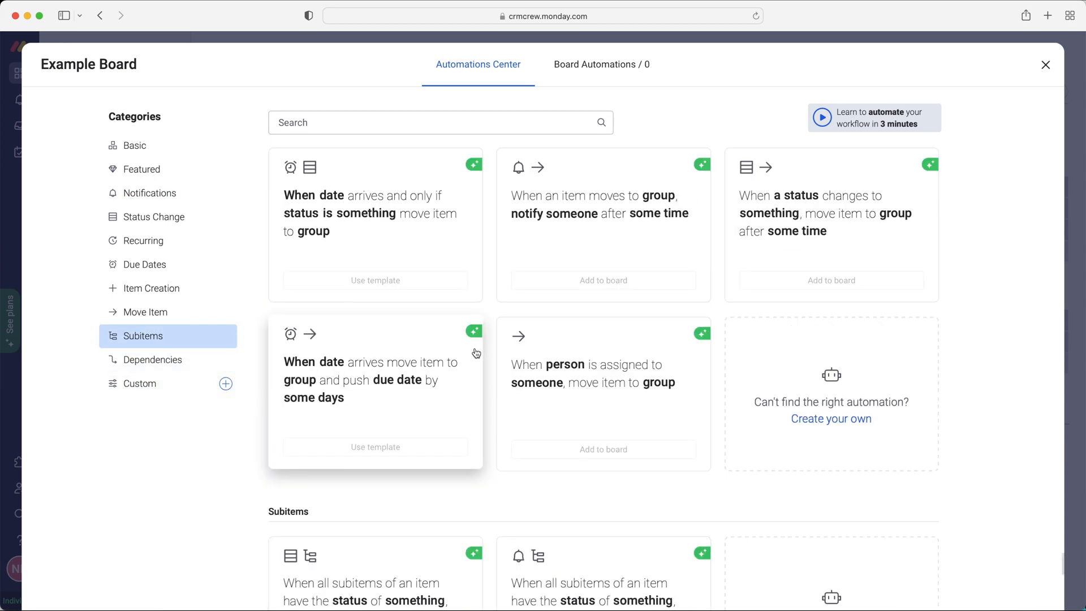
left_click(146, 312)
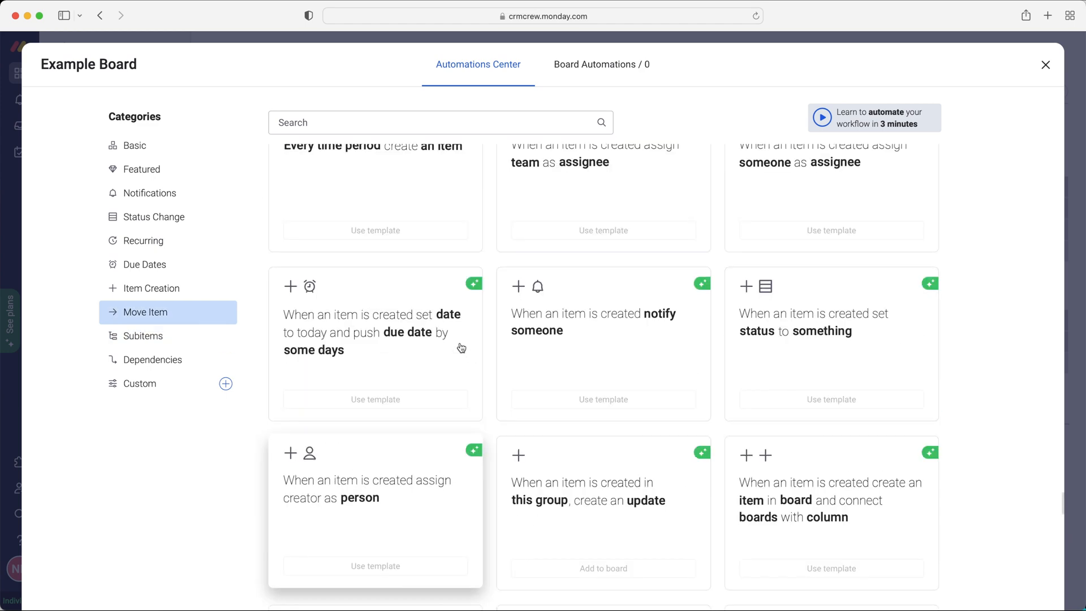
scroll("up", 3)
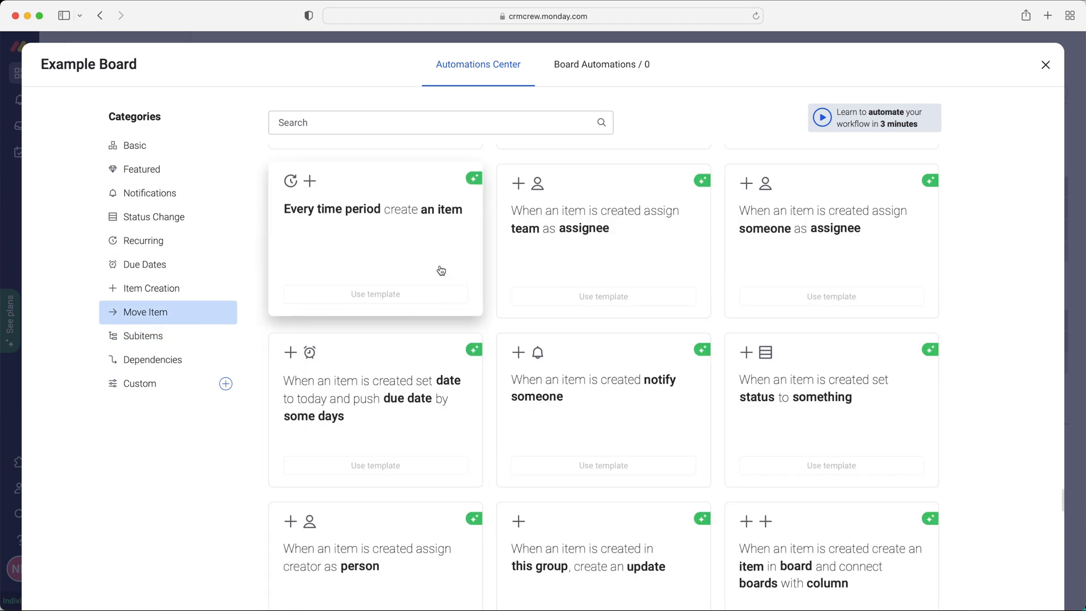
left_click(1044, 64)
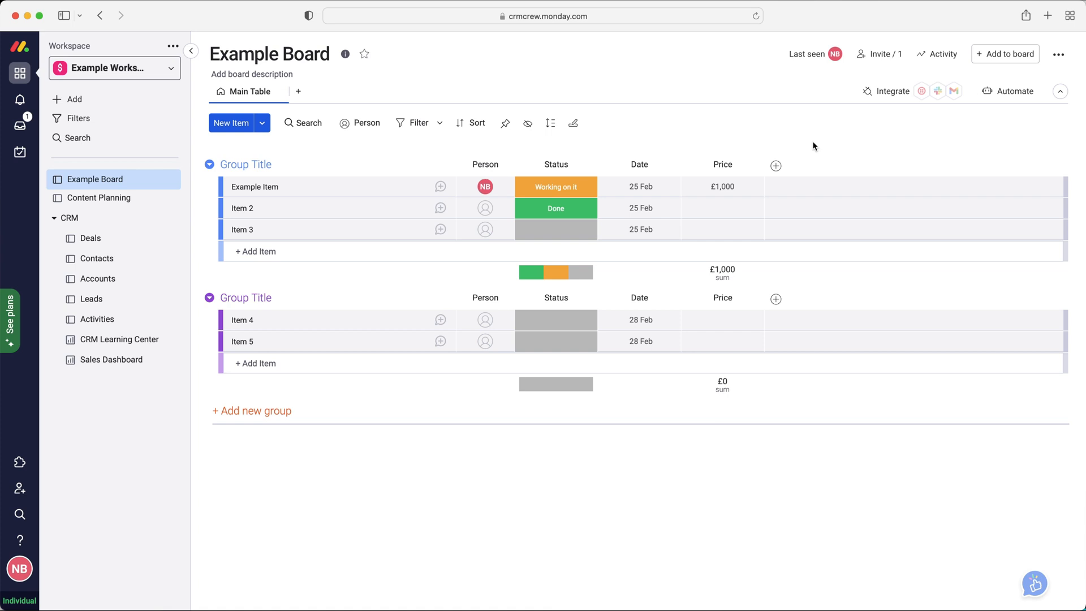
left_click(890, 90)
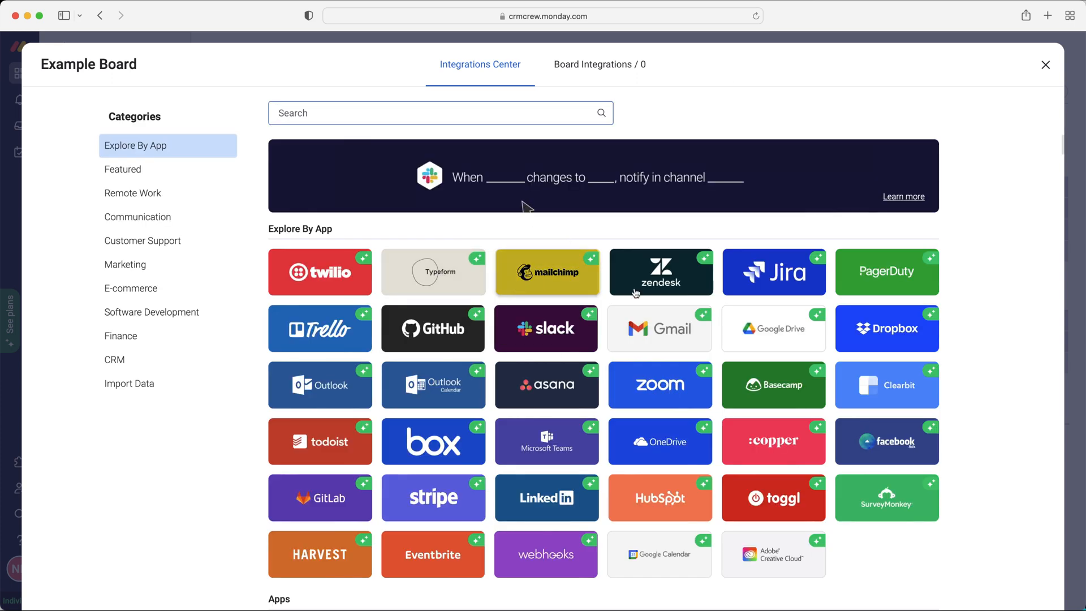
left_click(122, 169)
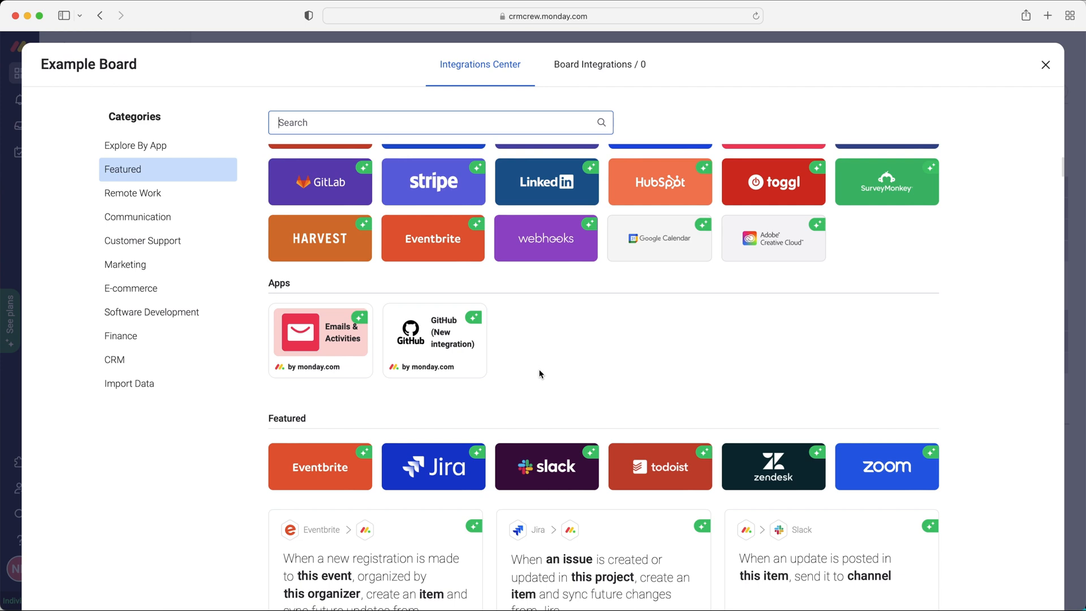
scroll("down", 3)
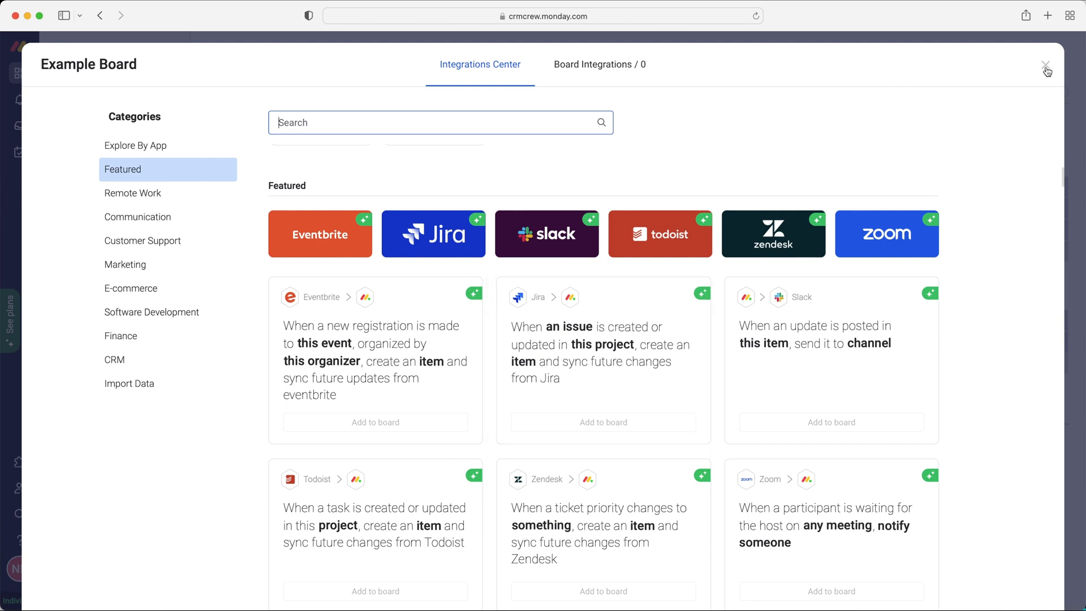
left_click(1046, 67)
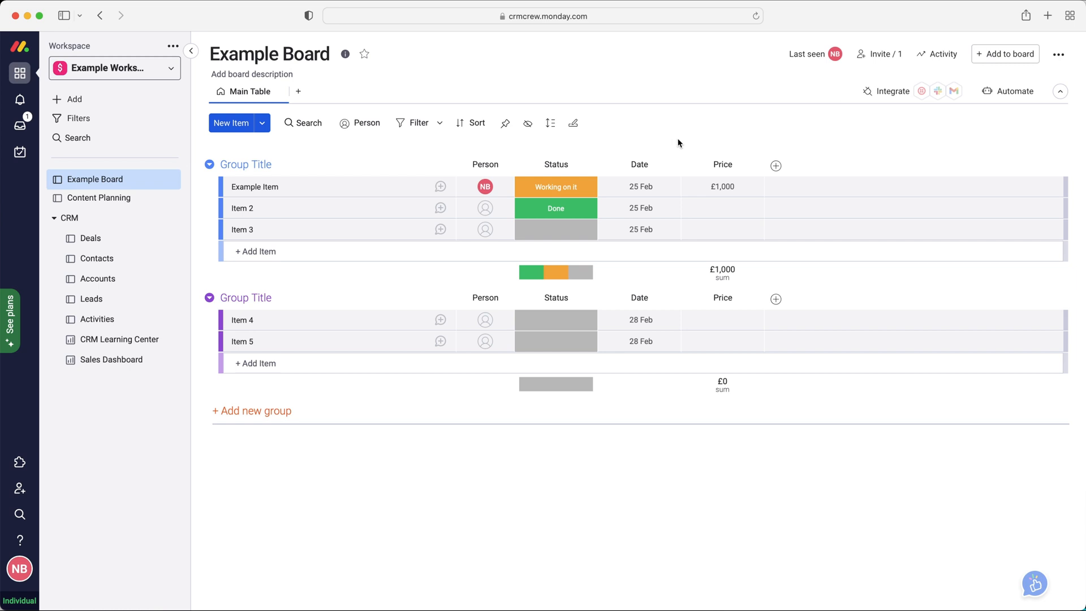
mouse_move(995, 114)
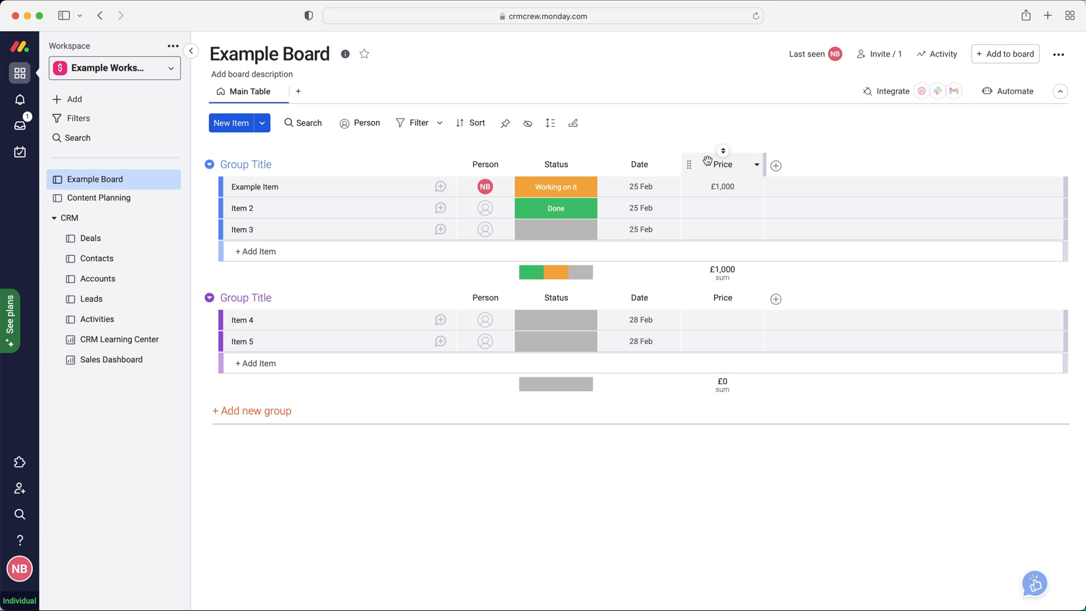
mouse_move(238, 159)
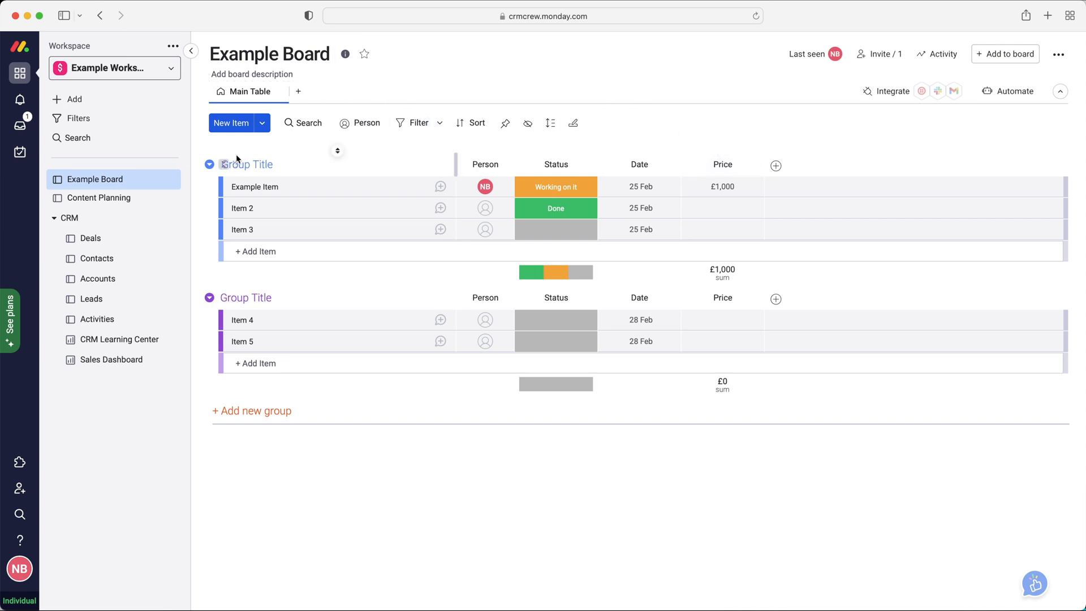
mouse_move(114, 110)
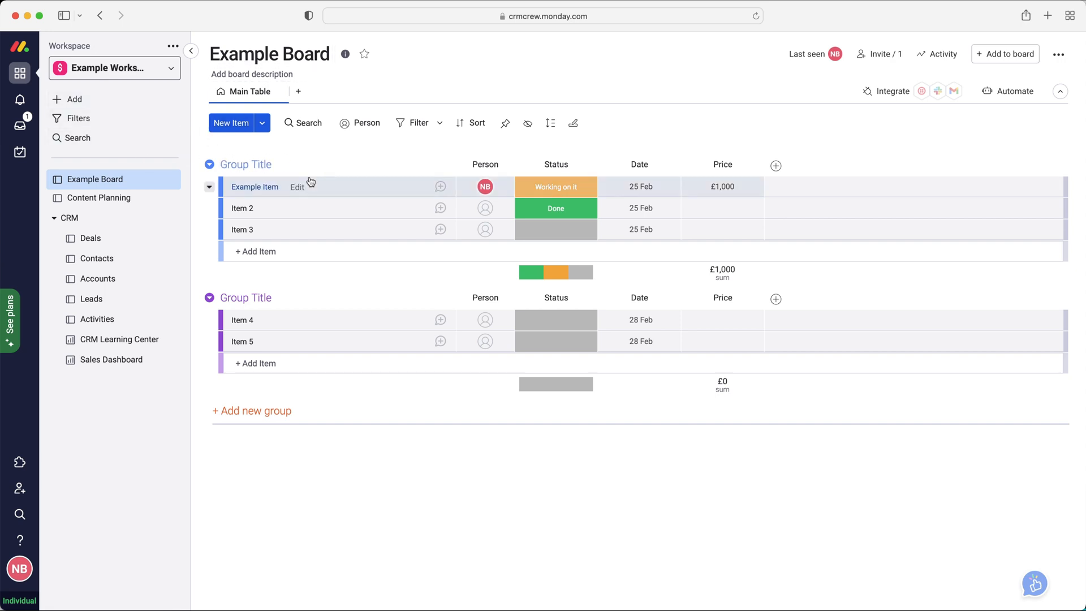
mouse_move(335, 183)
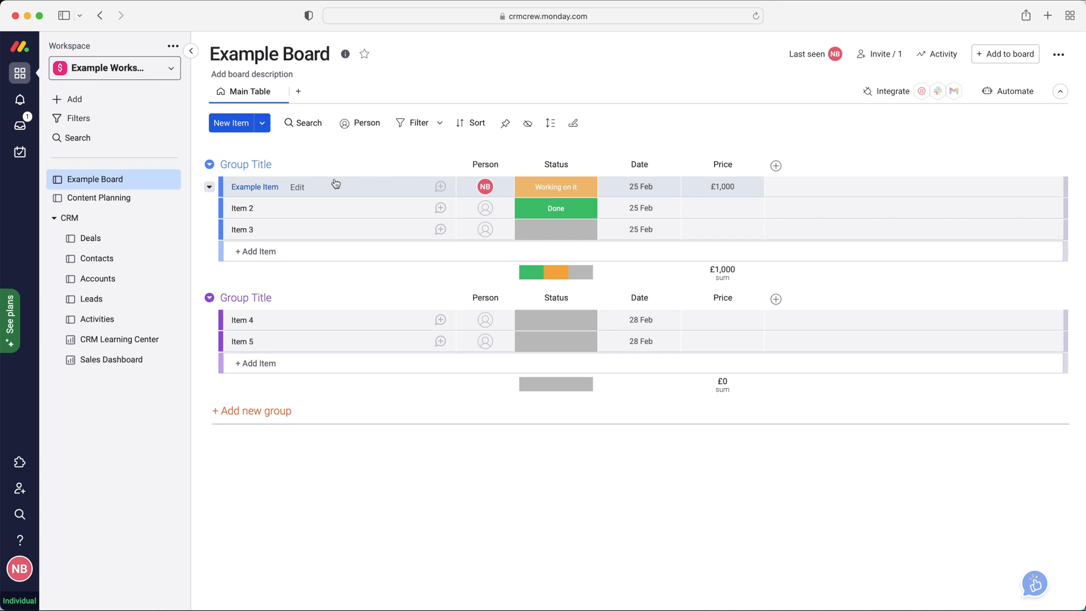
mouse_move(196, 163)
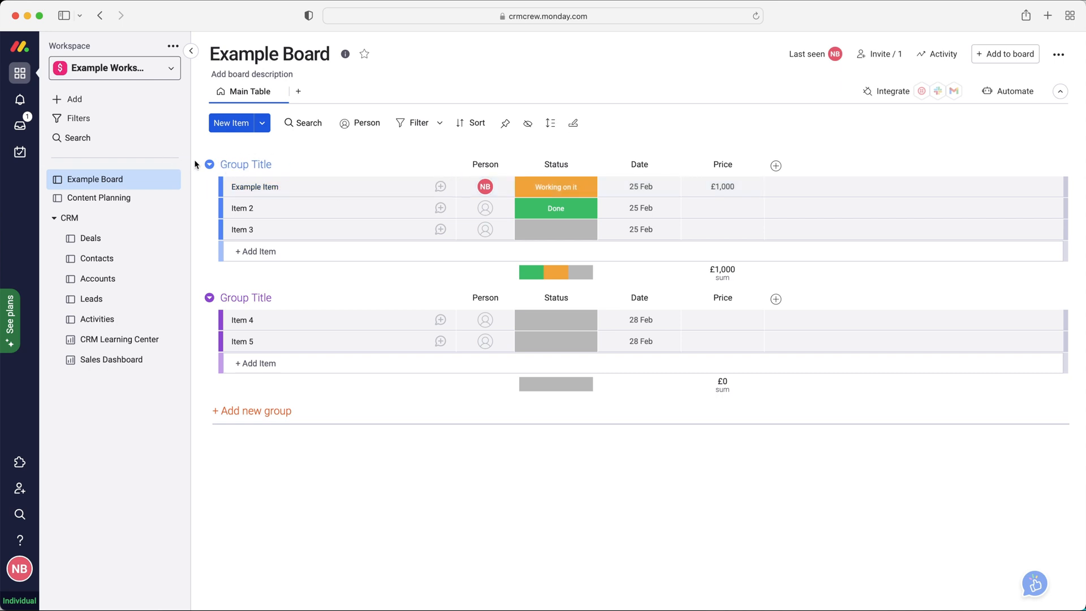
- Reach the template center from the workspace add menu and show Marketing templates
left_click(72, 99)
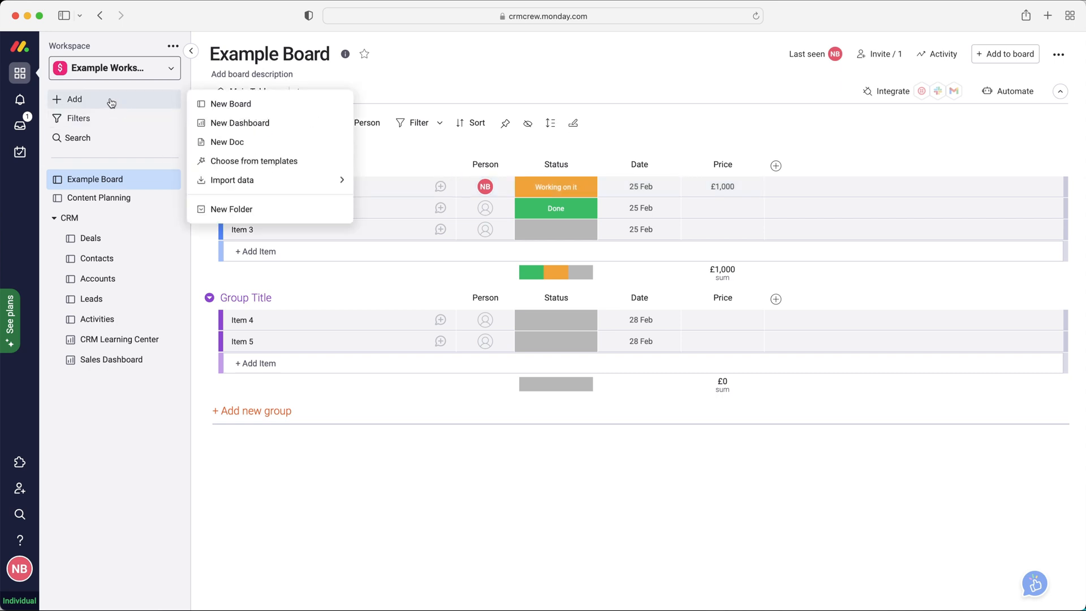
mouse_move(254, 161)
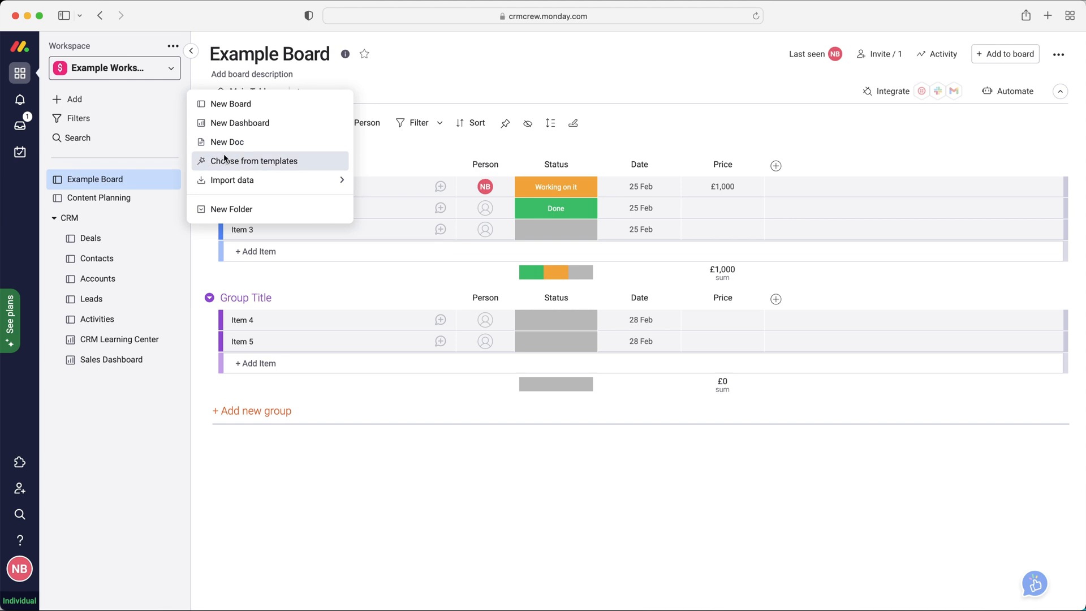
left_click(255, 161)
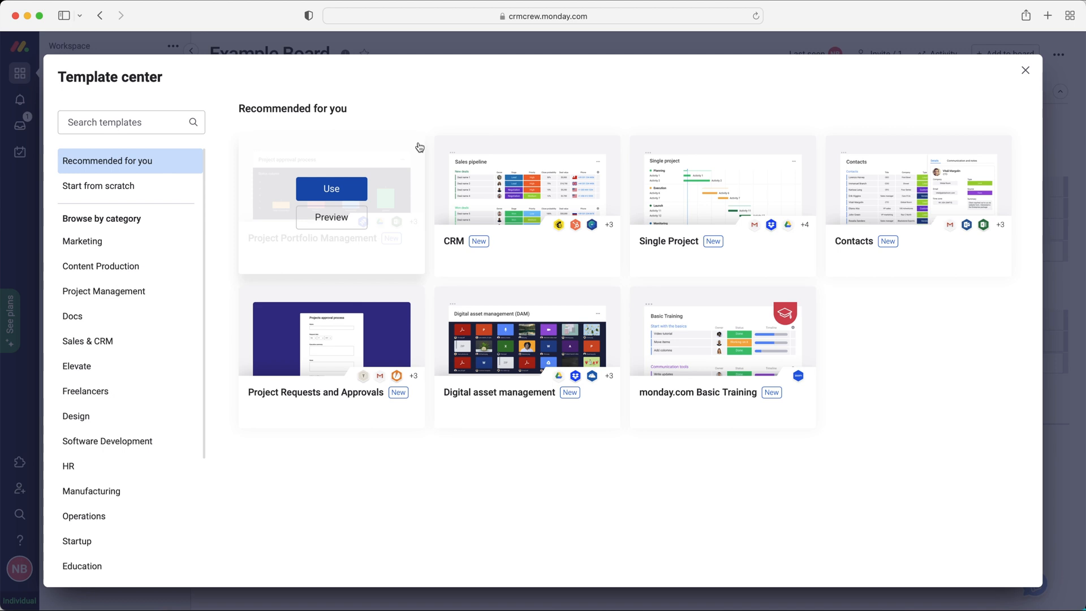
left_click(83, 241)
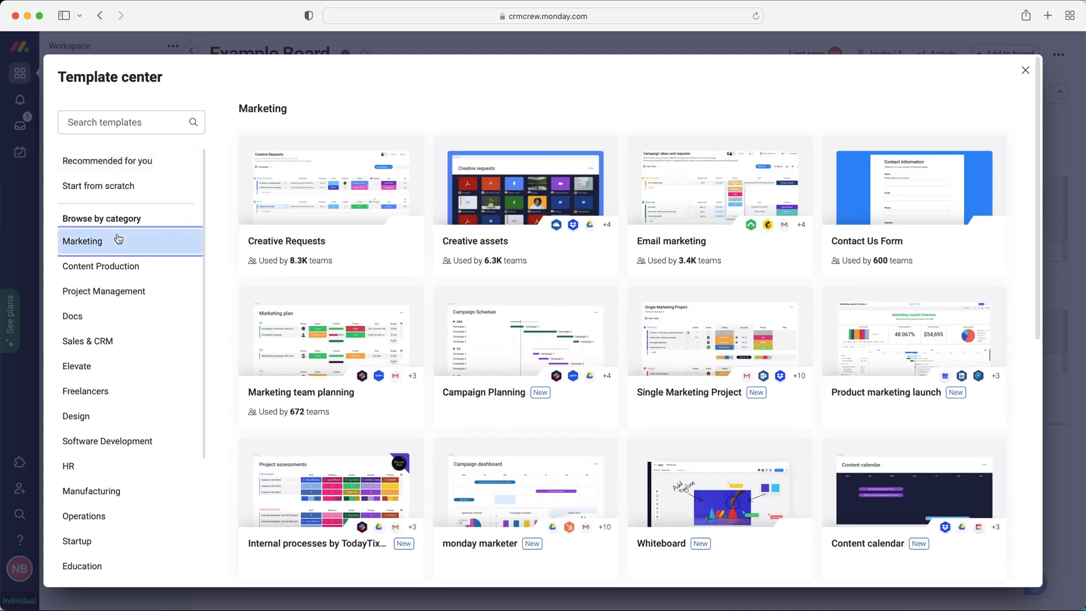
- Scroll through the templates and switch to the Startup category
scroll("down", 3)
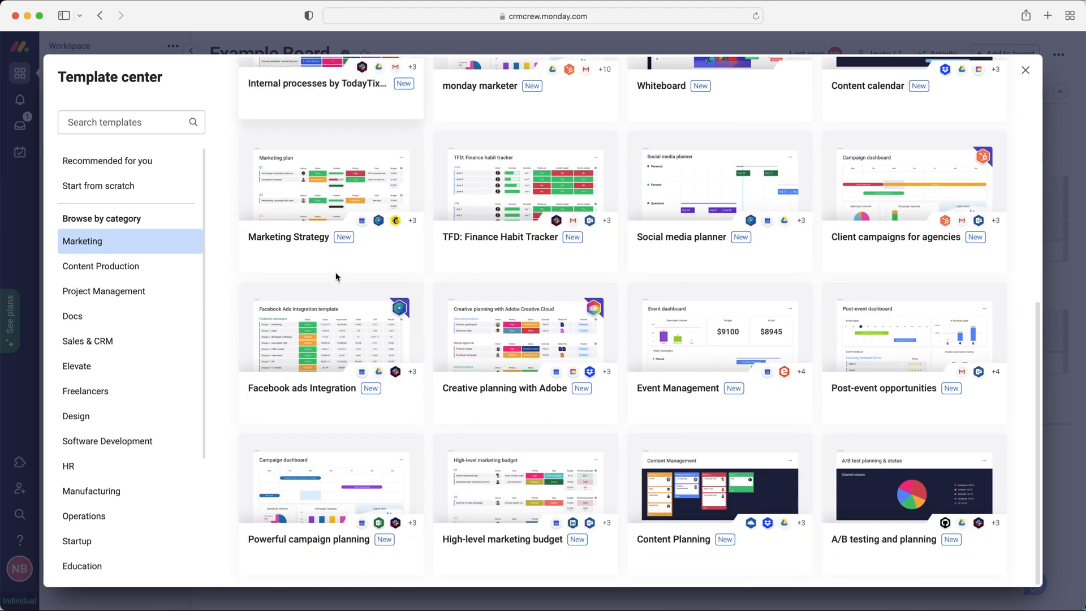
mouse_move(72, 315)
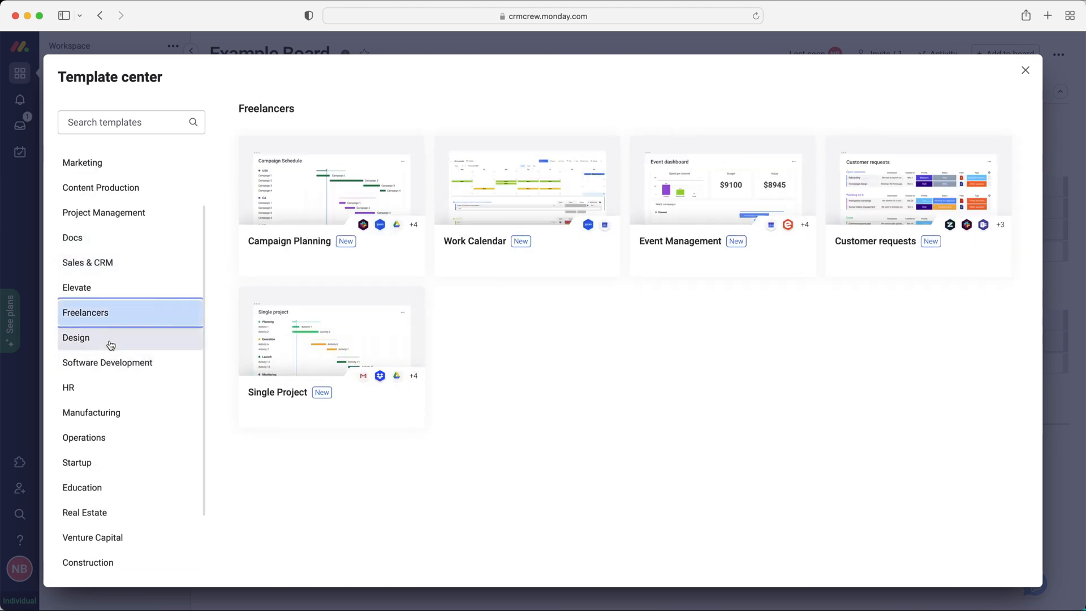
scroll("down", 3)
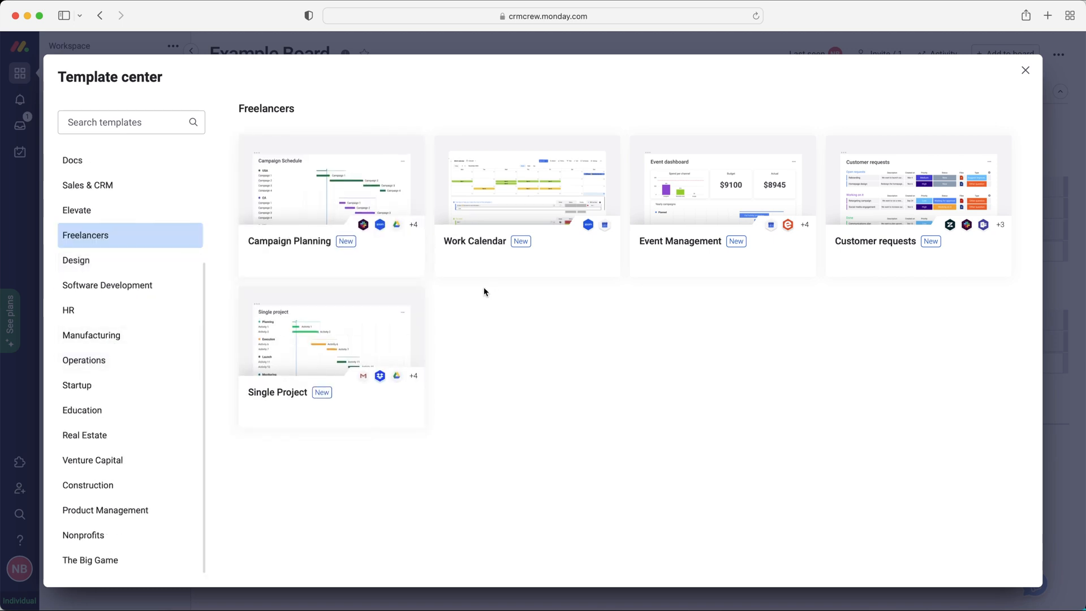
mouse_move(667, 317)
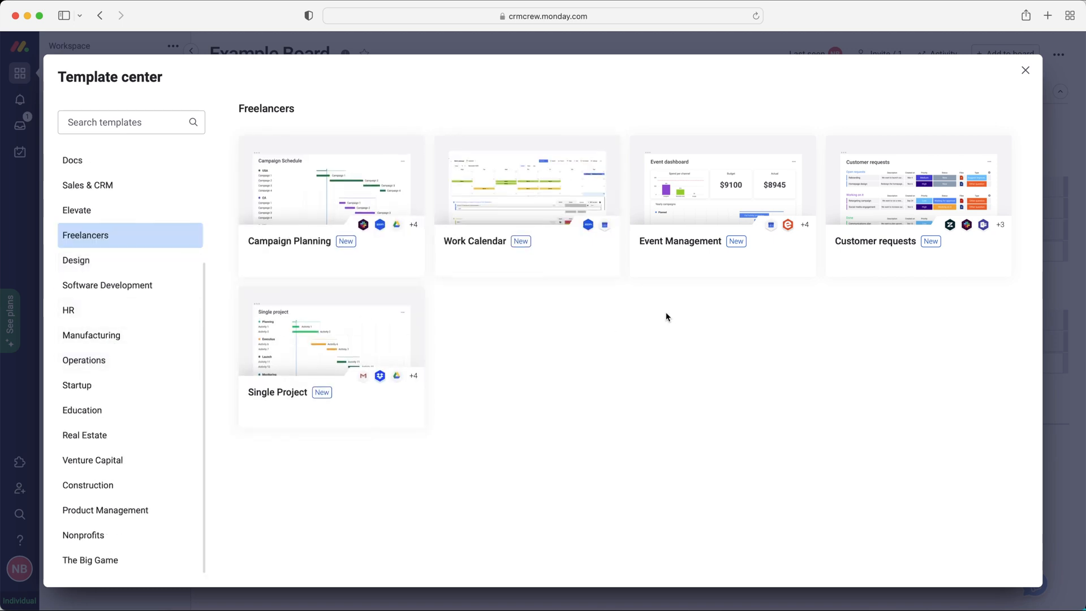
left_click(77, 384)
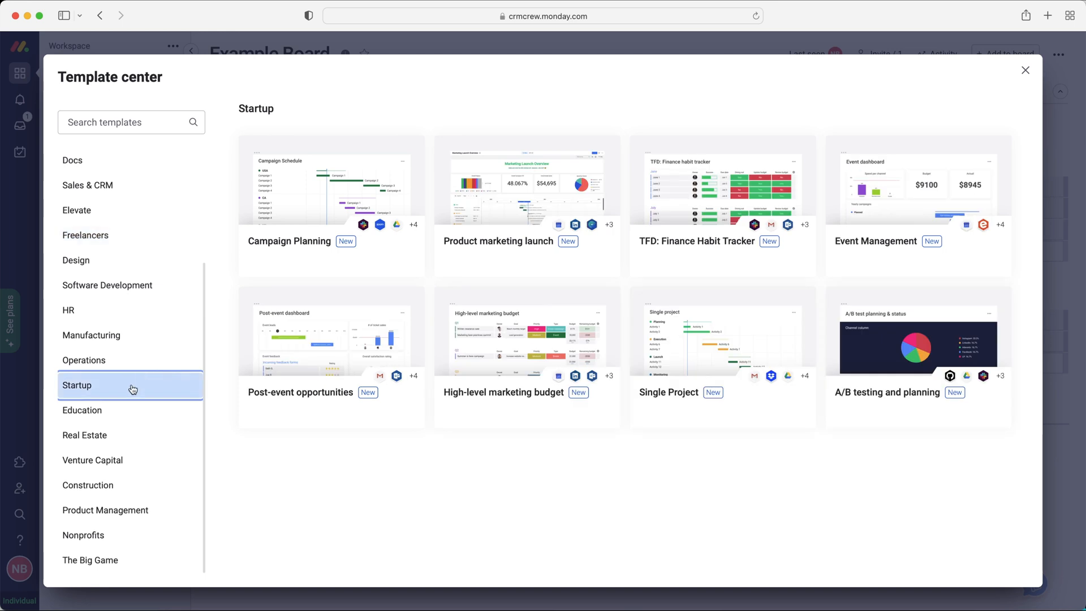
mouse_move(478, 464)
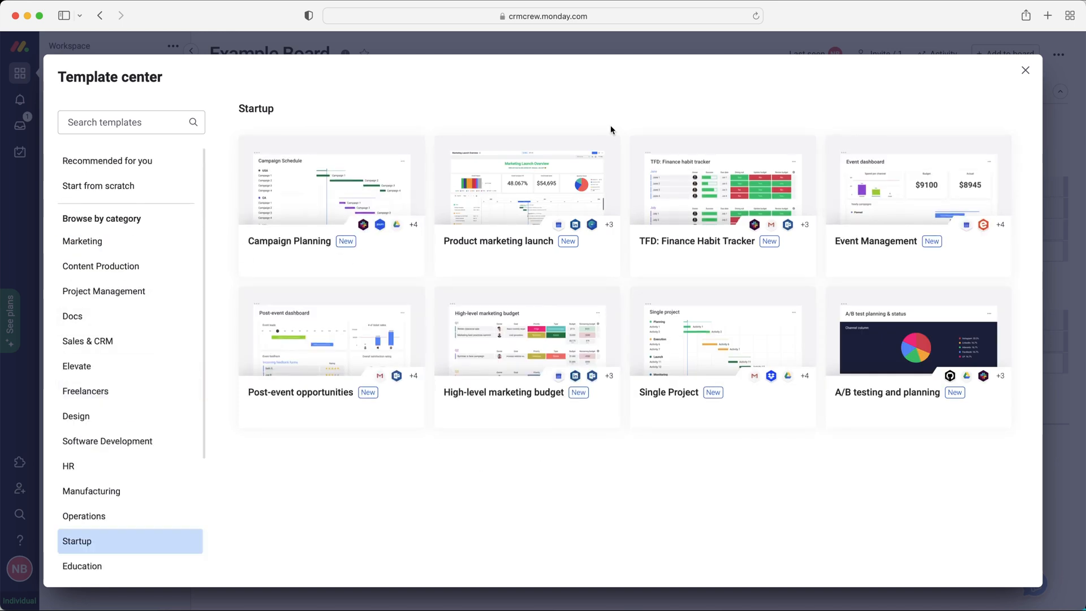
mouse_move(368, 107)
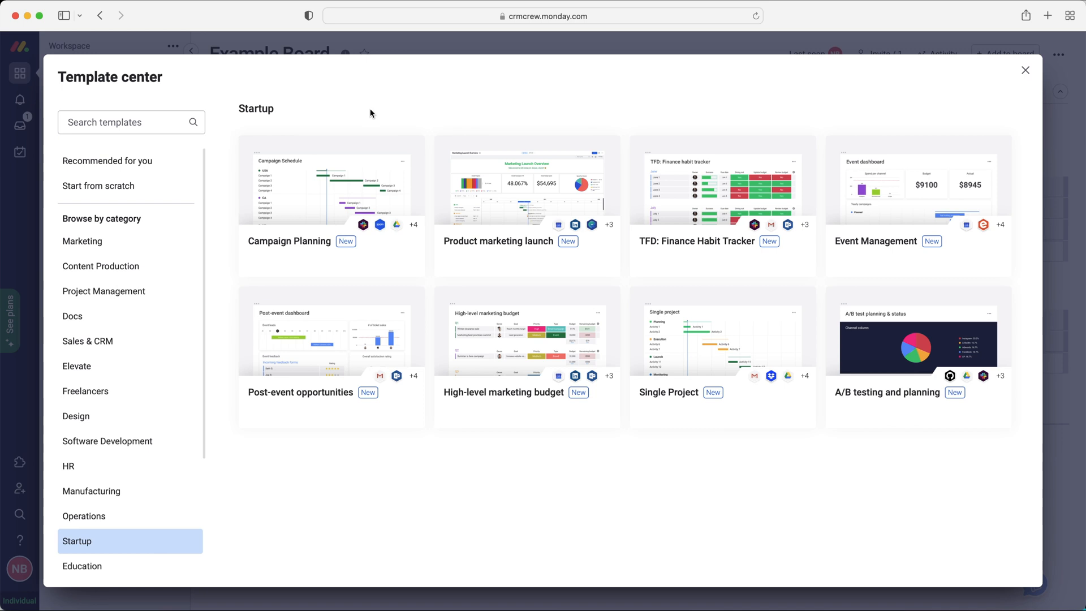
mouse_move(1026, 73)
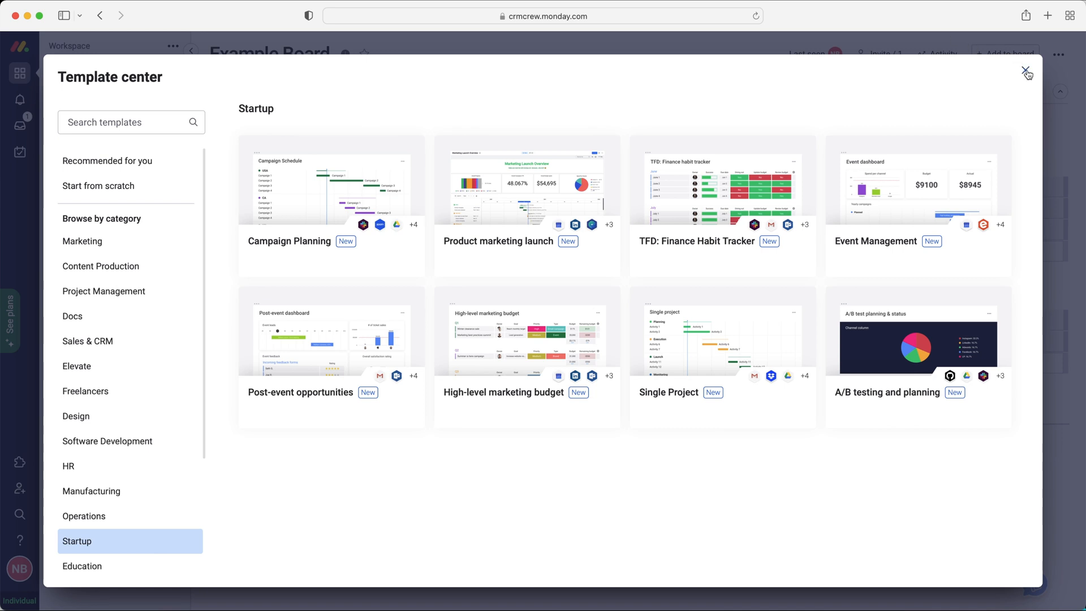
- Close the template center, returning to the Example Board table
left_click(1027, 73)
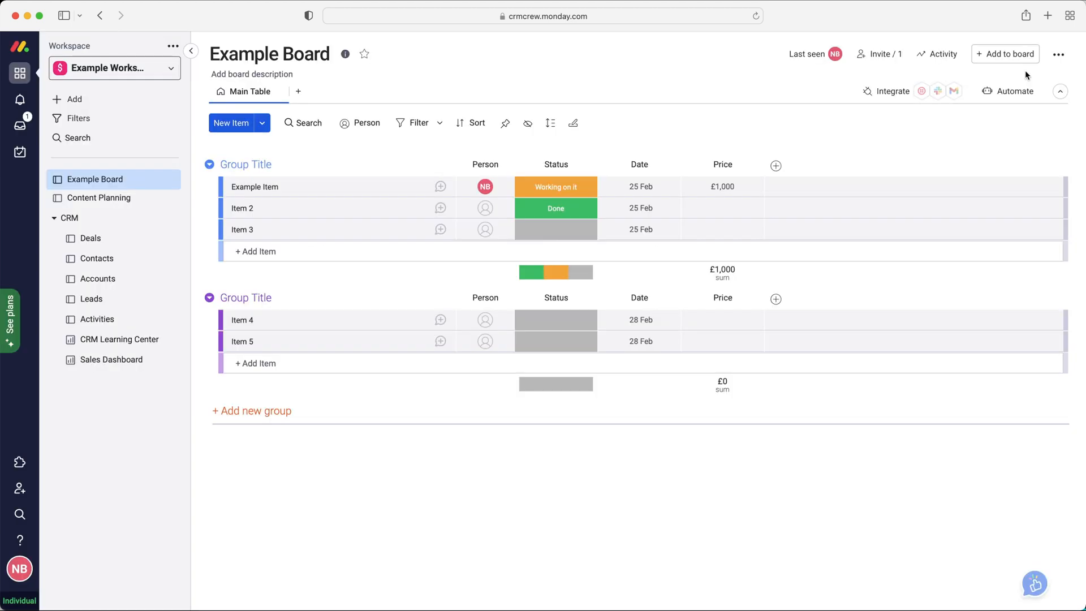
mouse_move(487, 164)
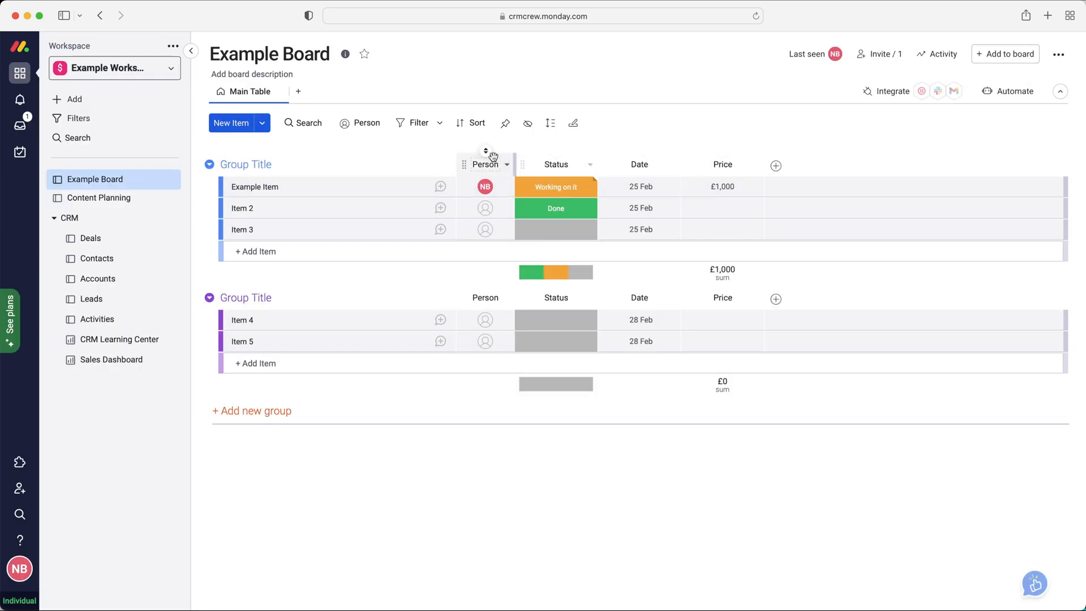
mouse_move(123, 202)
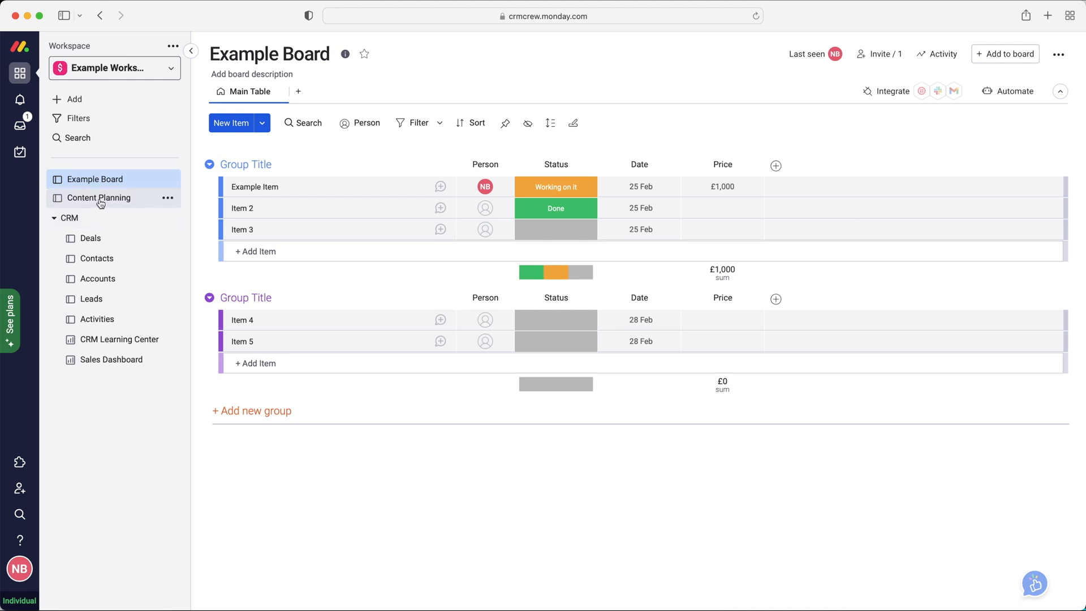
- Switch to the Content Planning board and review its Content Type label options
left_click(98, 197)
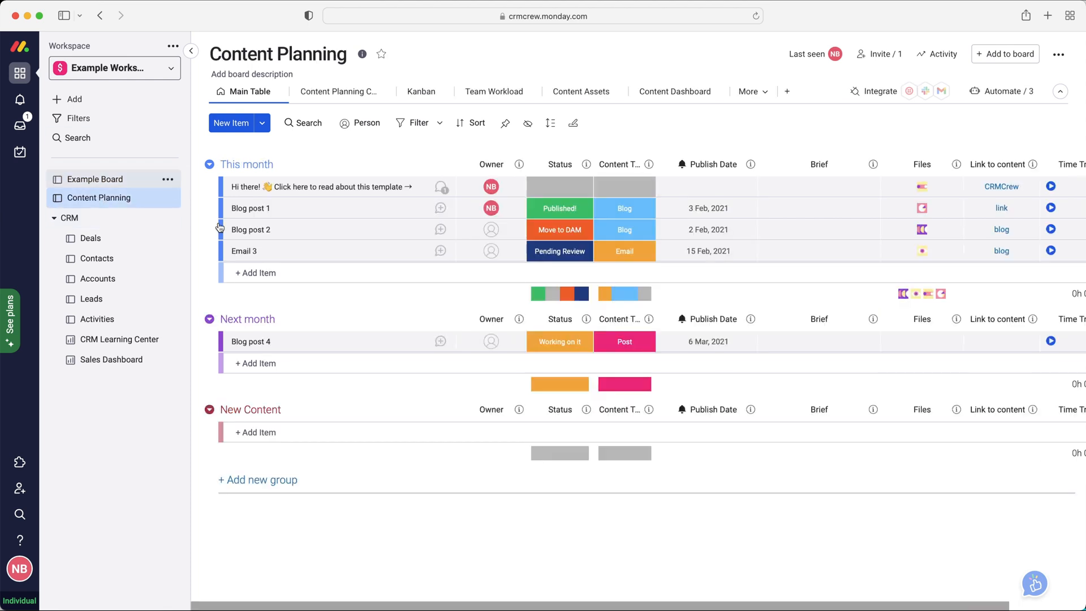
mouse_move(281, 146)
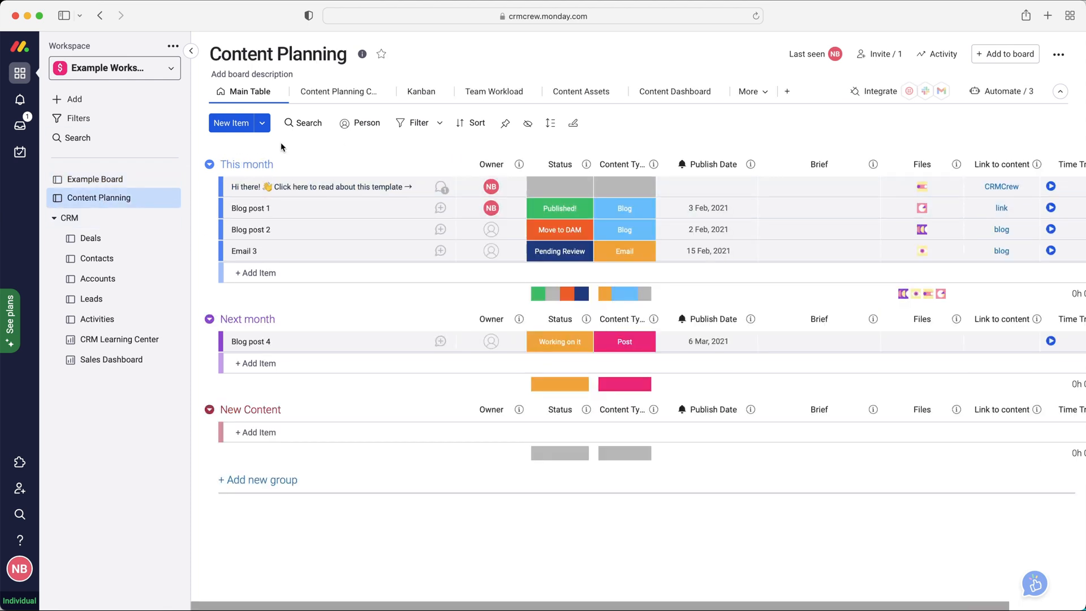
left_click(267, 164)
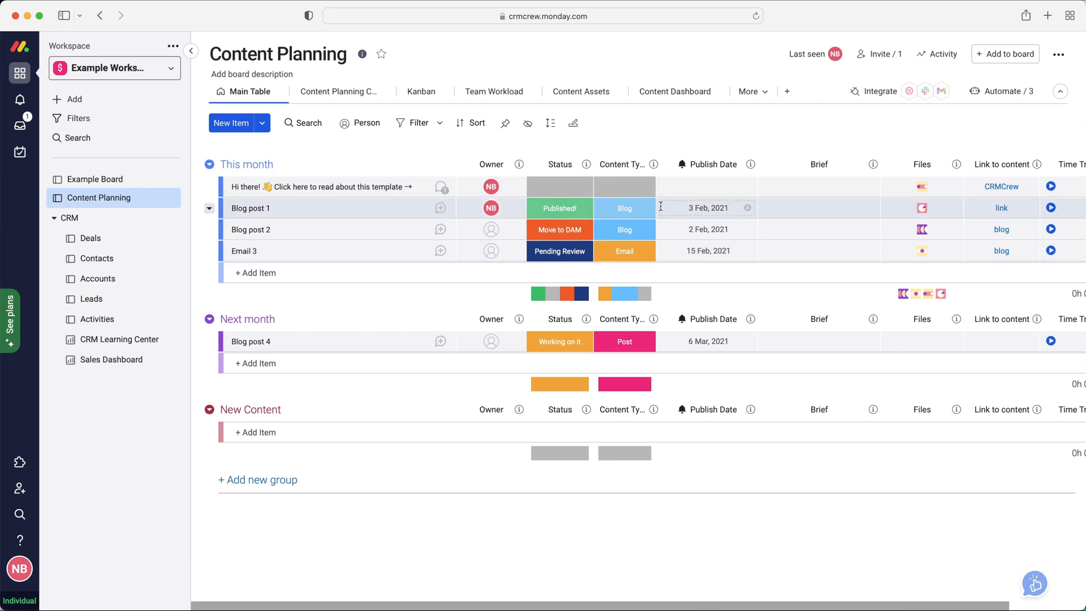
left_click(623, 187)
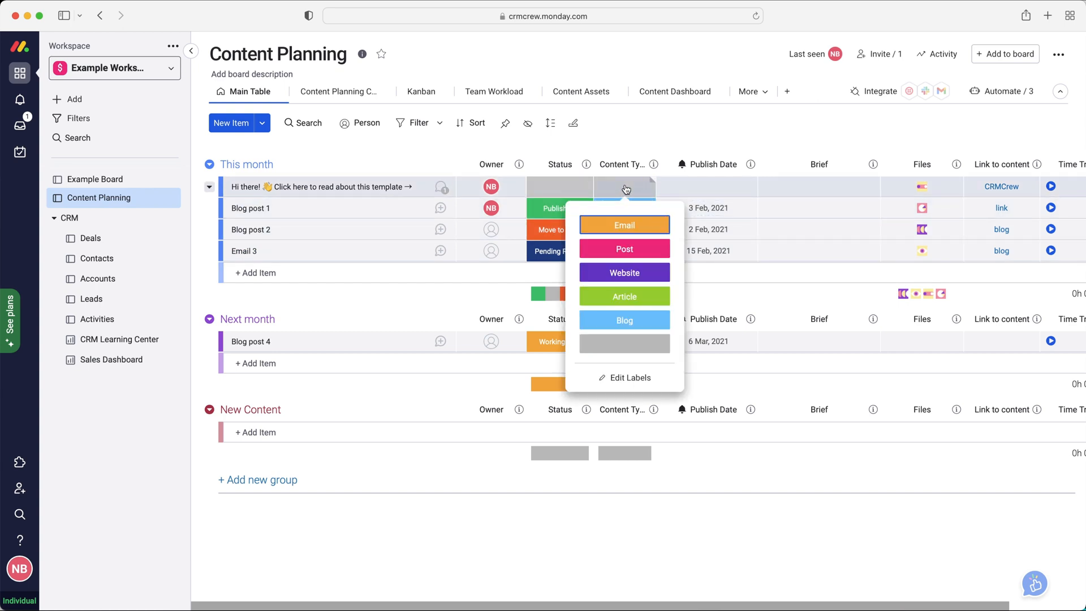
mouse_move(594, 140)
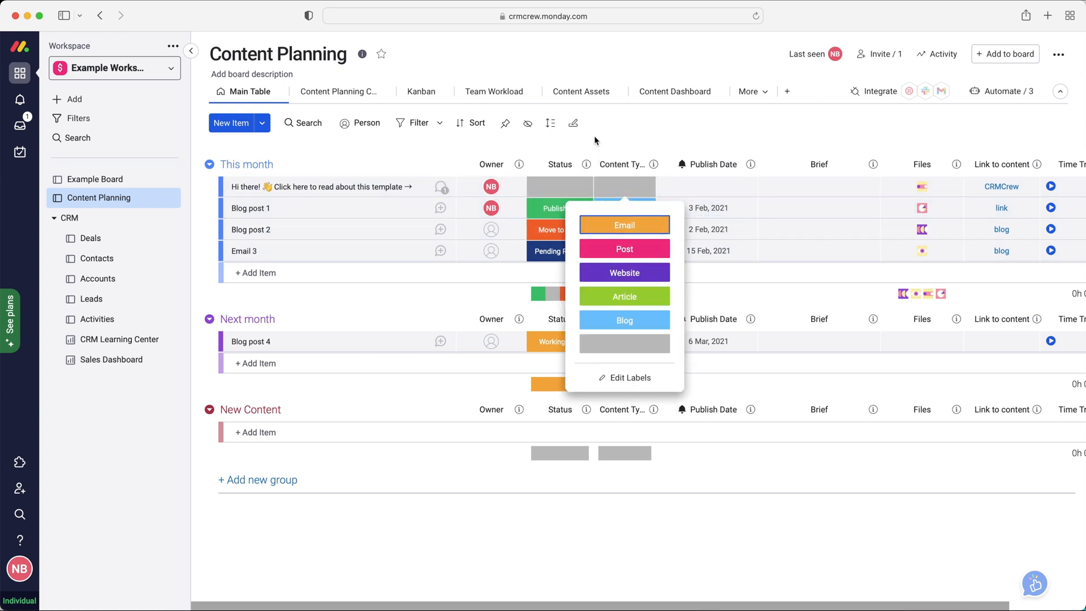
left_click(623, 320)
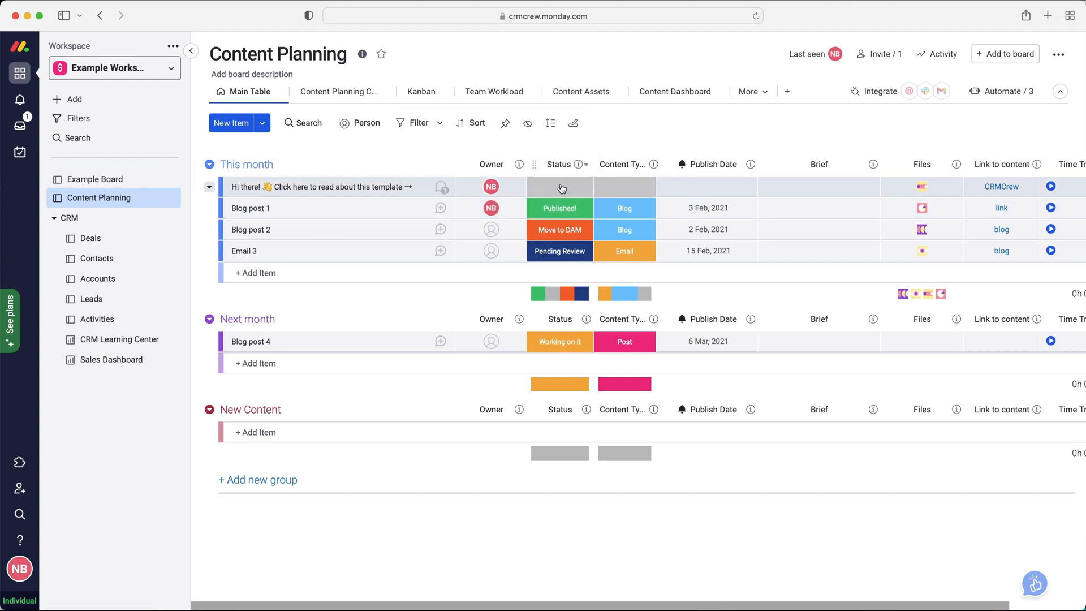
- Check Blog post 1's status options and scan the table's remaining columns
left_click(559, 187)
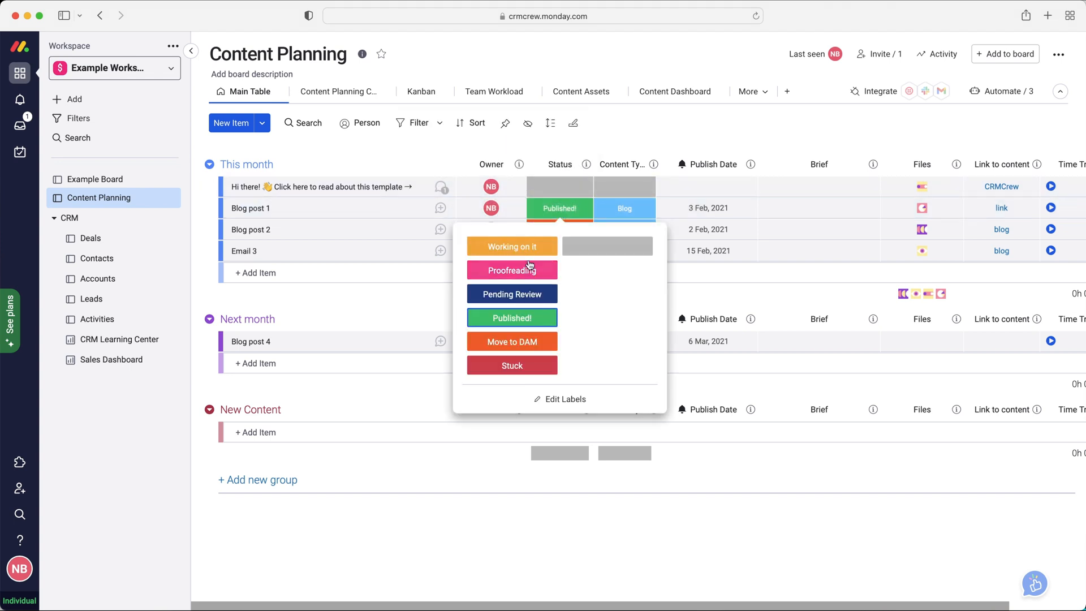
mouse_move(637, 132)
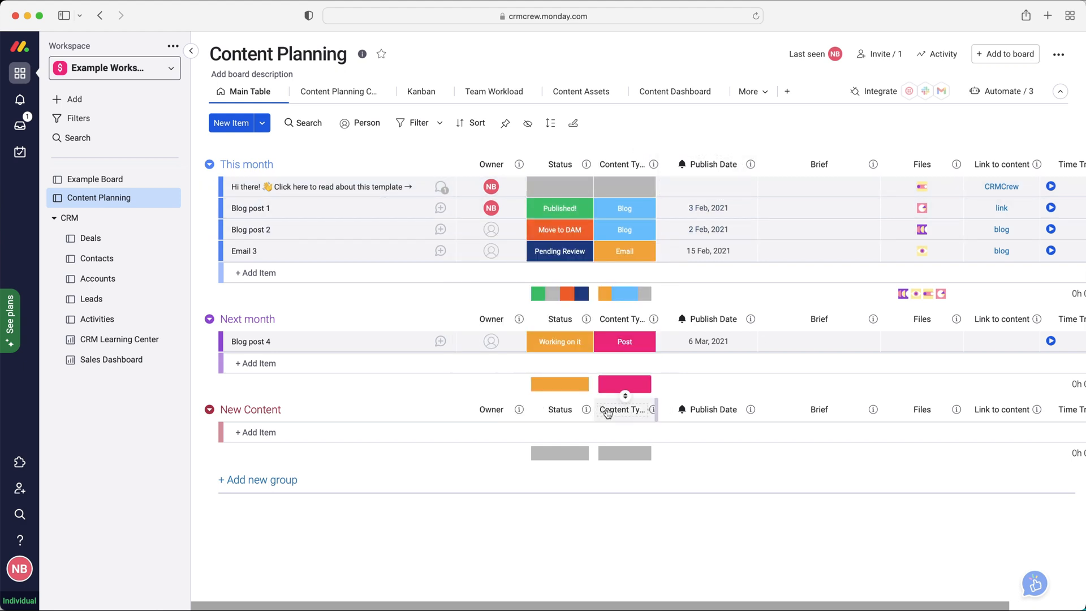
scroll("right", 3)
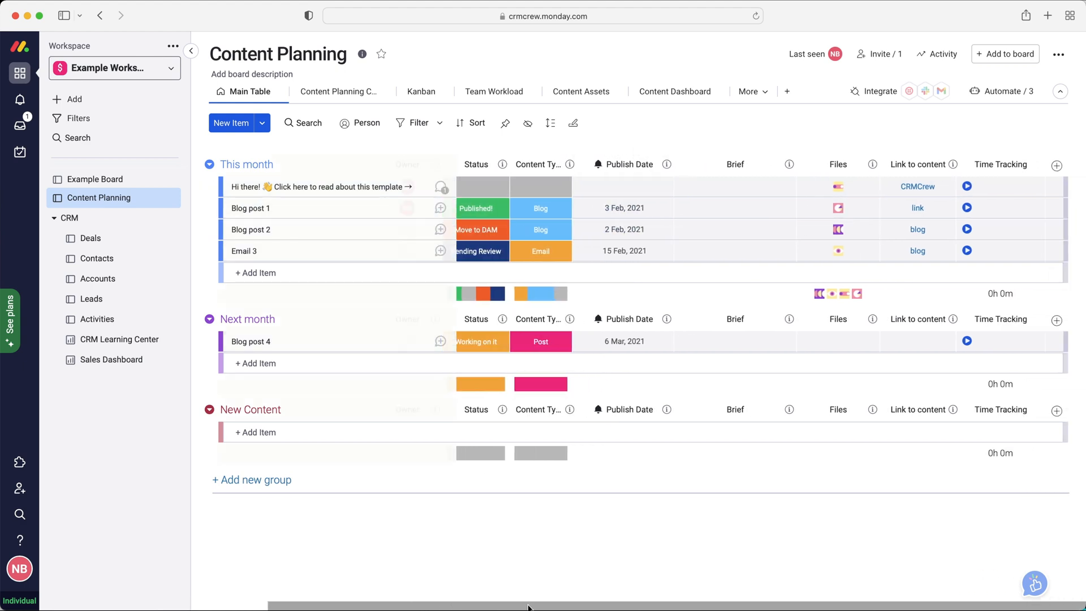
mouse_move(1002, 164)
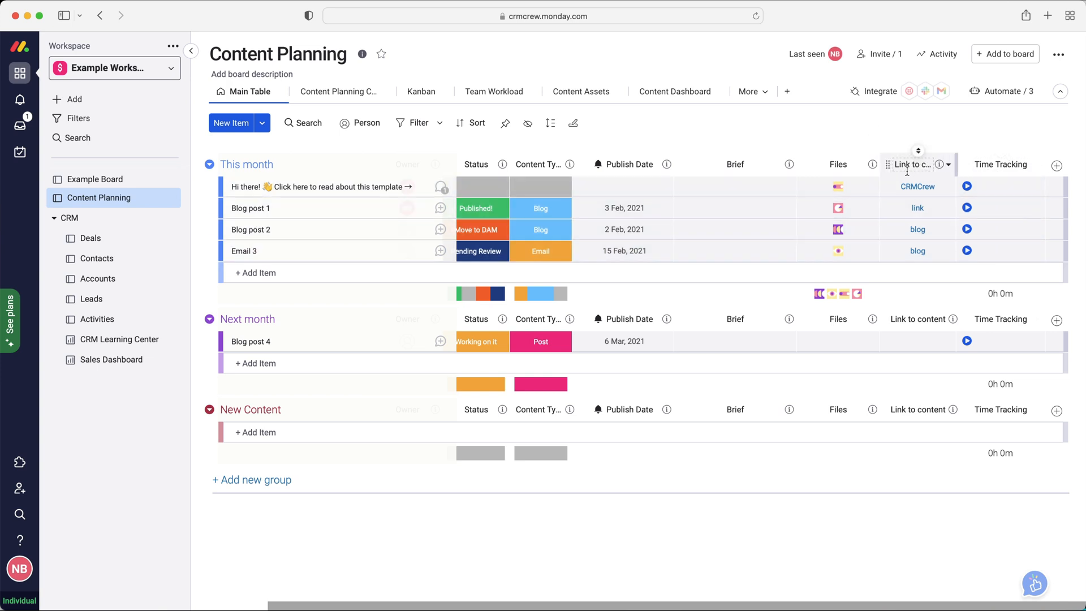
scroll("left", 3)
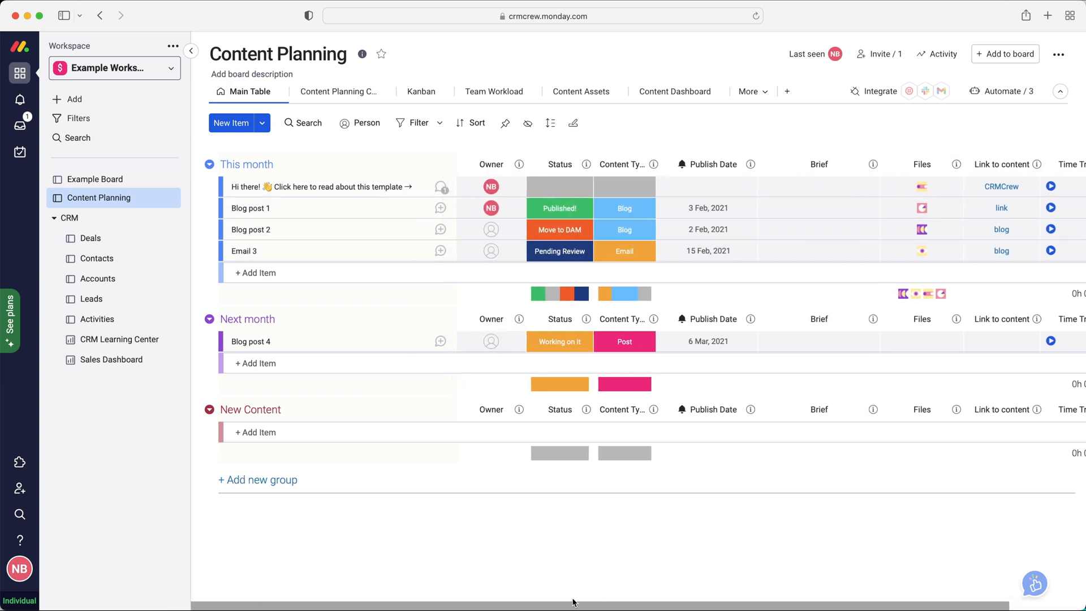
mouse_move(316, 155)
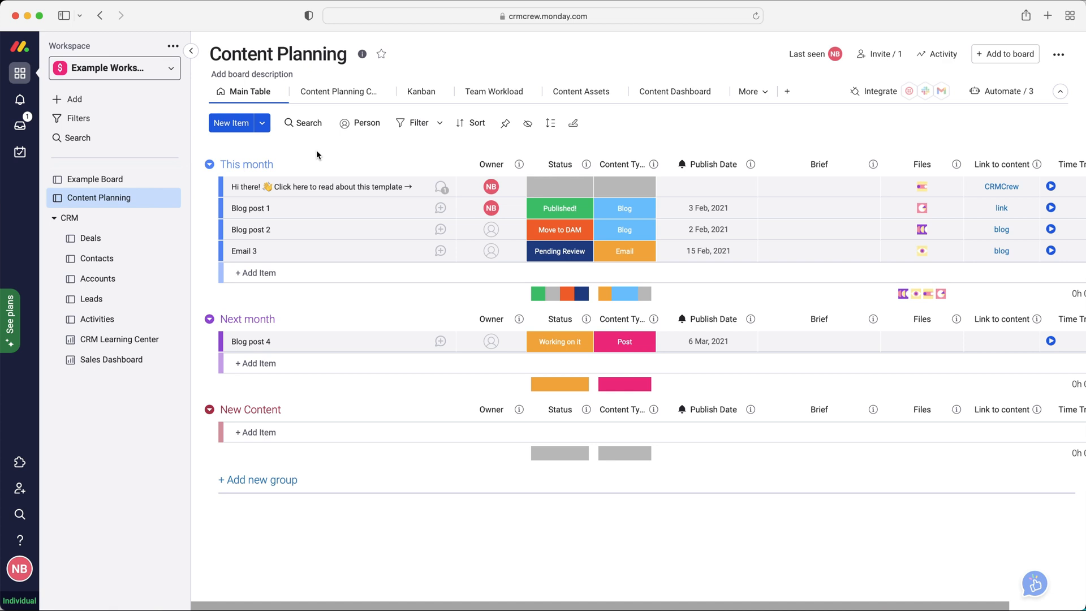
mouse_move(272, 605)
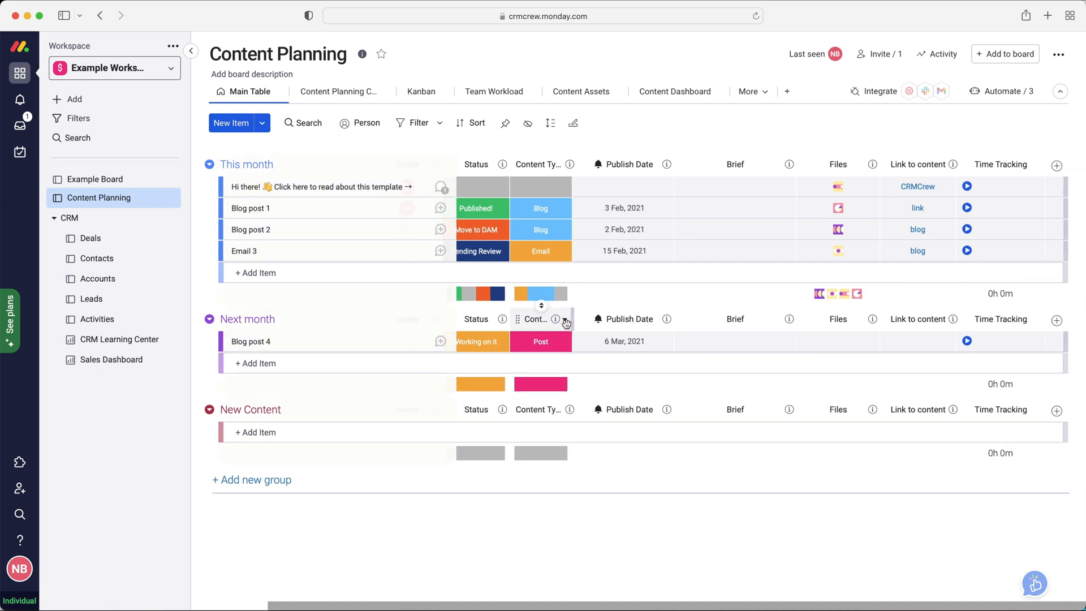
mouse_move(1059, 165)
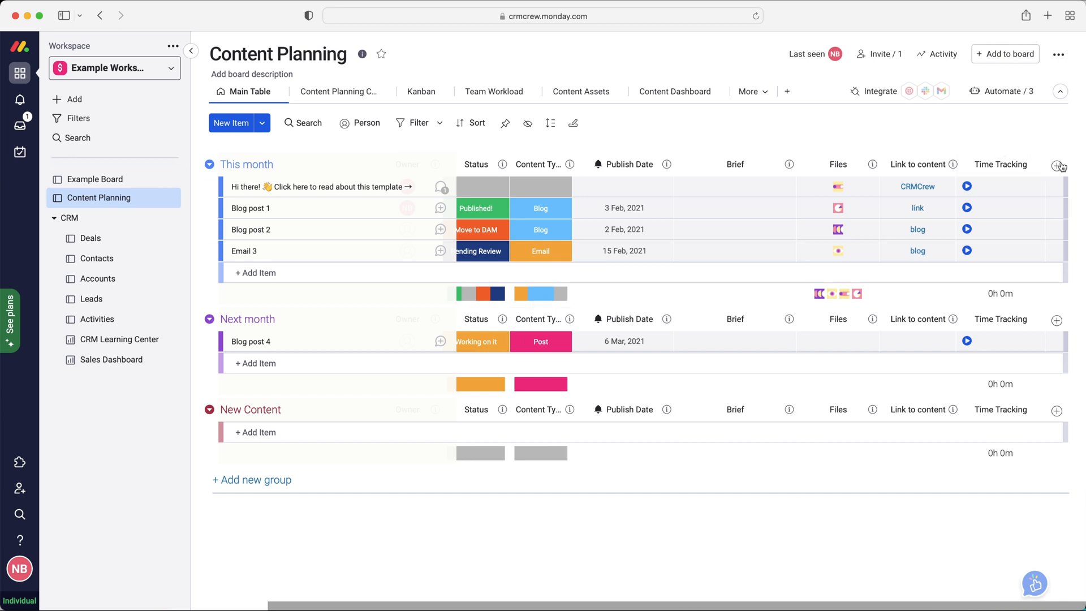
left_click(1059, 166)
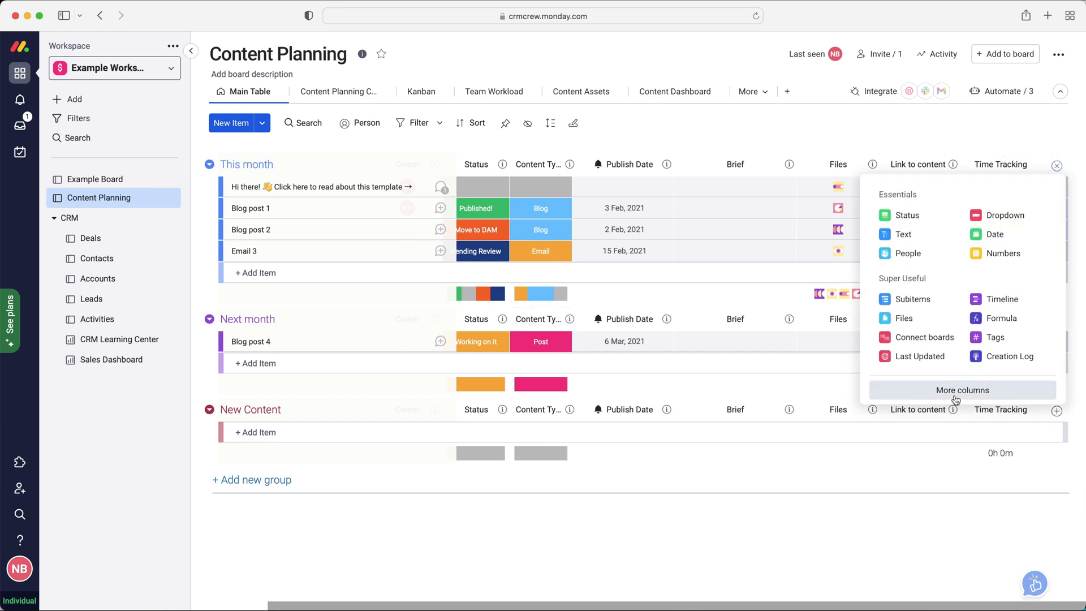
mouse_move(754, 520)
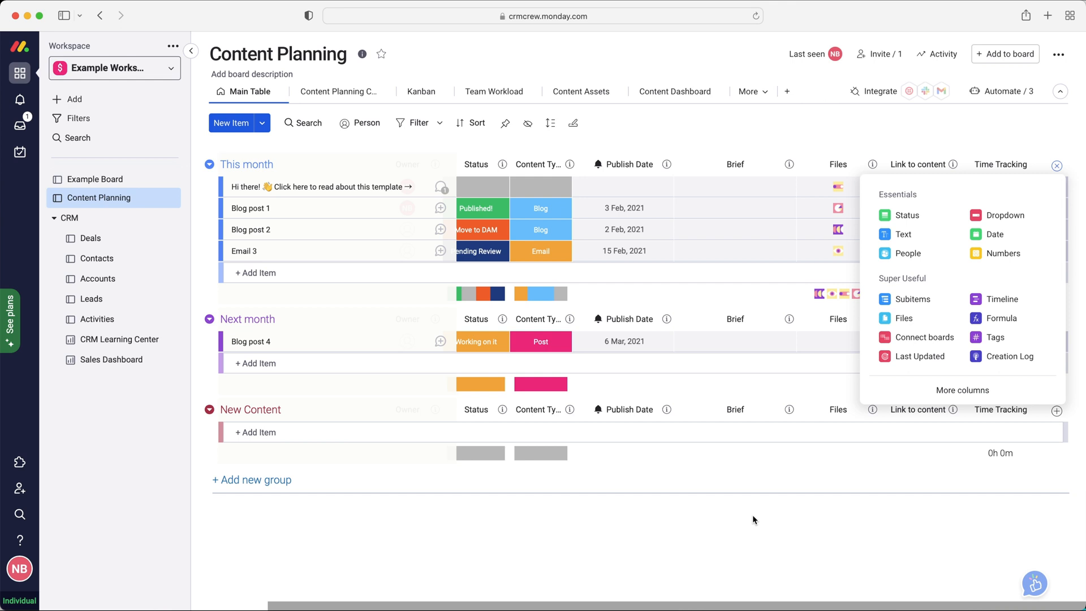
left_click(1056, 165)
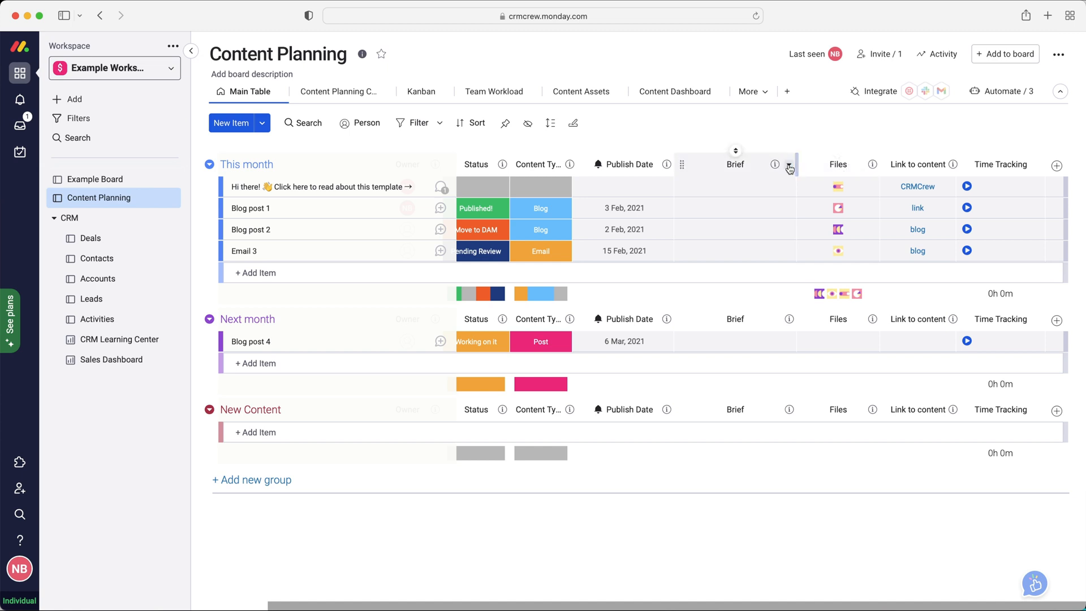
left_click(789, 166)
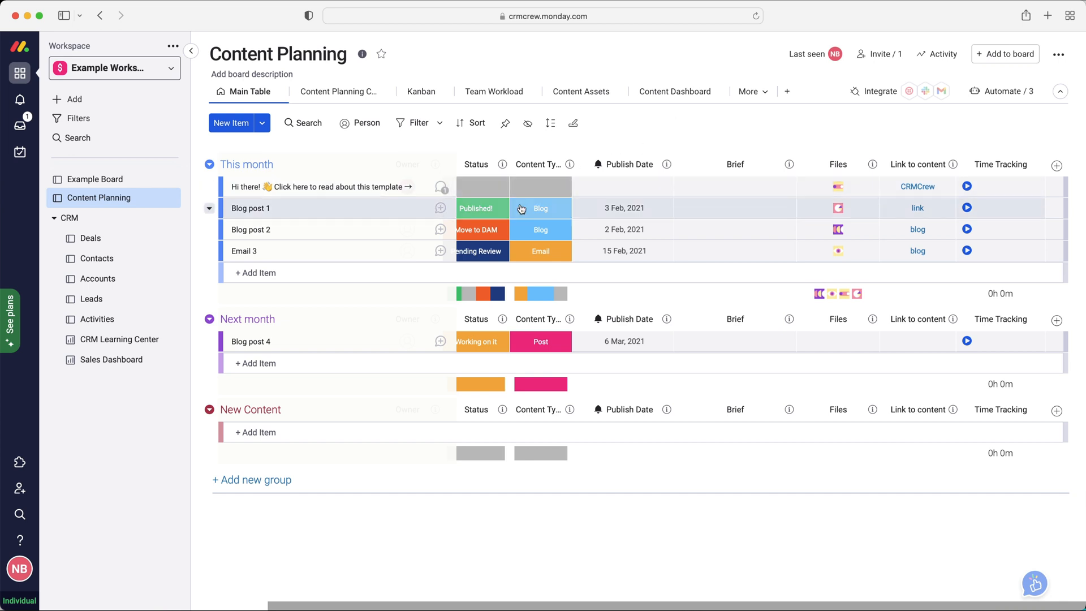
mouse_move(90, 239)
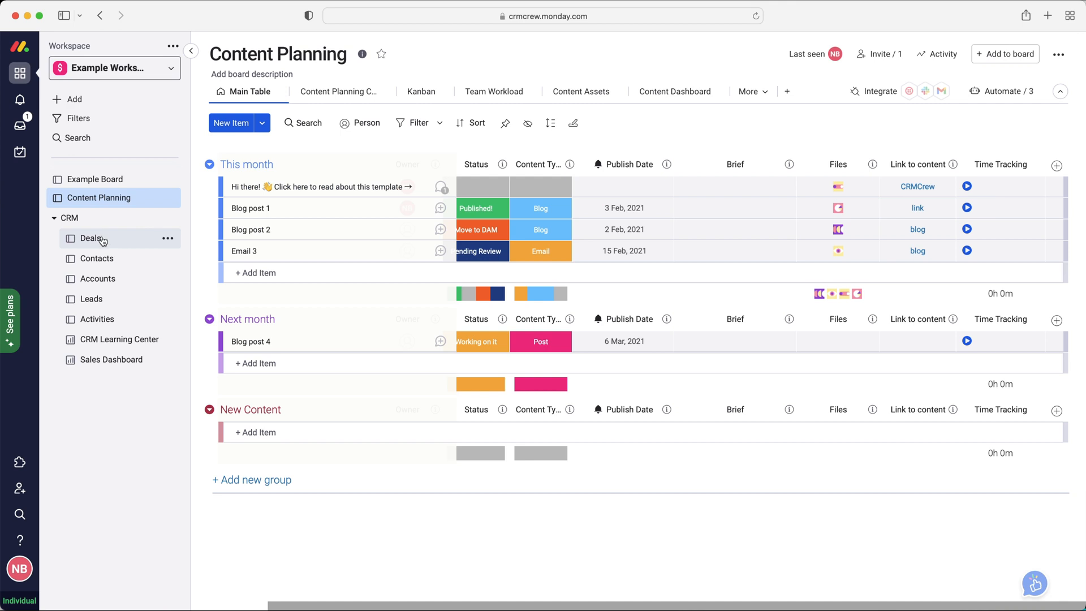
mouse_move(94, 213)
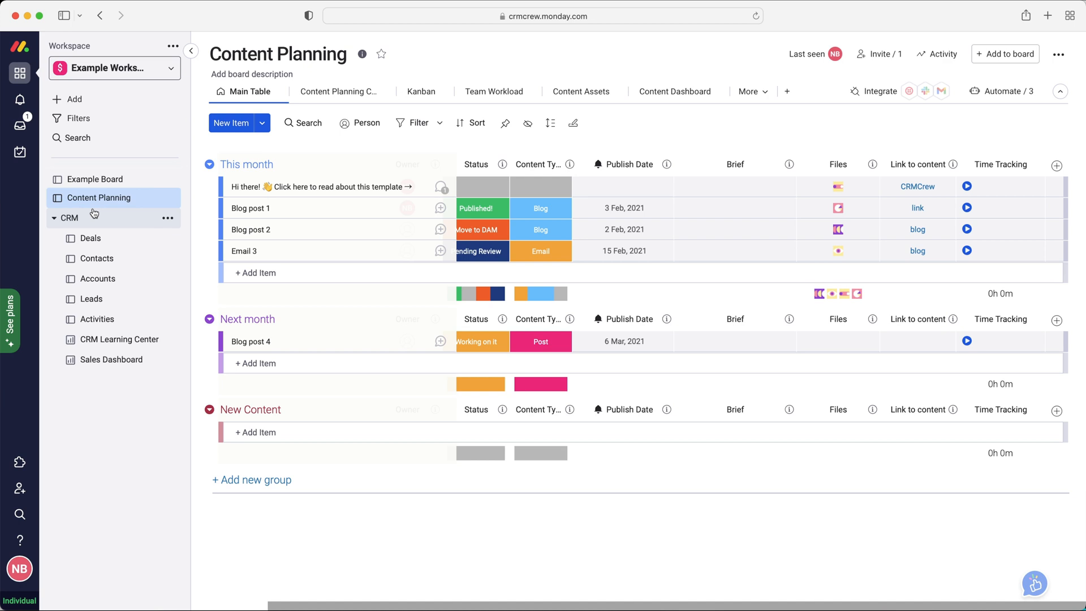
mouse_move(8, 191)
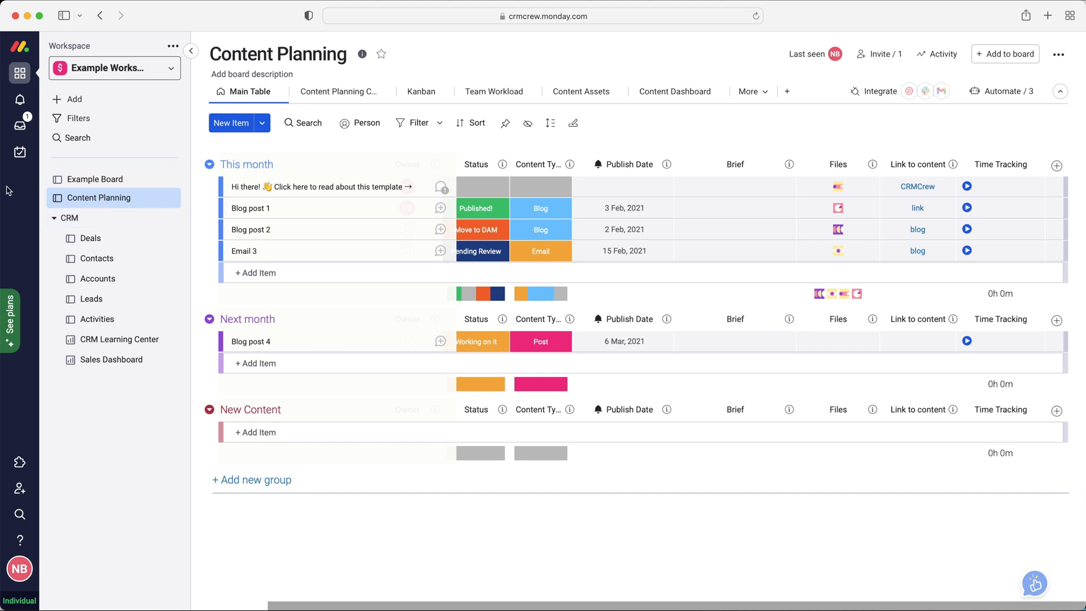
mouse_move(113, 243)
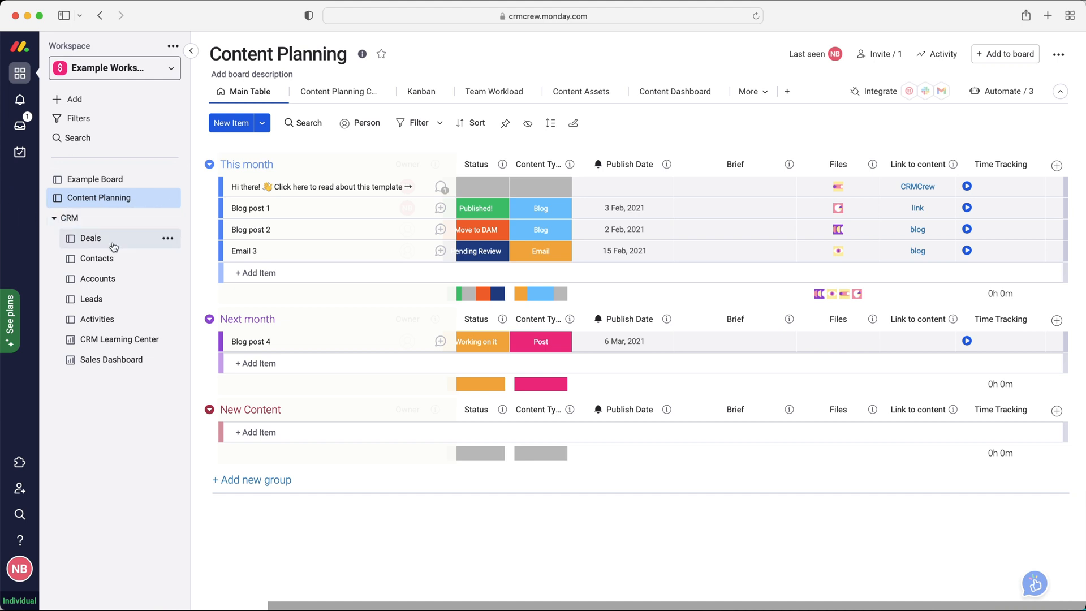
mouse_move(115, 299)
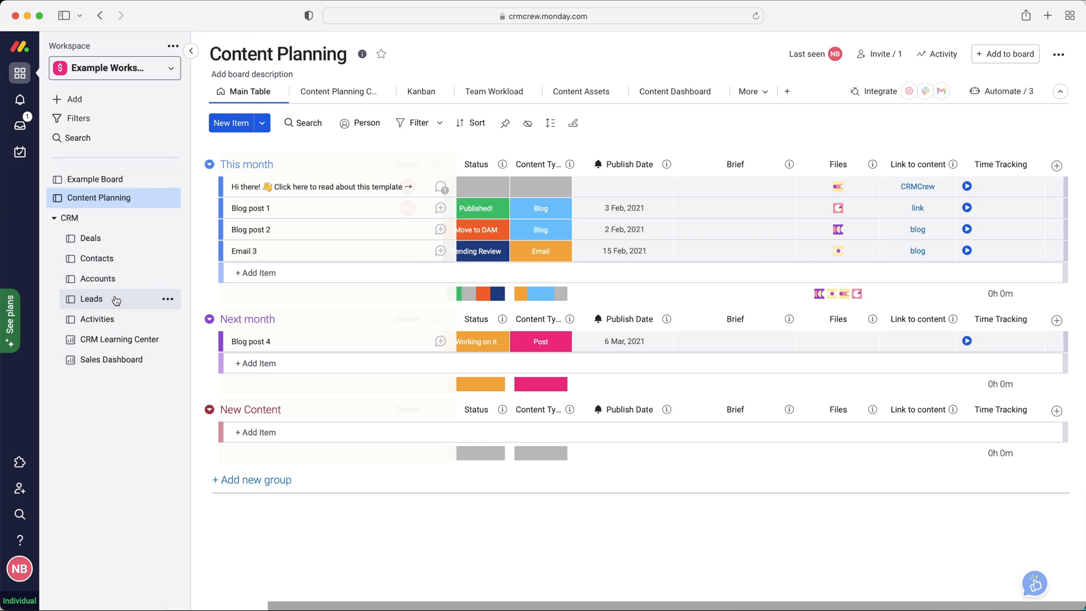
mouse_move(121, 310)
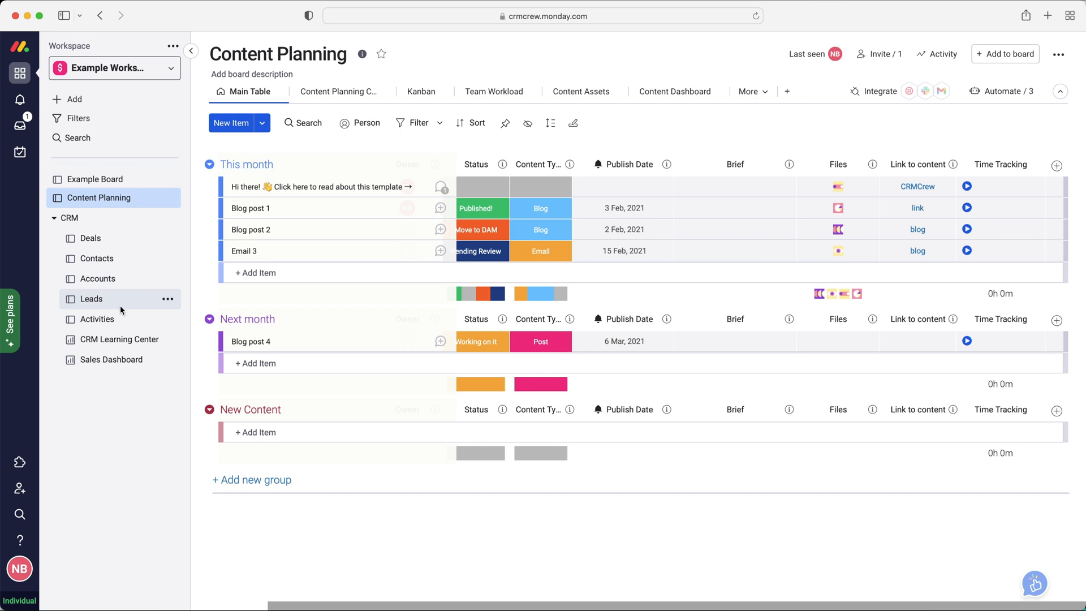
- Move through the CRM folder's Leads and Accounts boards to the Contacts board
left_click(91, 298)
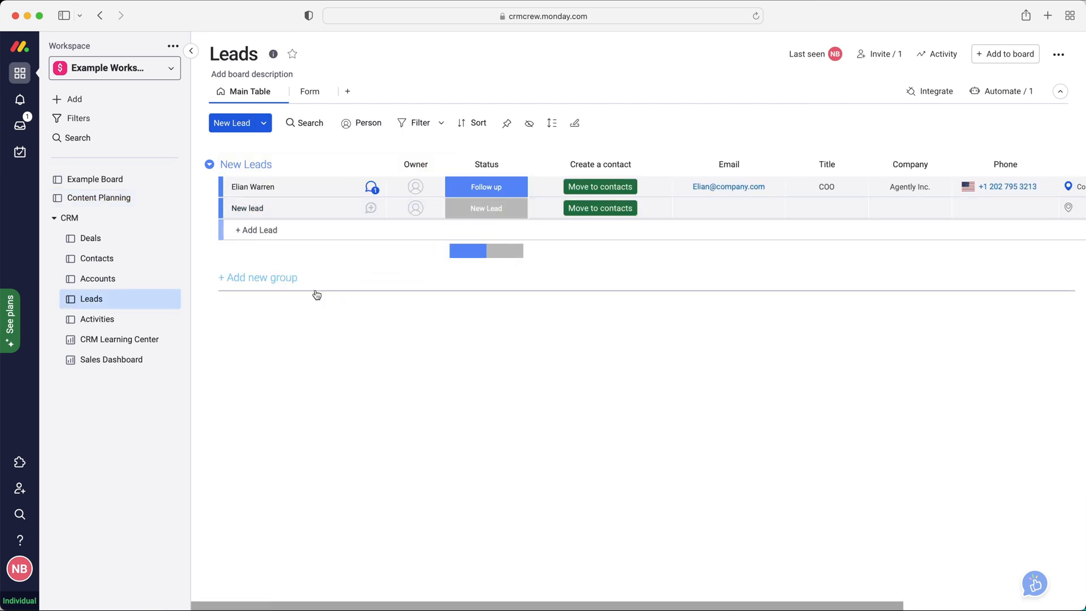
mouse_move(367, 286)
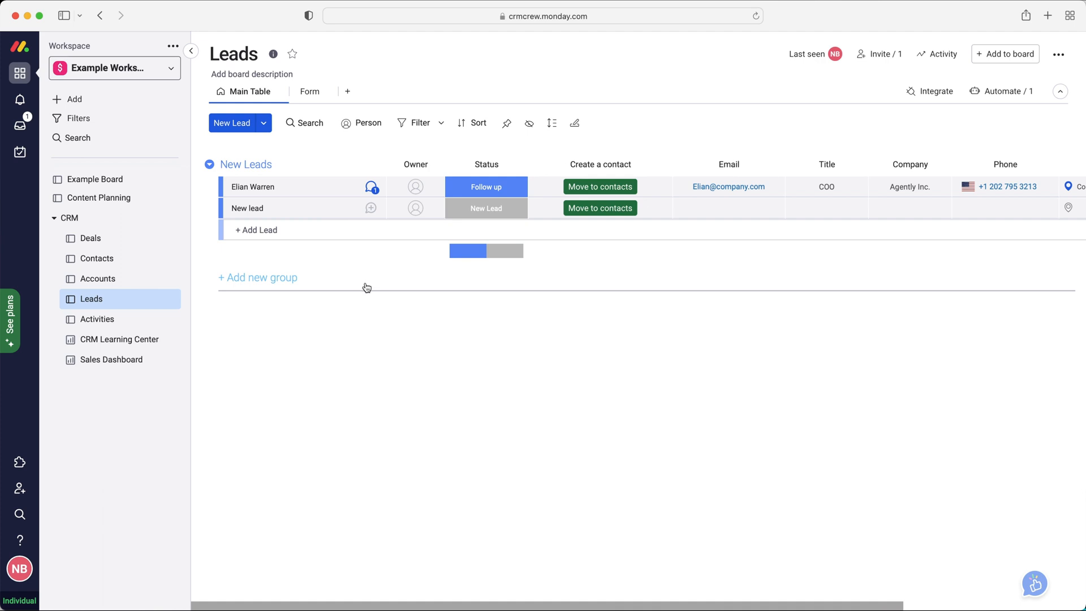
mouse_move(360, 288)
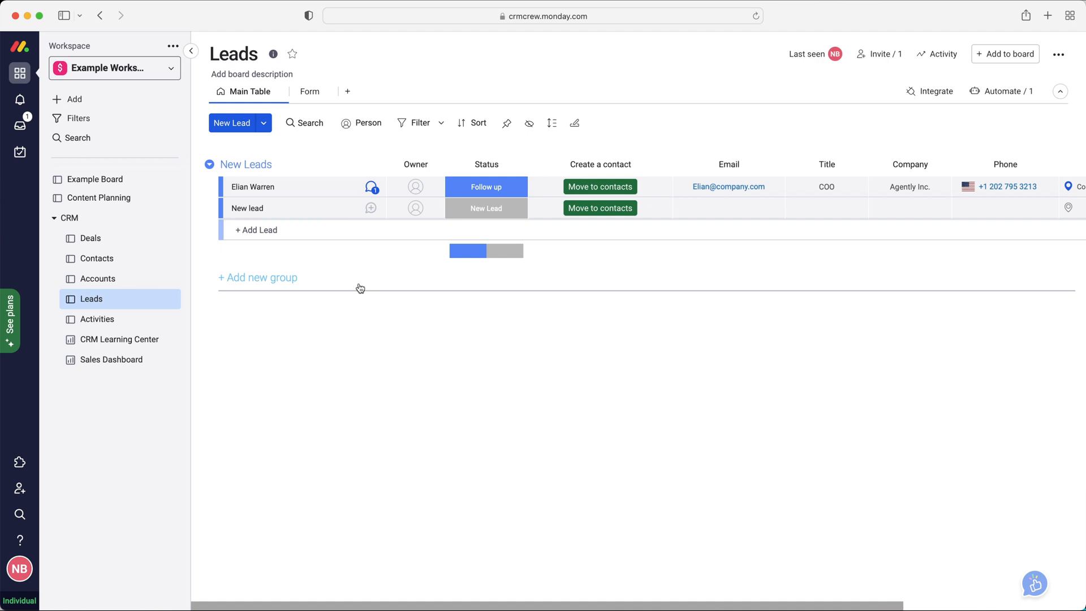
mouse_move(98, 278)
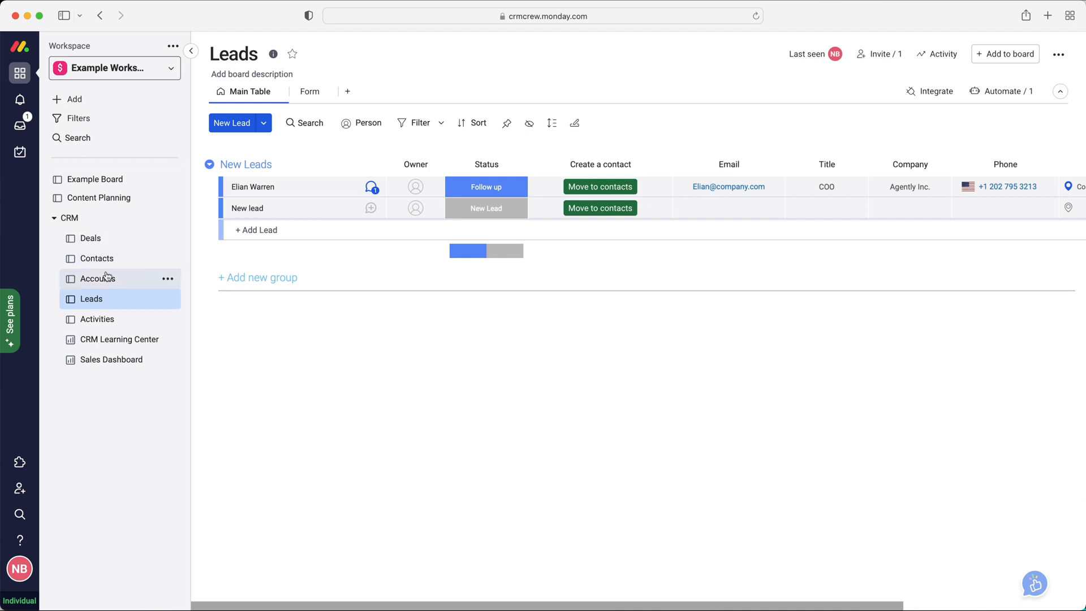
left_click(97, 279)
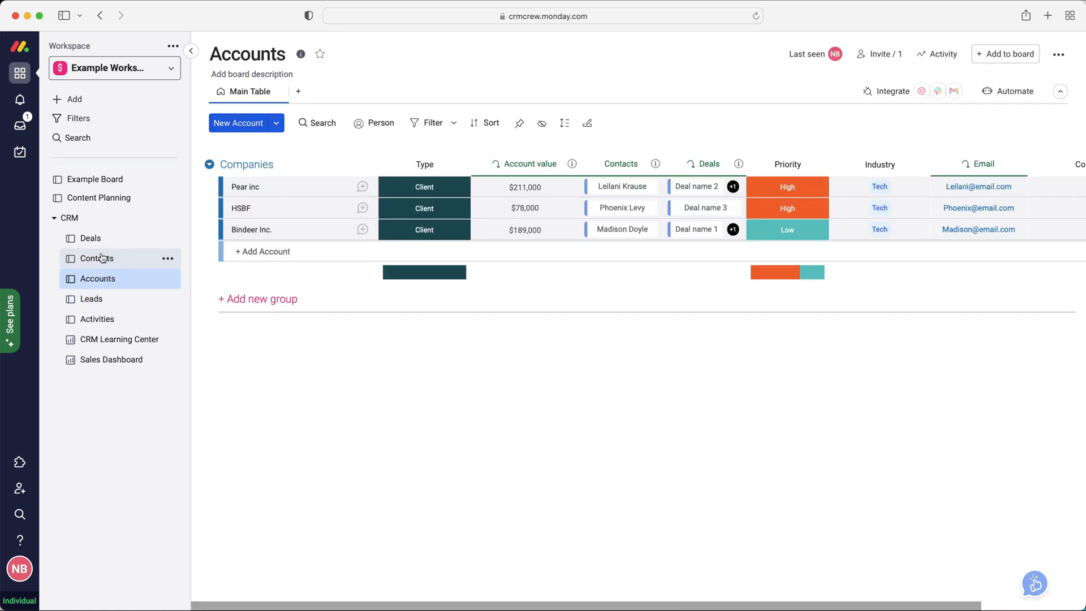
left_click(96, 258)
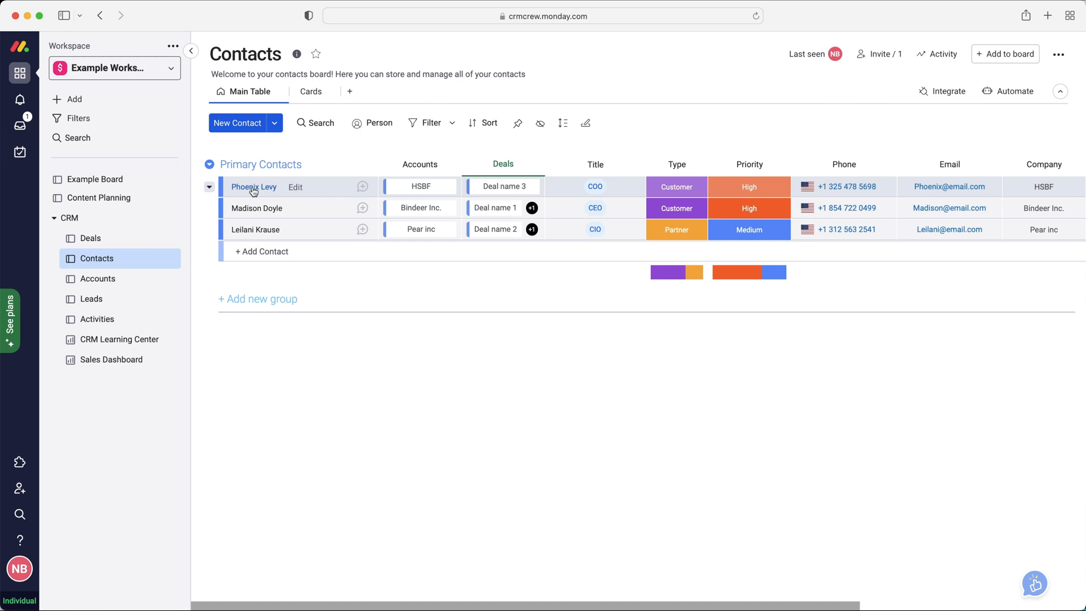
- Switch the Deals board from Kanban to Main Table and scan its columns
left_click(91, 237)
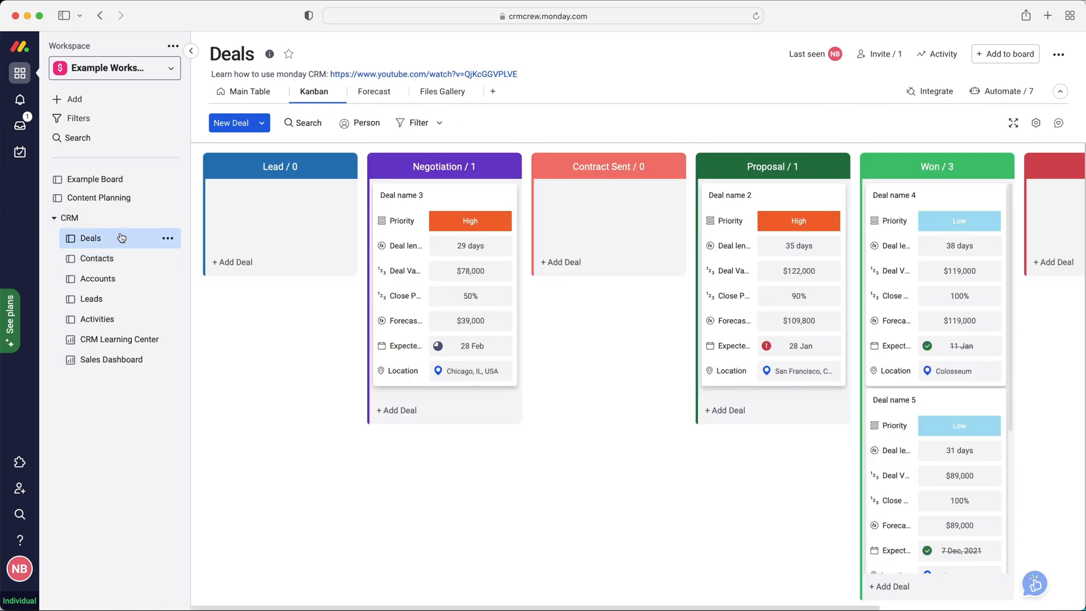
mouse_move(247, 90)
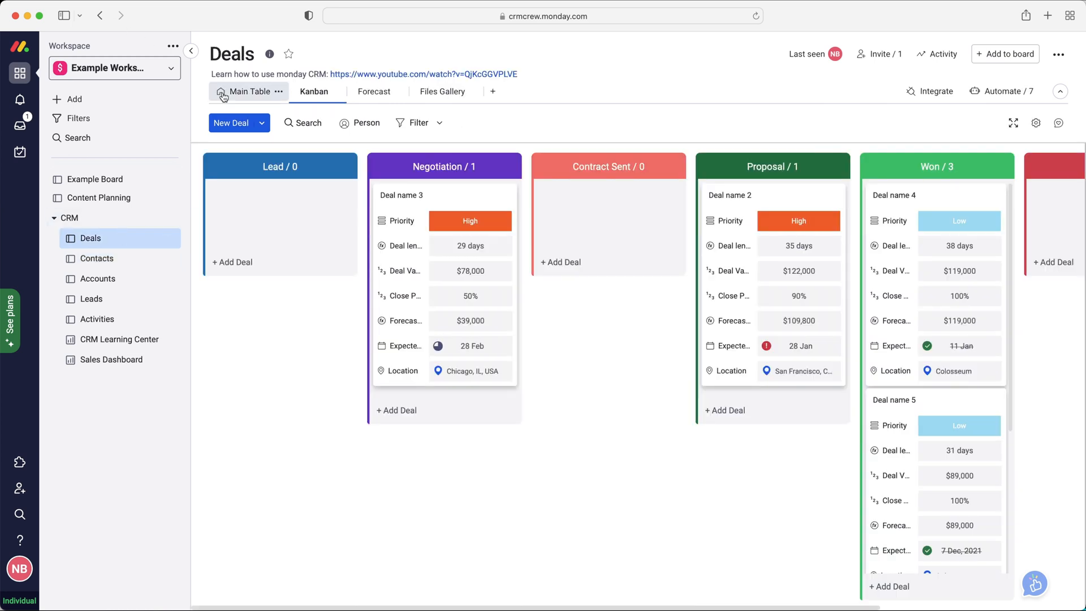
mouse_move(555, 314)
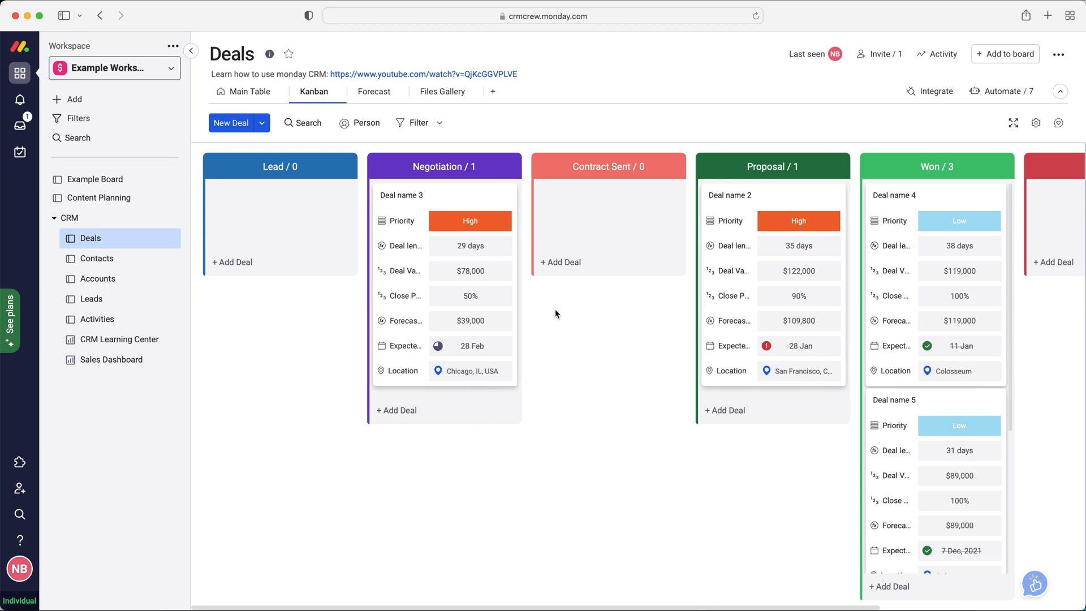
left_click(251, 91)
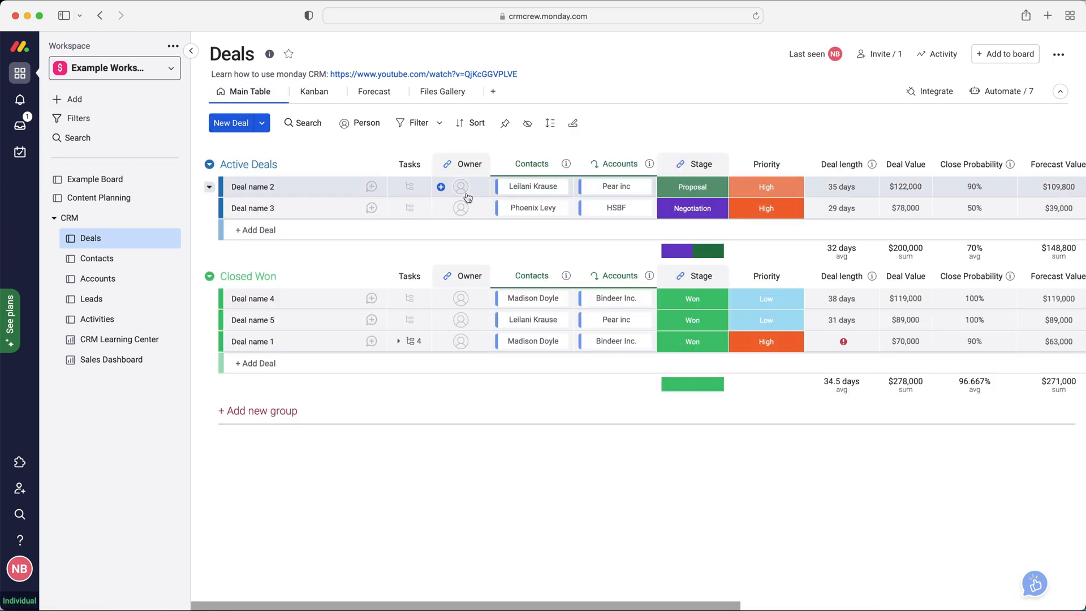
mouse_move(487, 340)
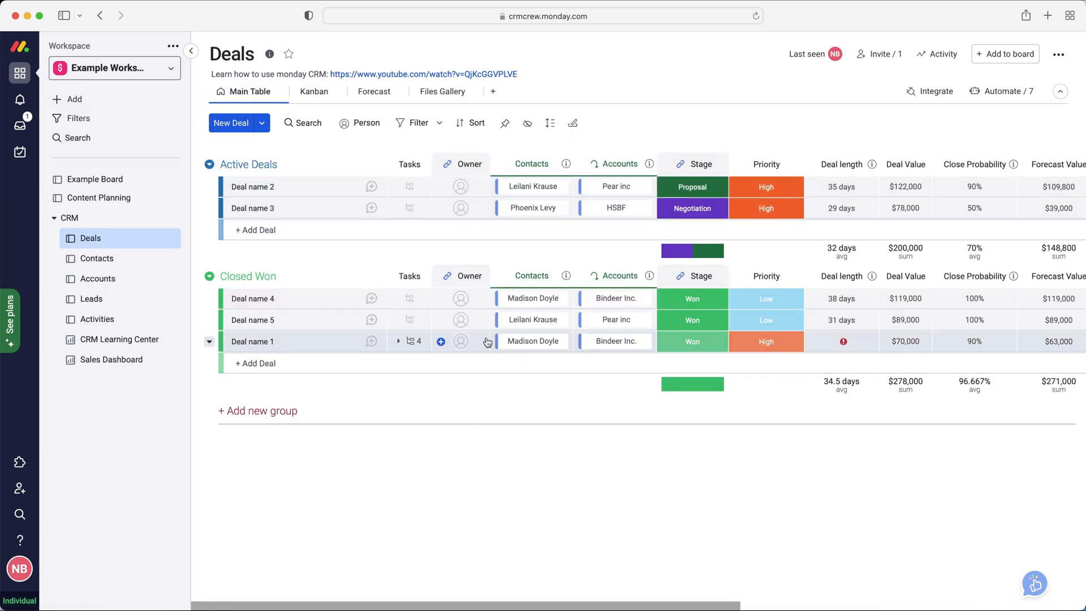
scroll("right", 3)
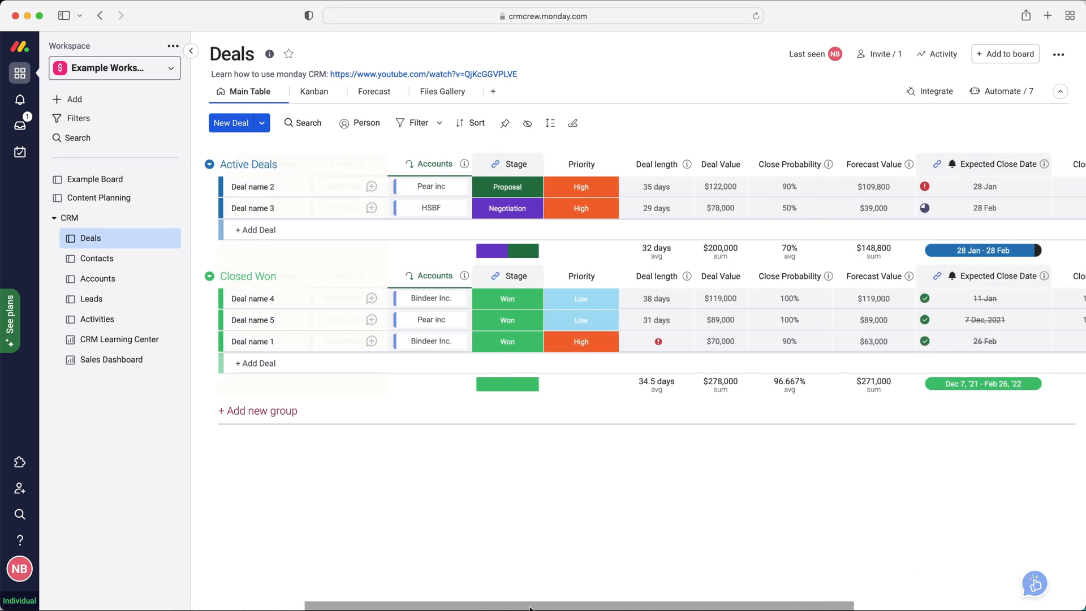
mouse_move(790, 164)
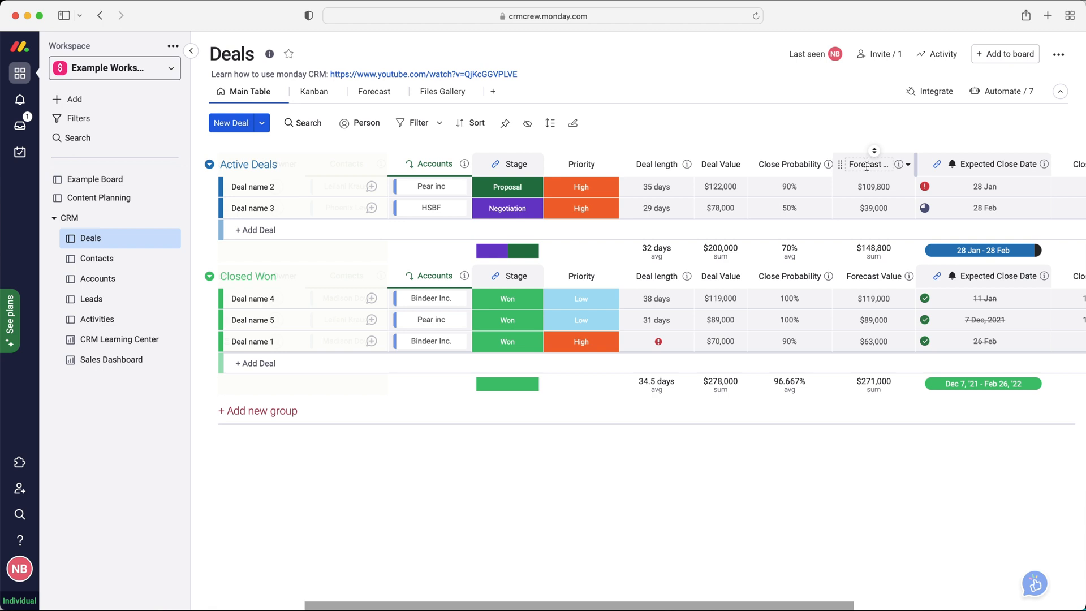
scroll("right", 3)
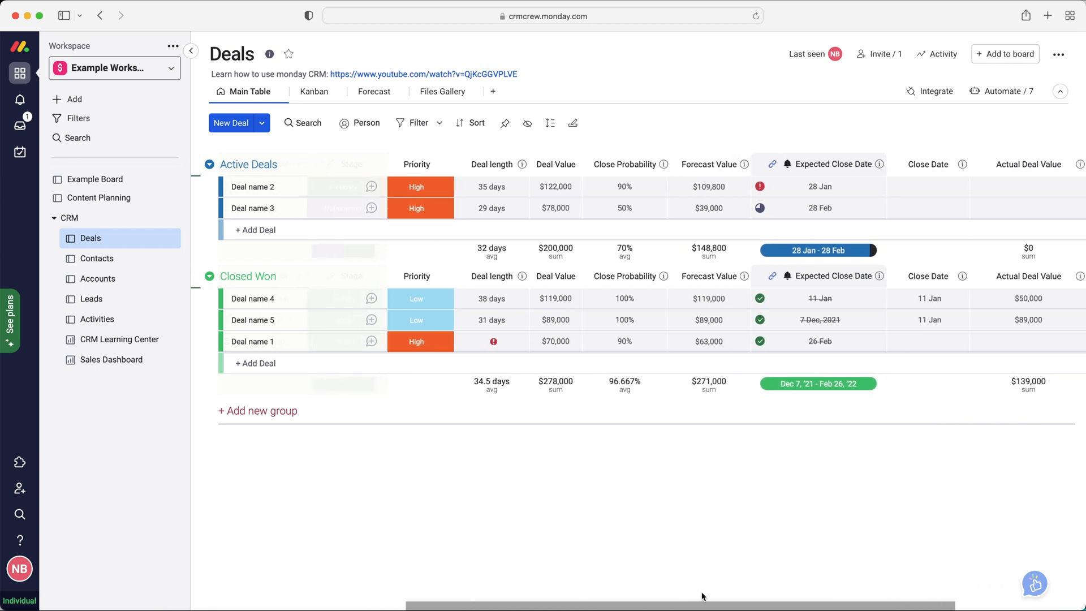
scroll("left", 3)
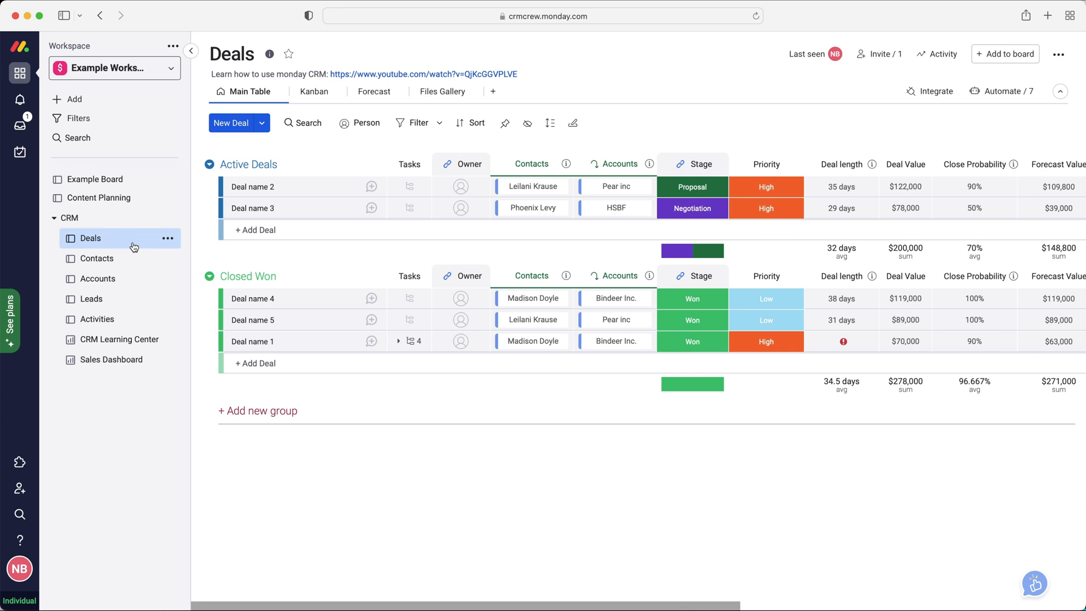
mouse_move(842, 163)
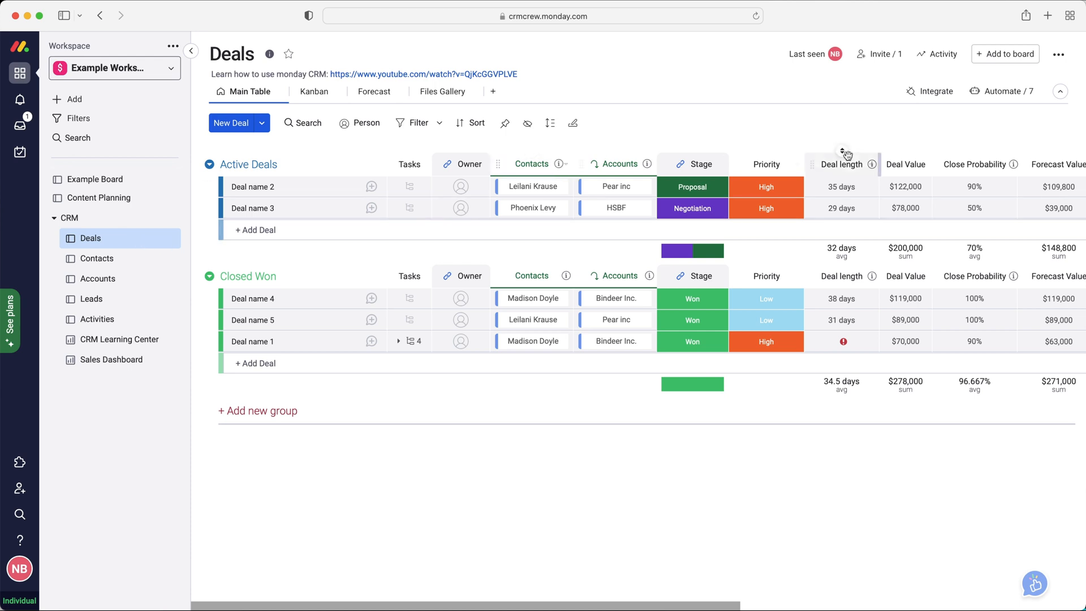
mouse_move(99, 198)
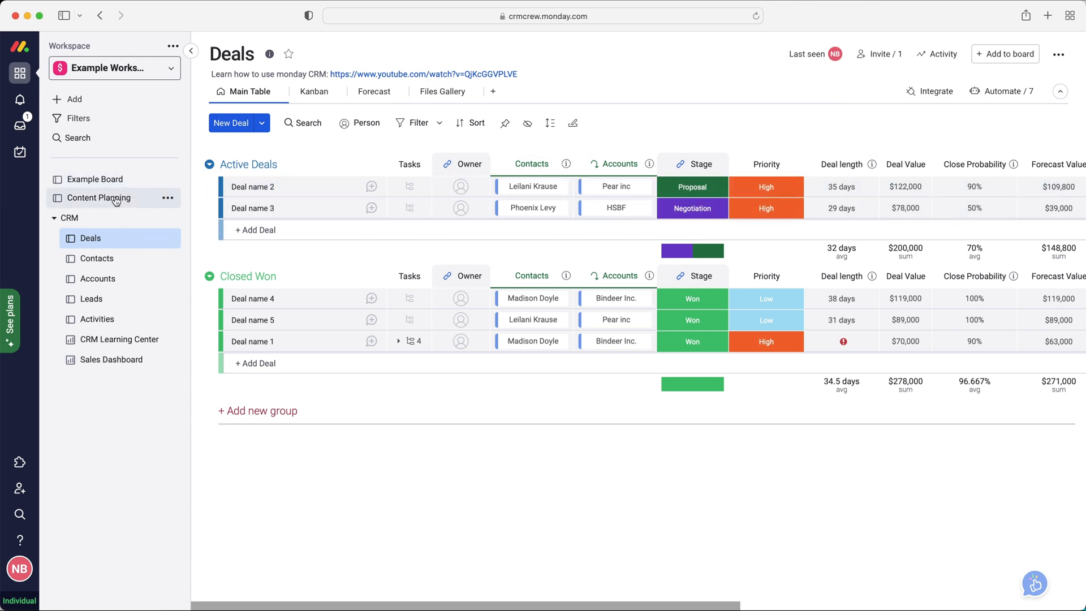
- Show the Content Dashboard view of the Content Planning board with its battery and pie chart widgets
left_click(97, 197)
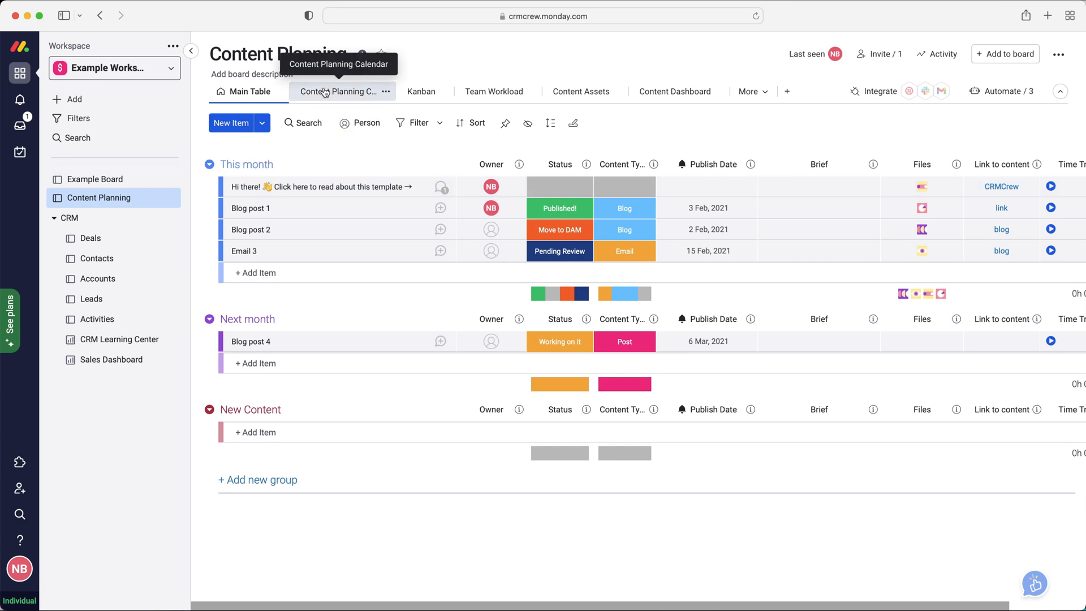
mouse_move(364, 99)
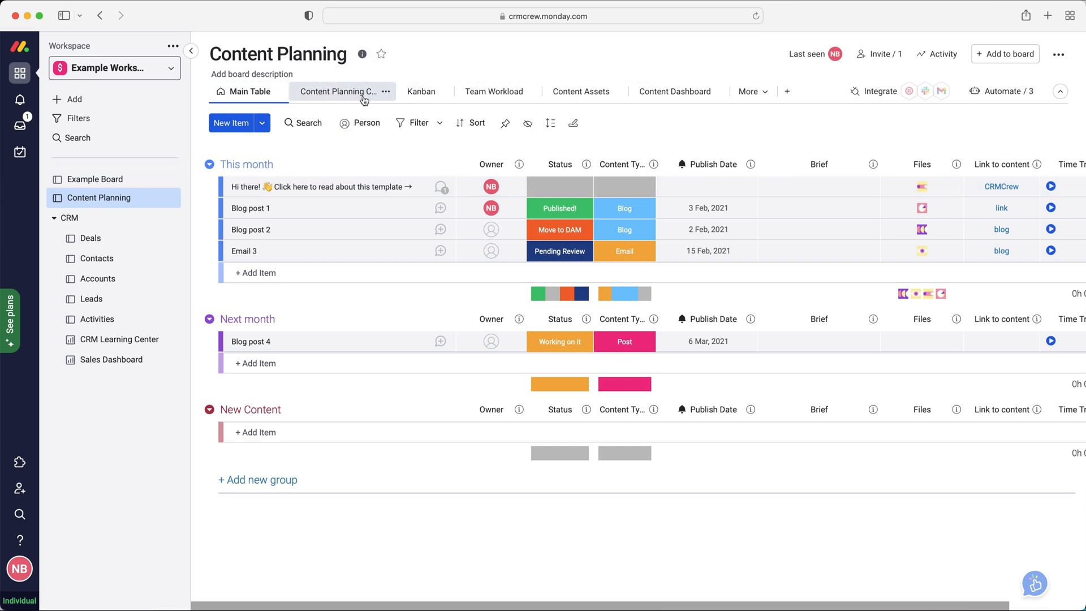
mouse_move(339, 92)
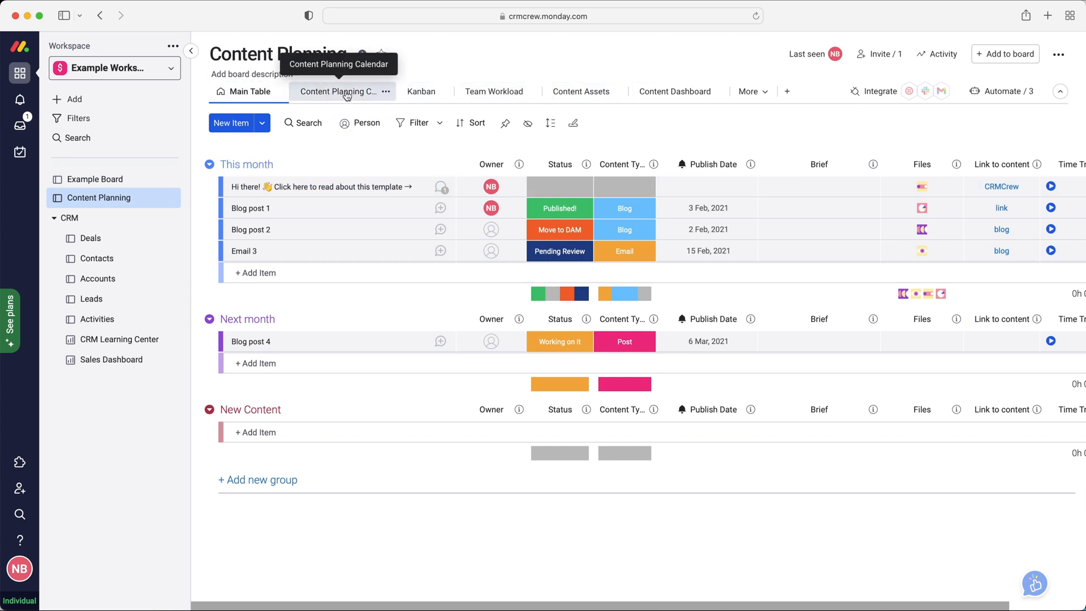
mouse_move(342, 91)
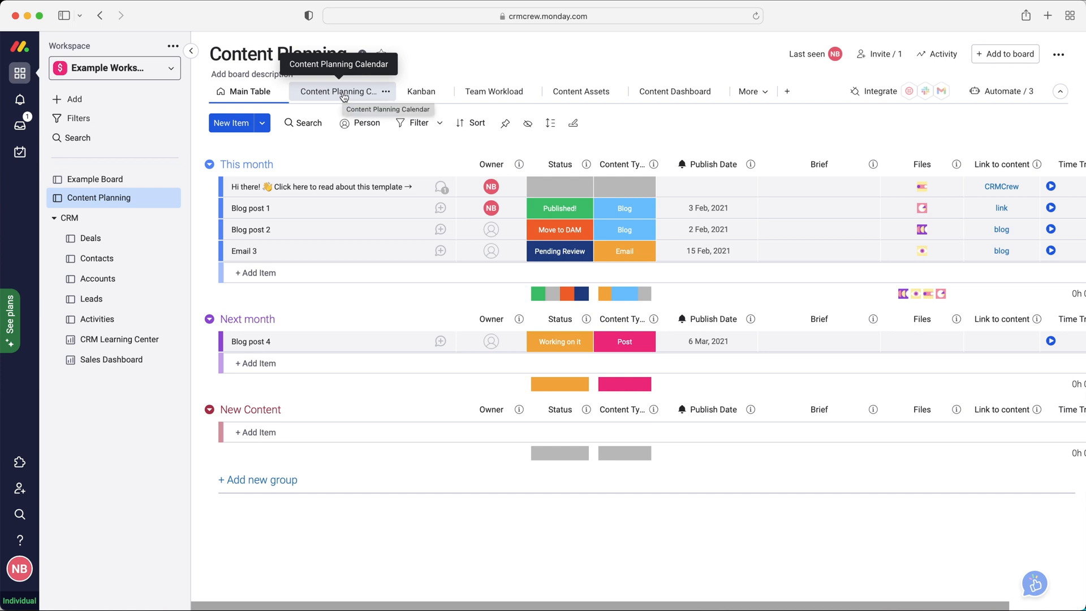
mouse_move(580, 91)
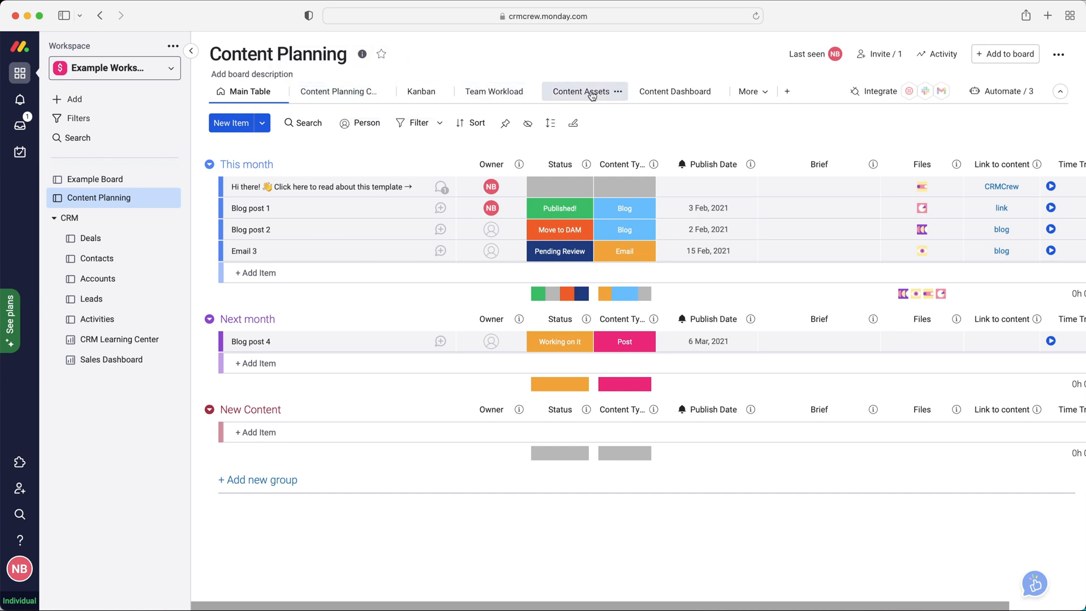
left_click(673, 90)
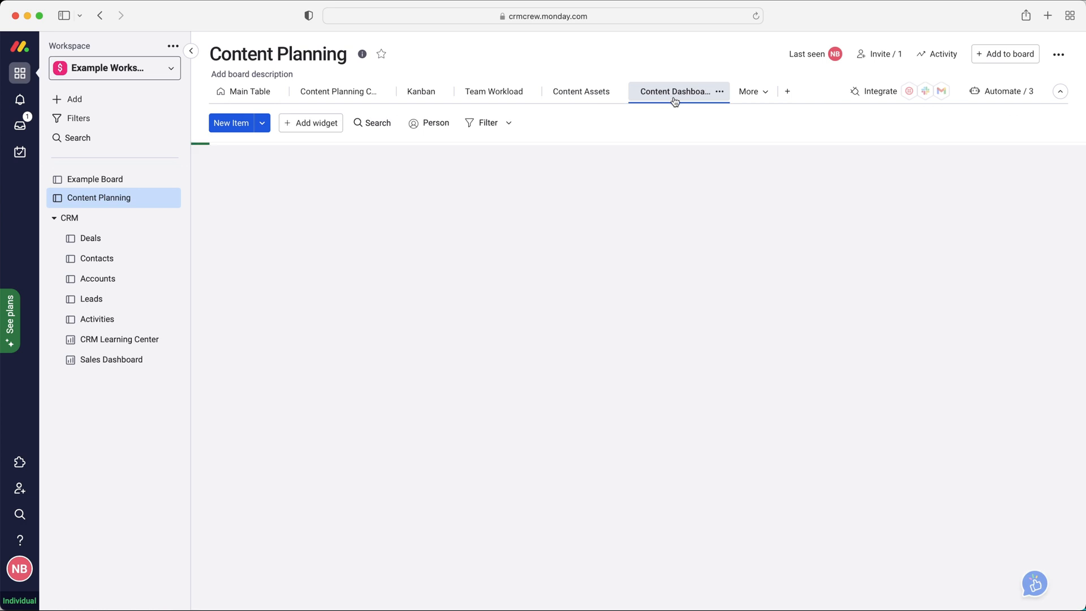
left_click(676, 91)
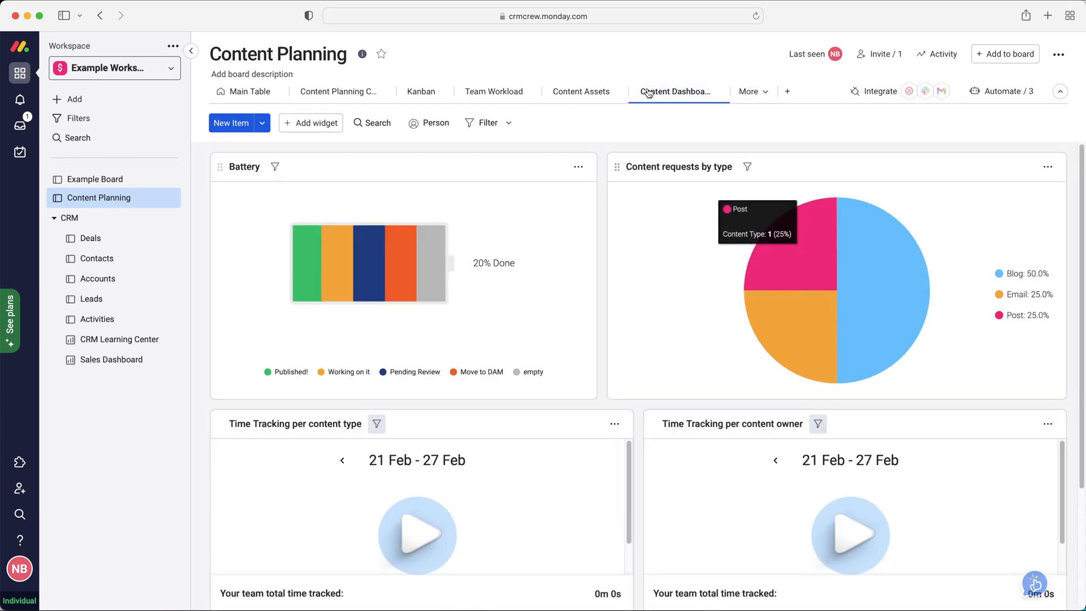
mouse_move(421, 91)
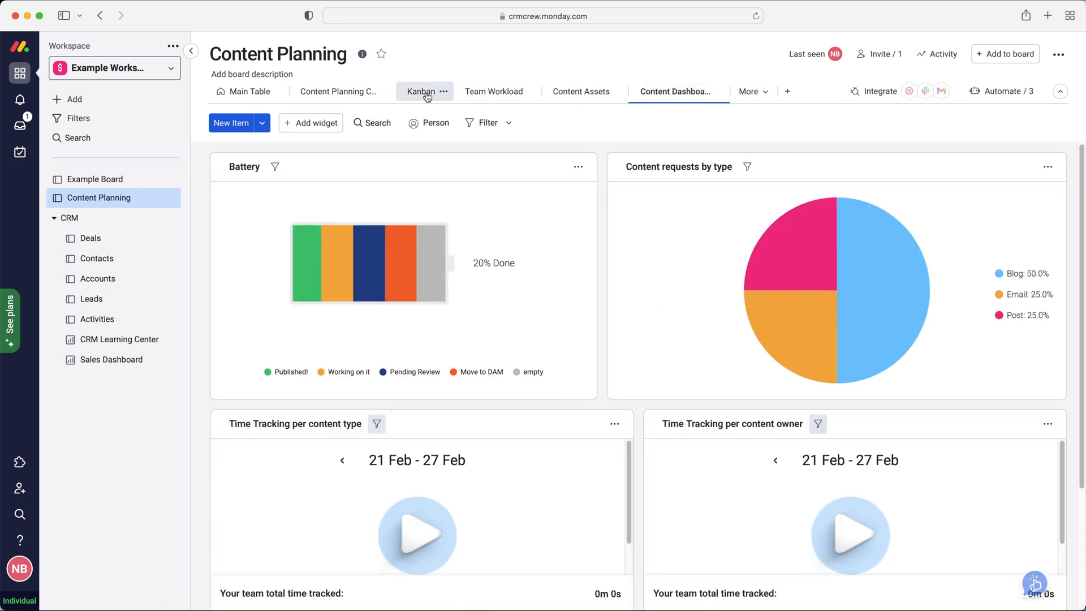
- Pass through Kanban and My Tasks views to the Content Request form, down to its Brief and Files fields
left_click(421, 91)
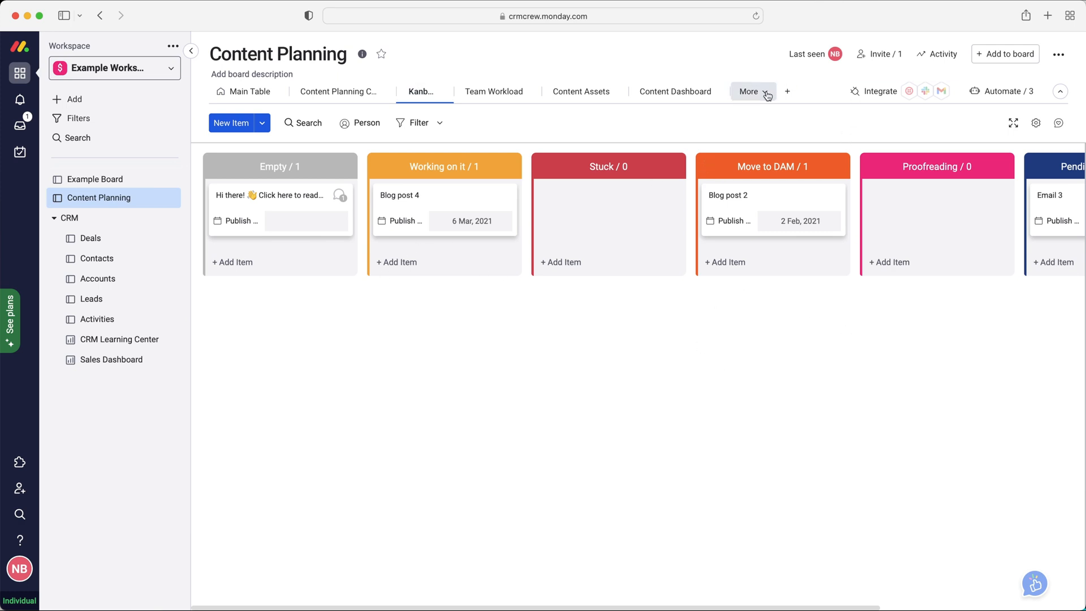
left_click(657, 90)
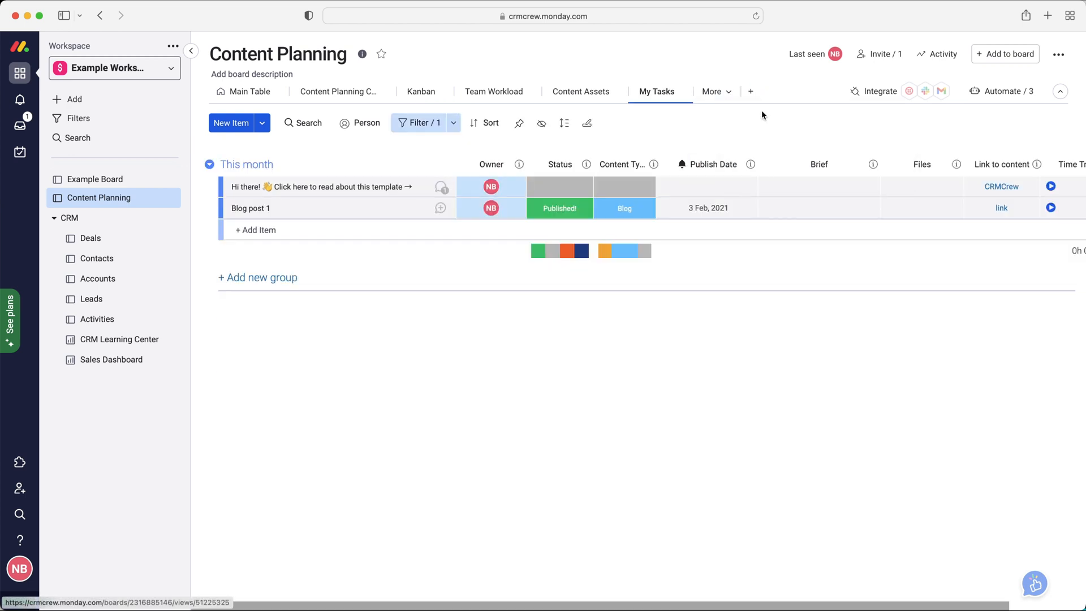
mouse_move(712, 90)
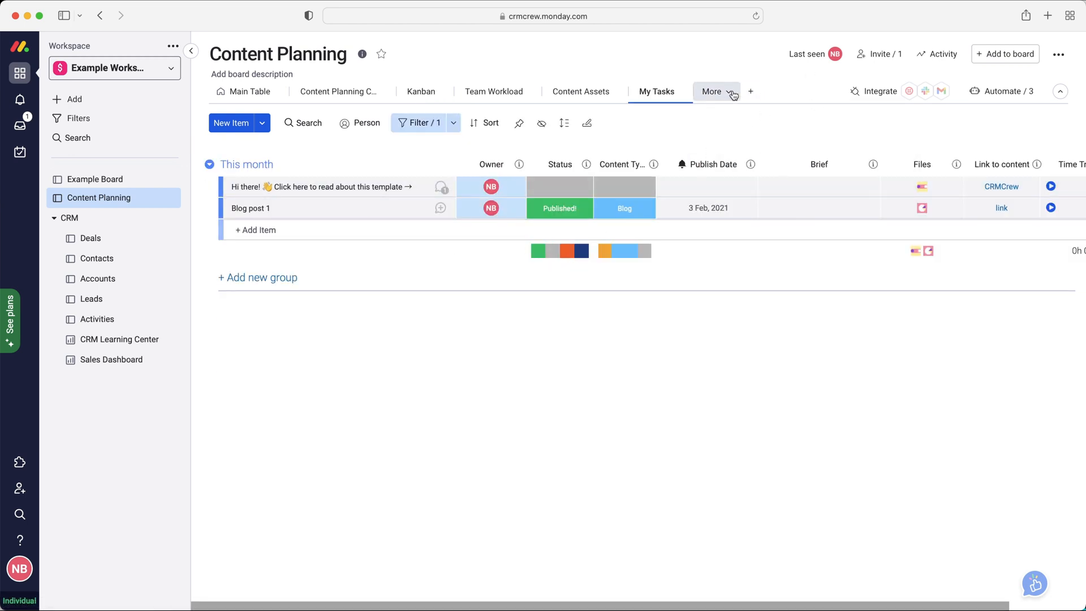
left_click(712, 91)
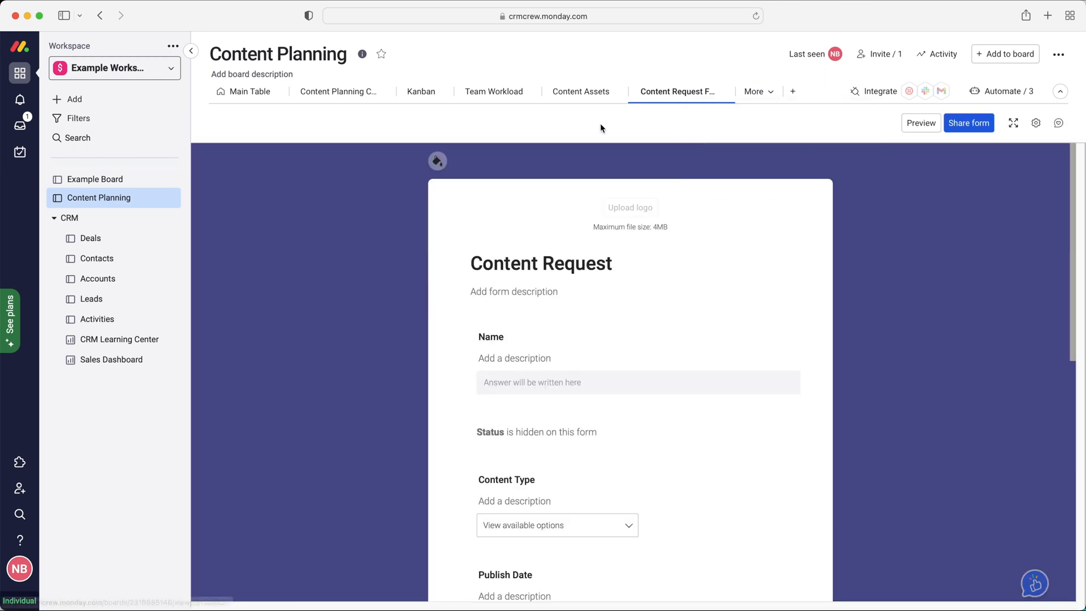
scroll("down", 3)
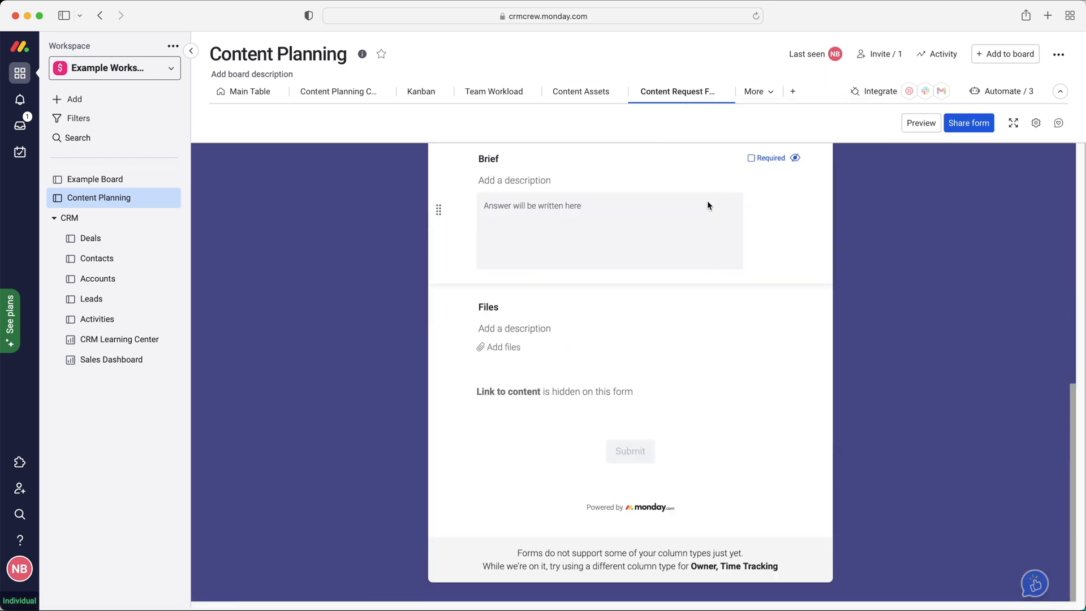
mouse_move(499, 255)
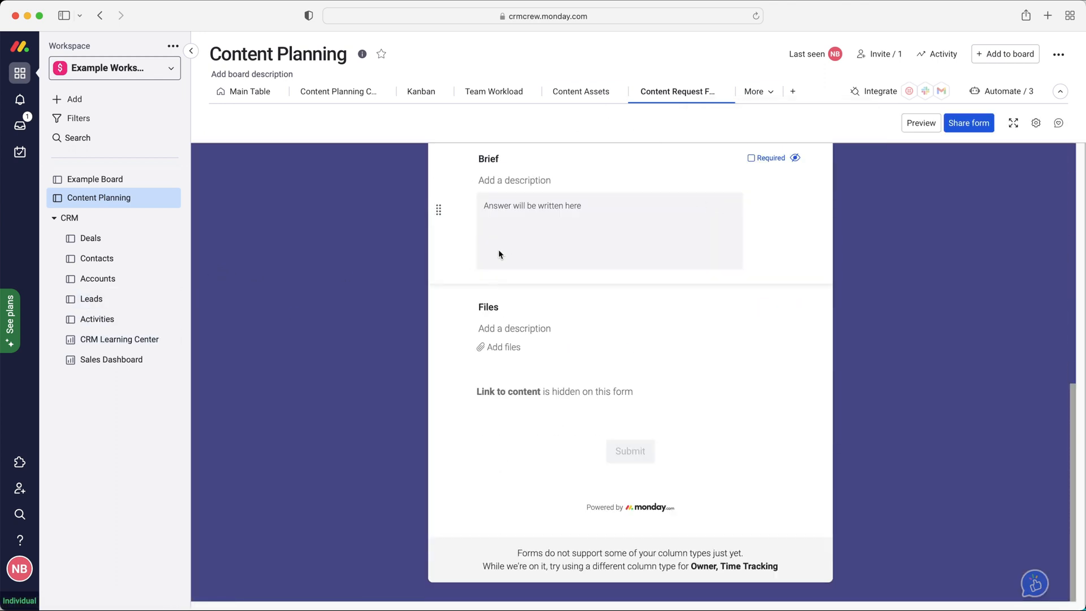
- Show the Leads board's Contact Us form and its Share form link and embed code
left_click(90, 299)
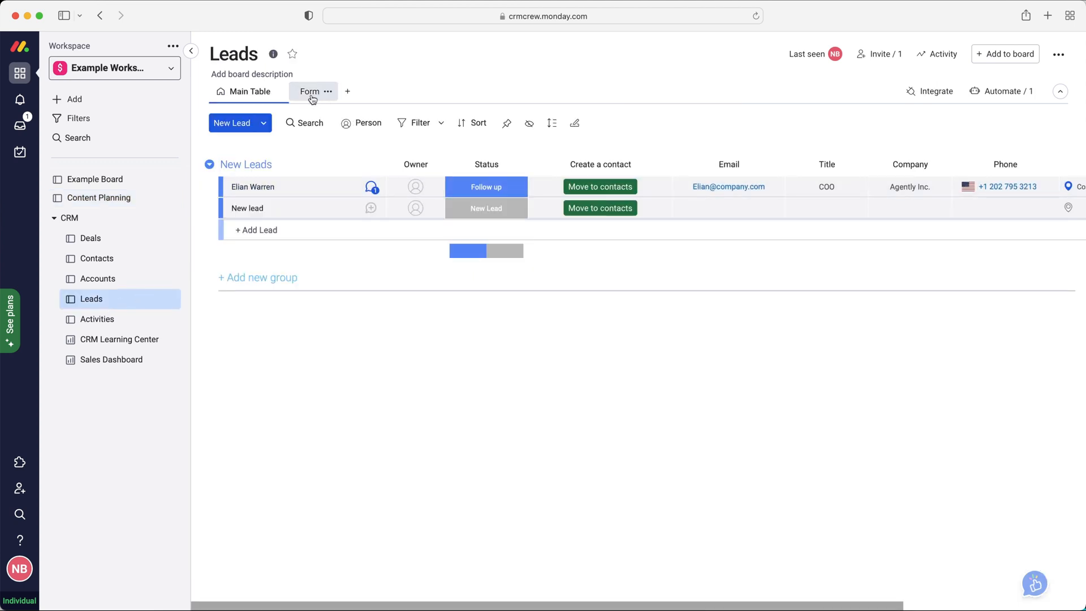
left_click(310, 91)
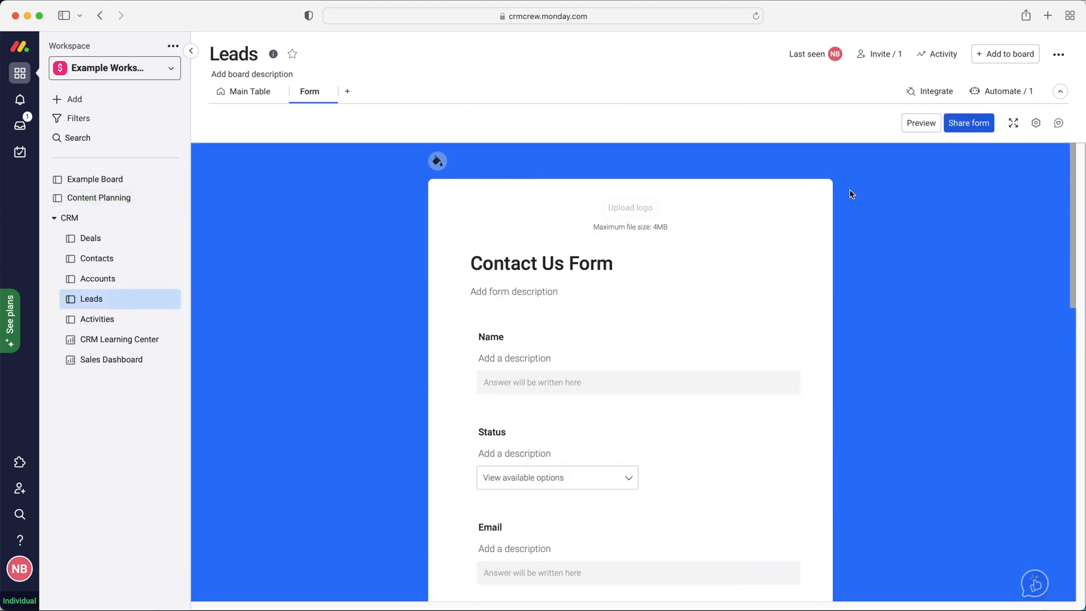
left_click(969, 122)
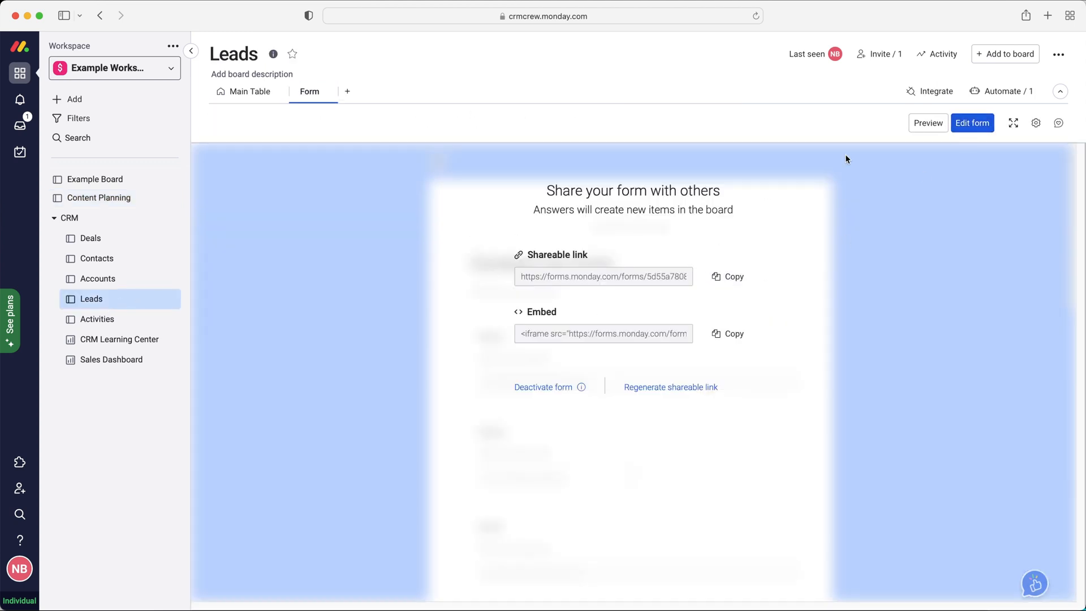
mouse_move(230, 155)
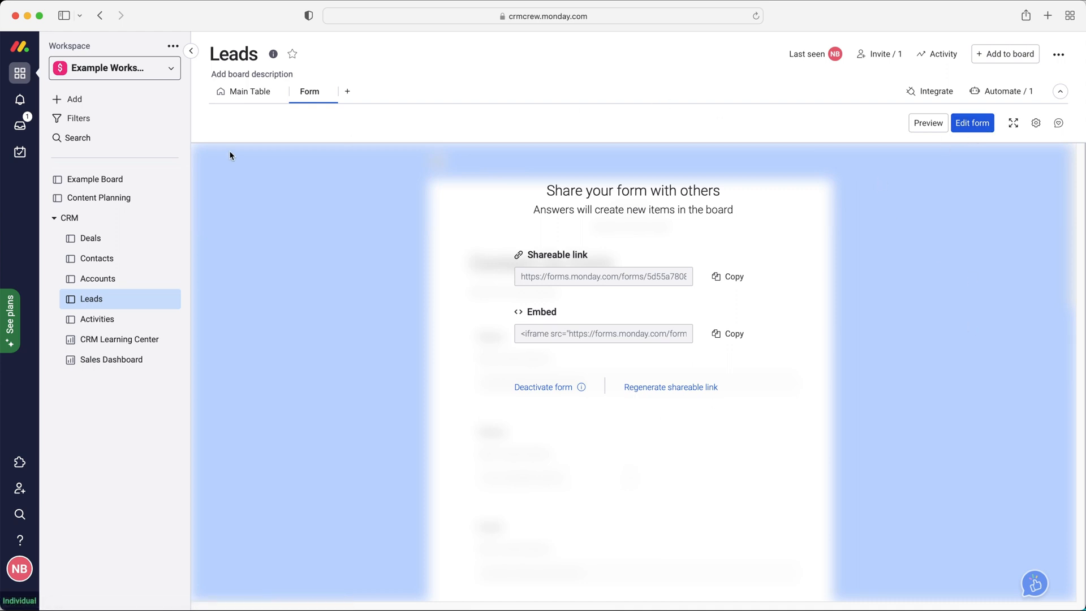
mouse_move(249, 144)
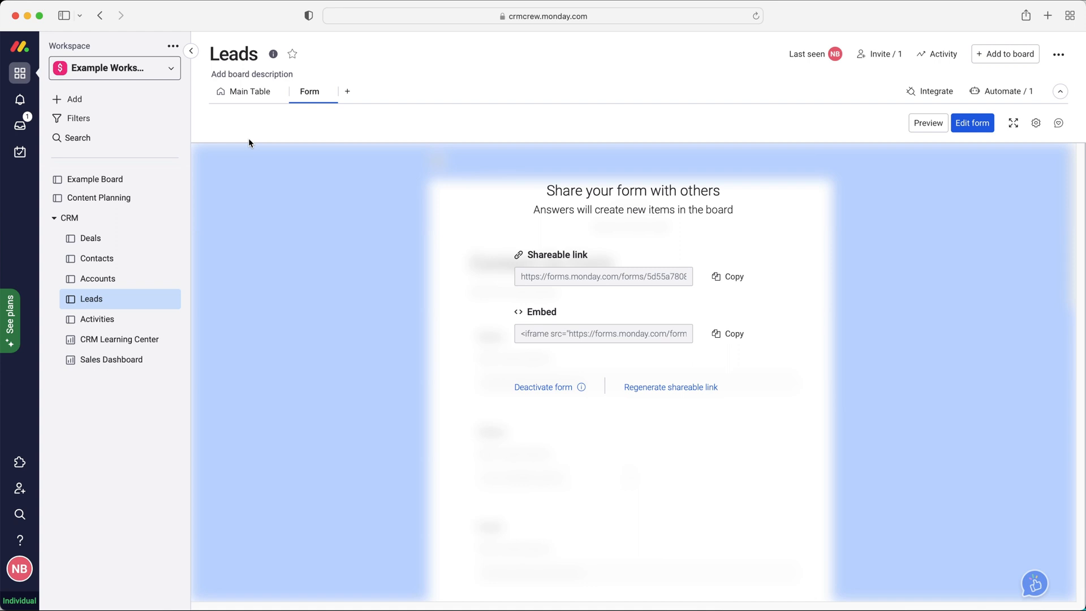
mouse_move(88, 303)
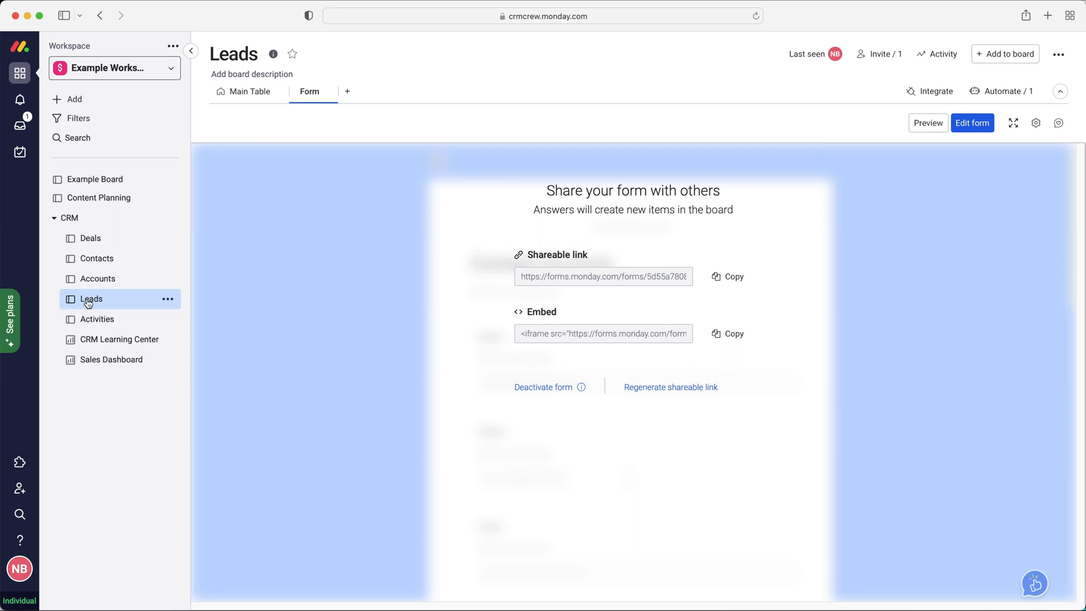
mouse_move(232, 110)
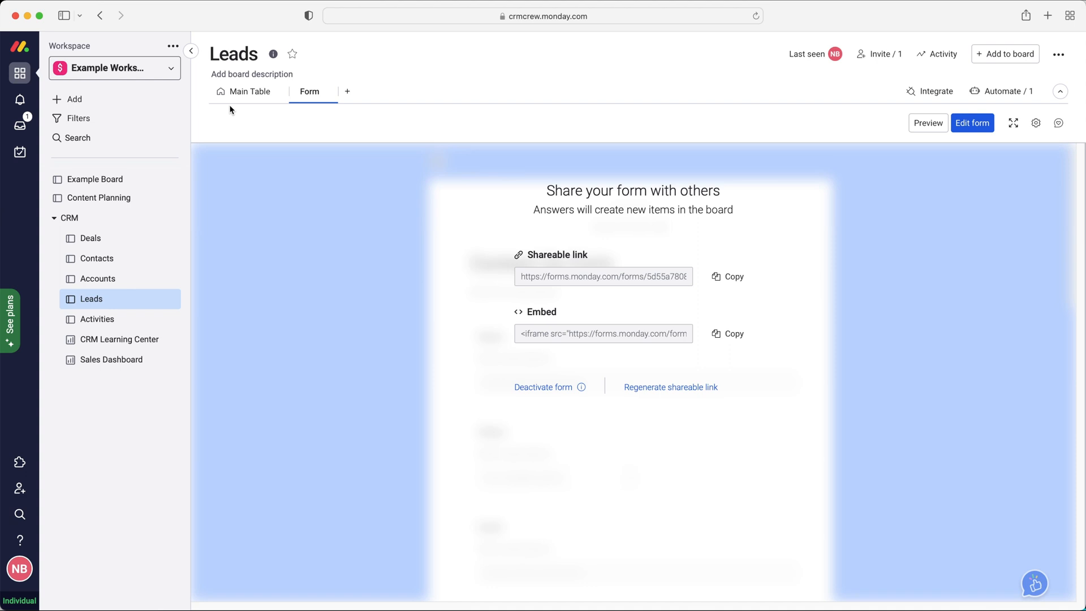
mouse_move(249, 90)
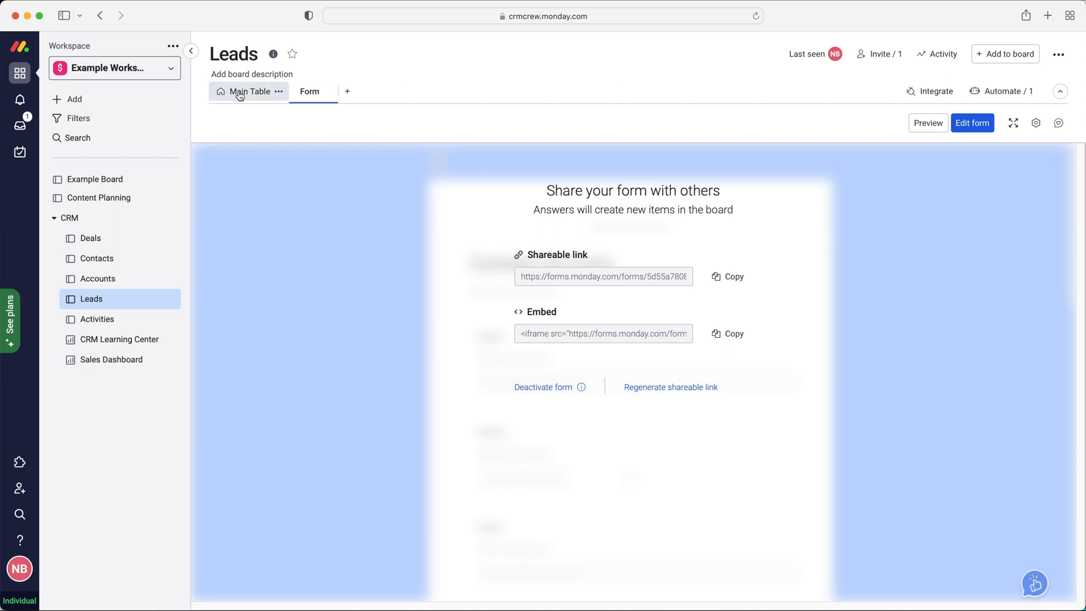
- Return to the Leads board's Main Table listing the two New Leads
left_click(249, 90)
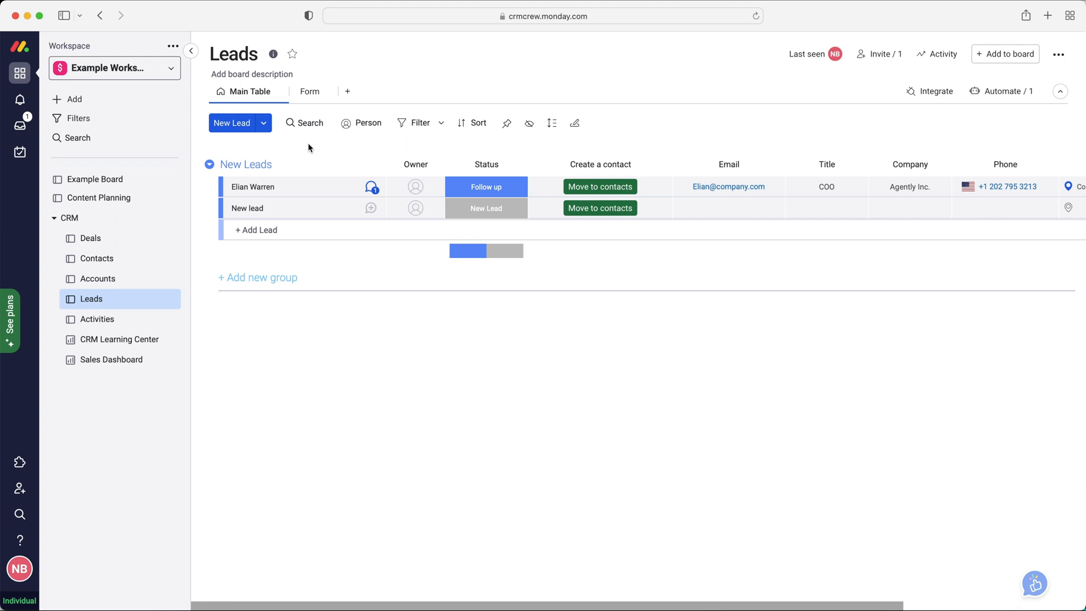
mouse_move(317, 143)
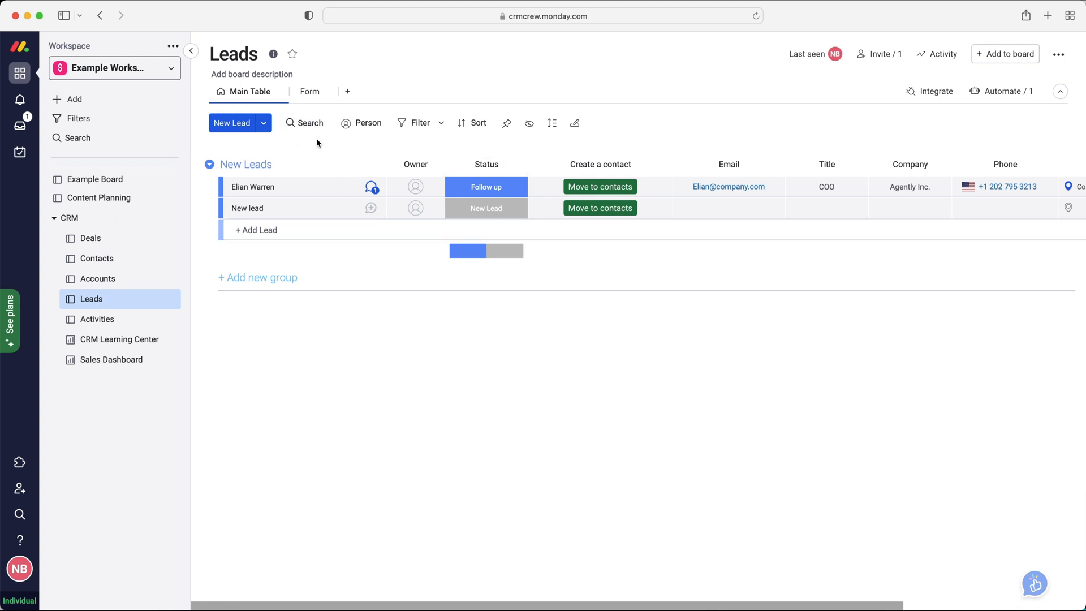
mouse_move(524, 133)
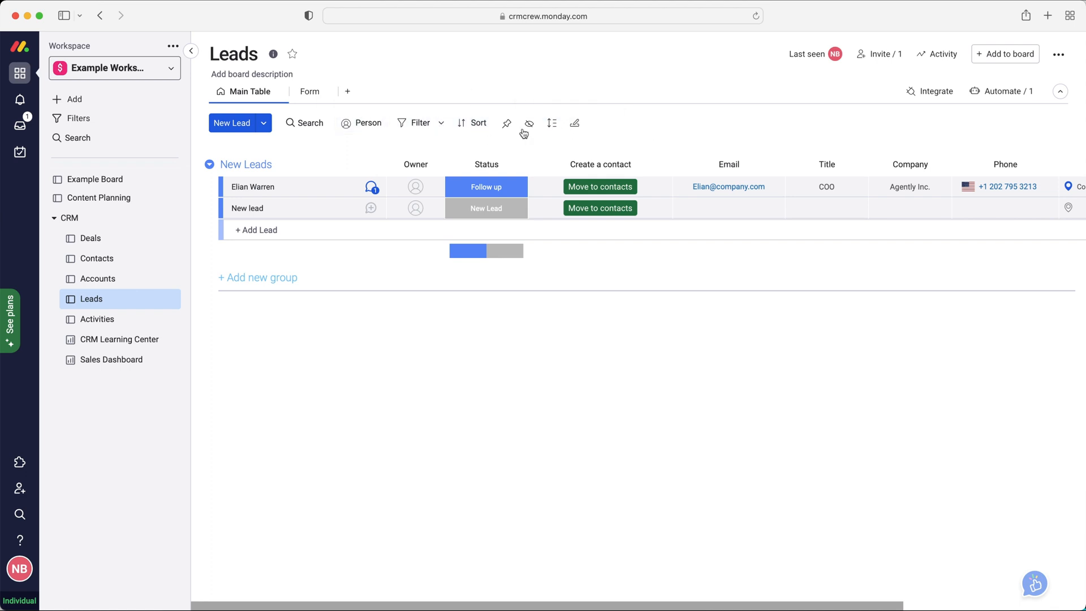
mouse_move(343, 146)
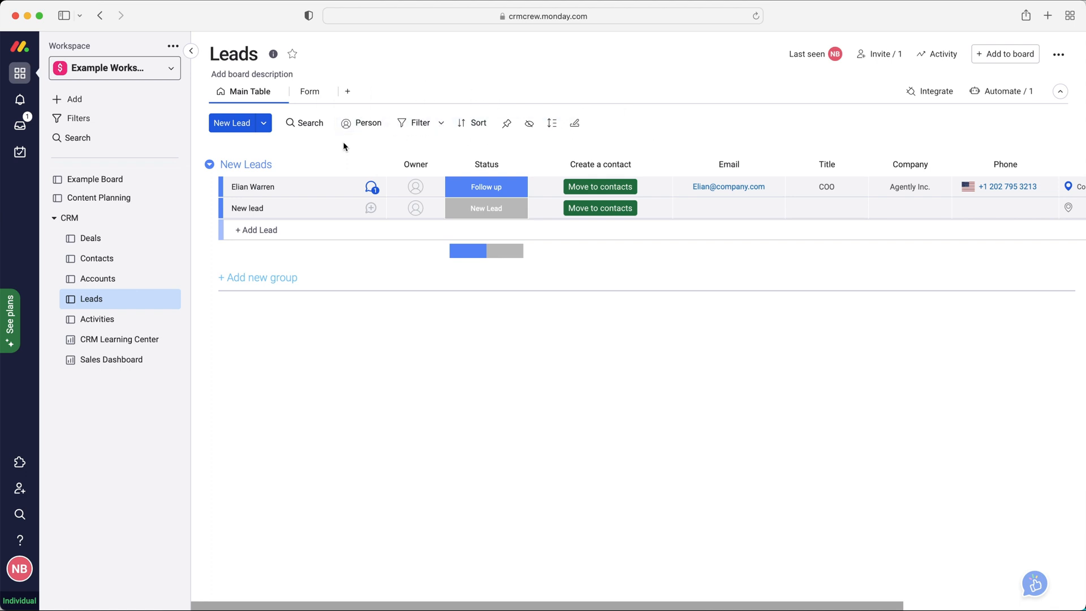
mouse_move(76, 119)
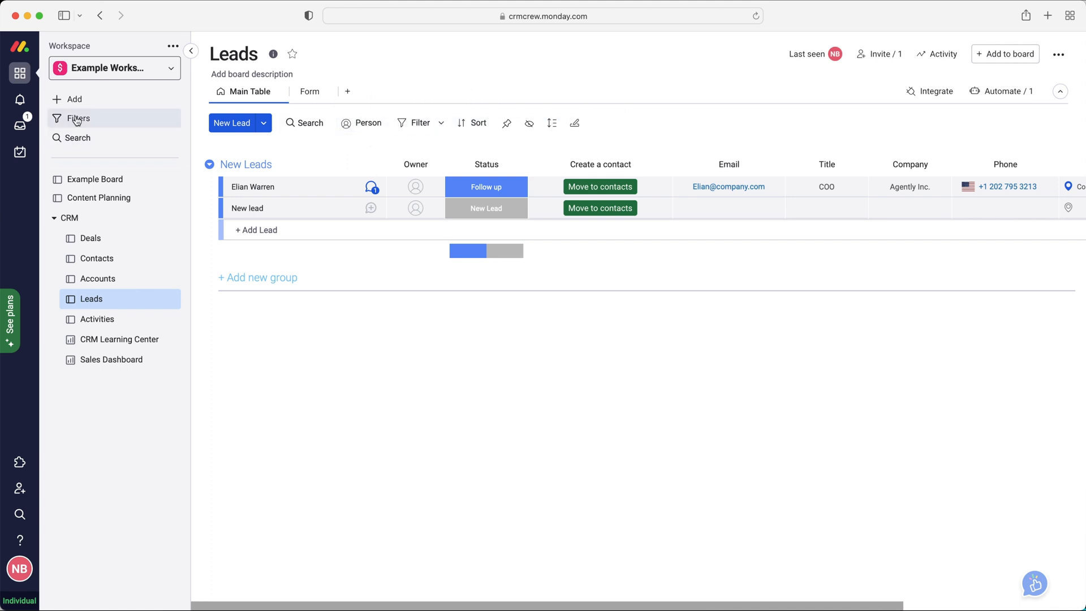
mouse_move(19, 126)
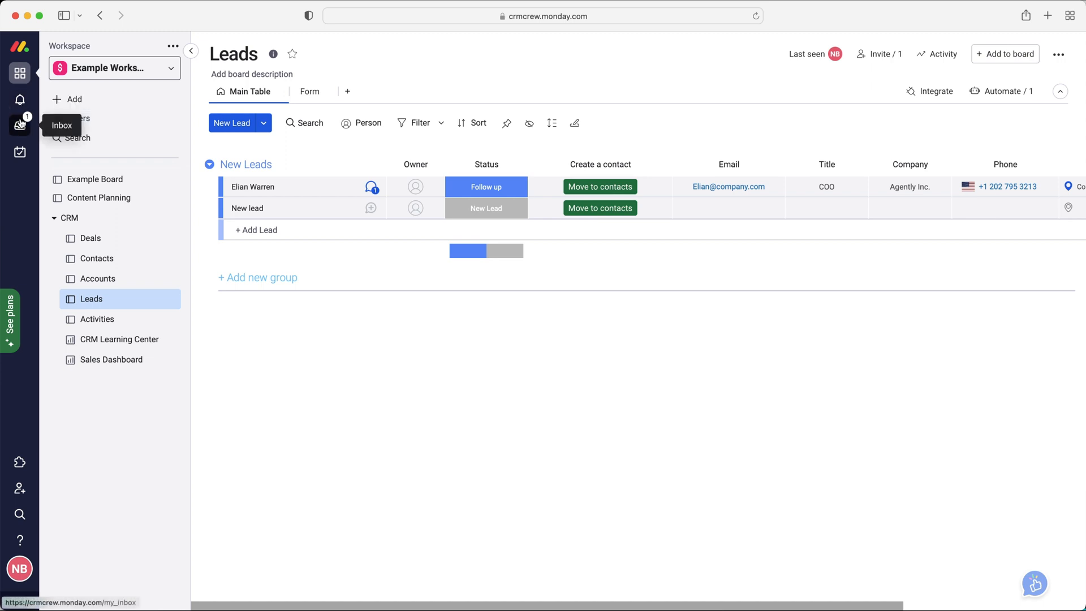
mouse_move(19, 99)
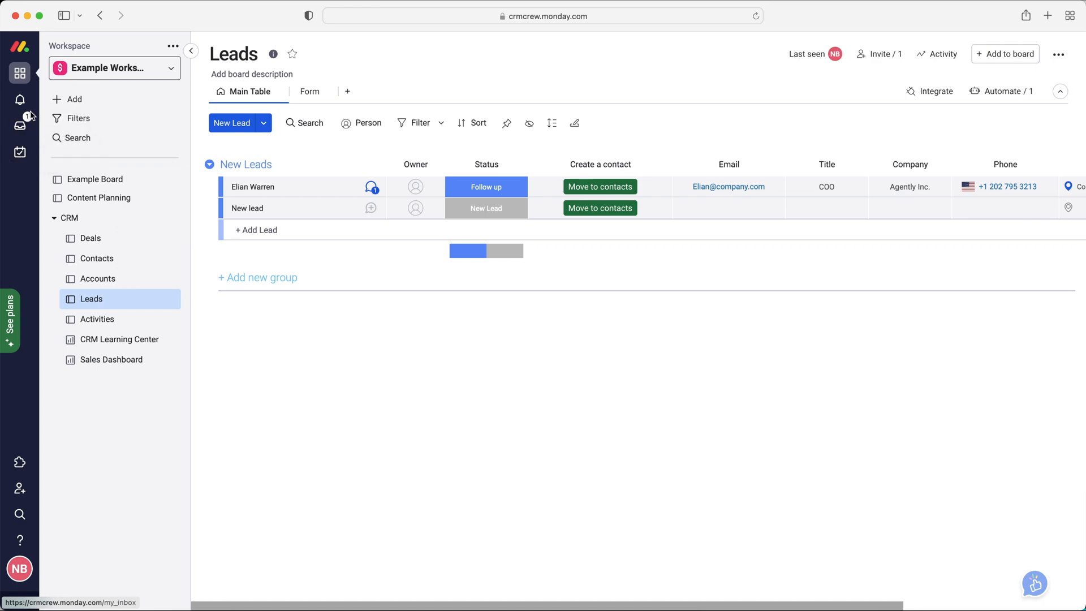
left_click(19, 100)
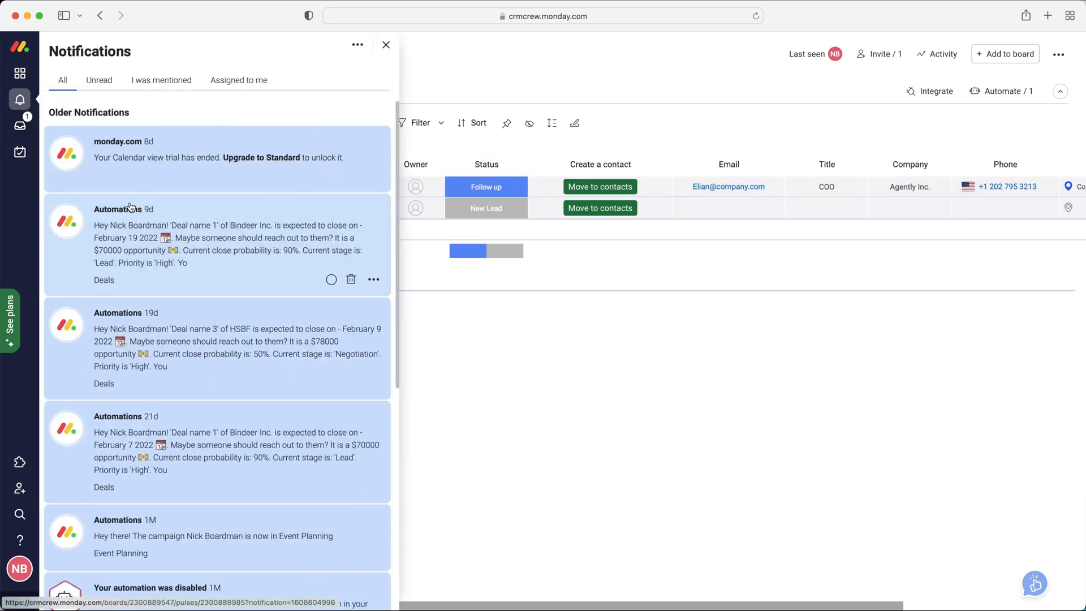
scroll("down", 3)
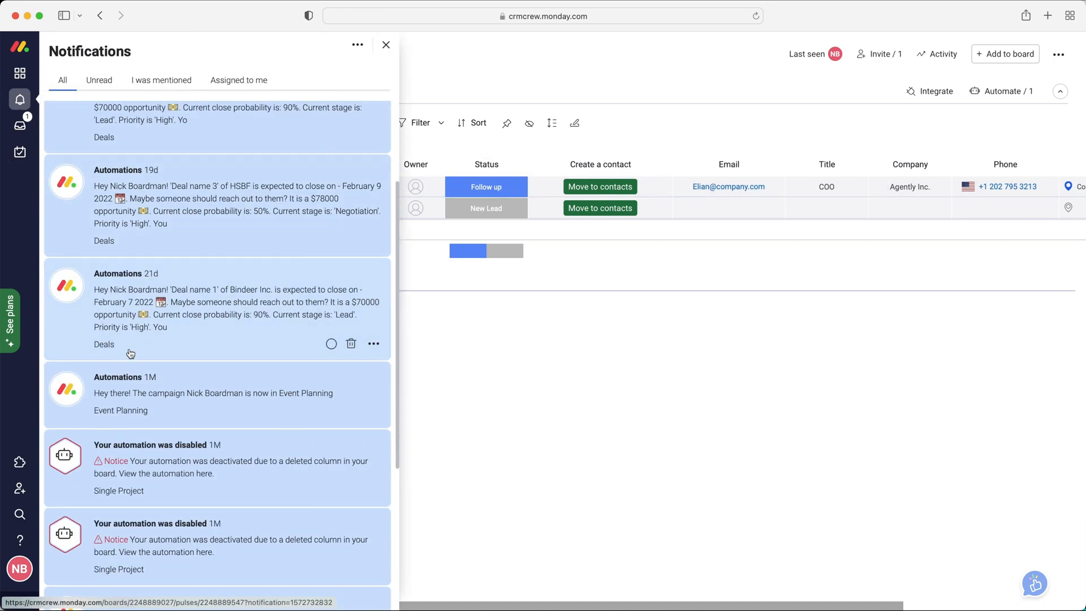
mouse_move(267, 304)
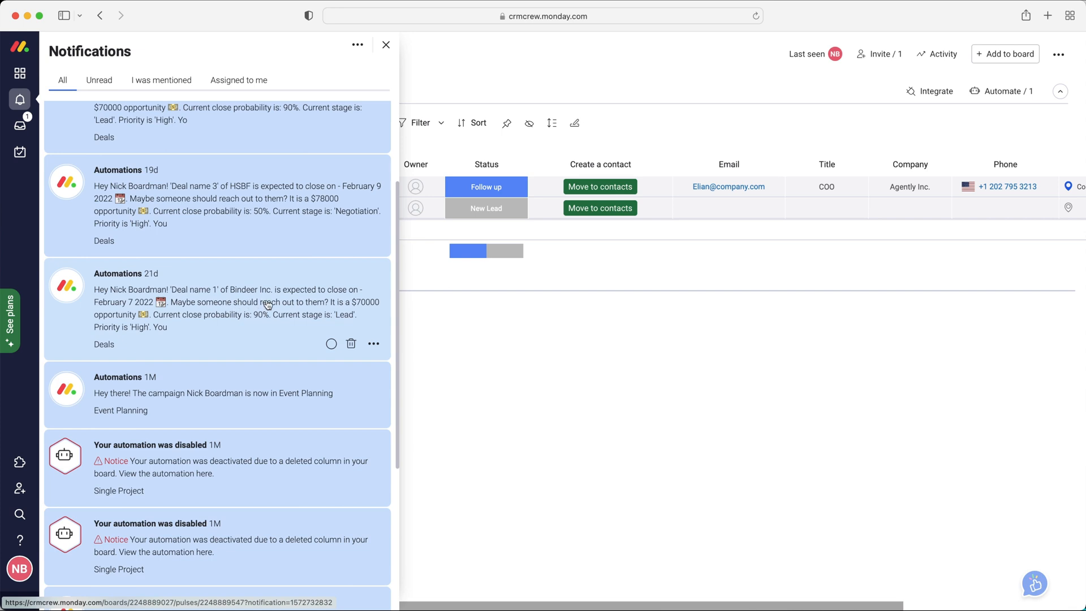
mouse_move(195, 319)
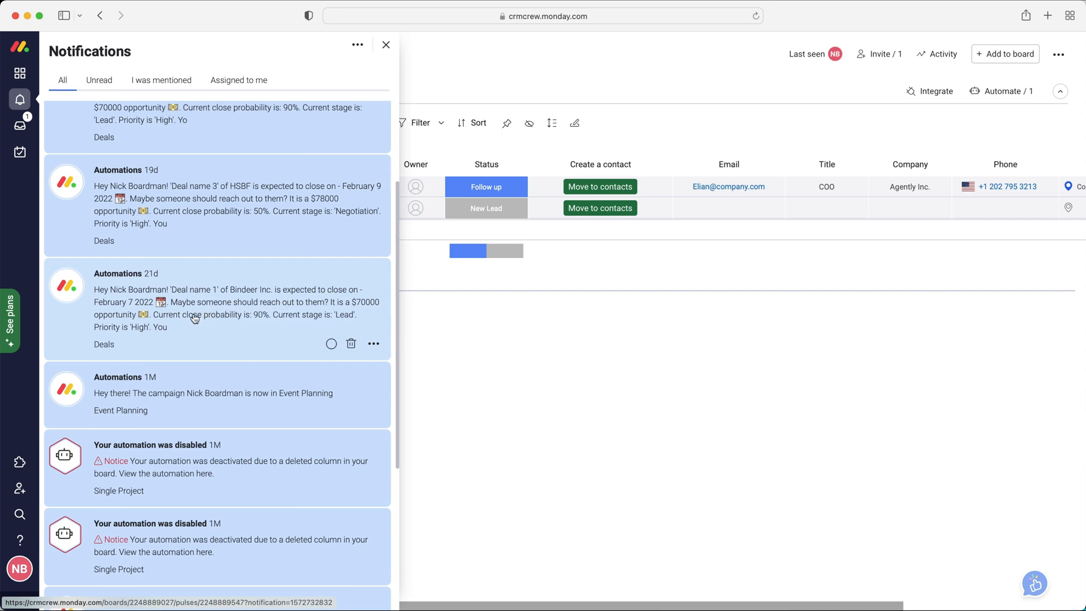
mouse_move(286, 310)
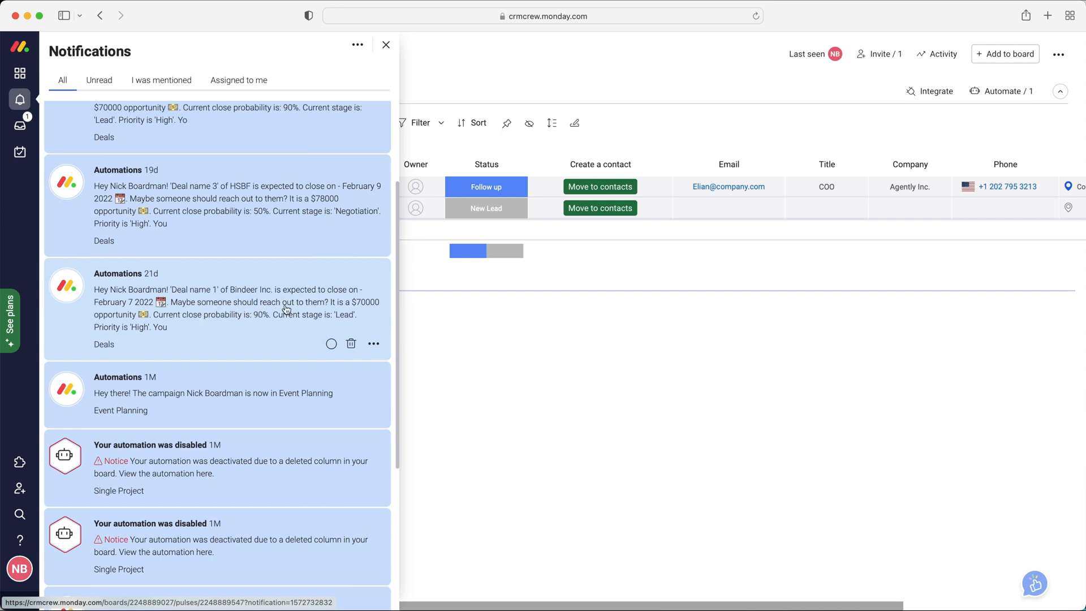
scroll("down", 3)
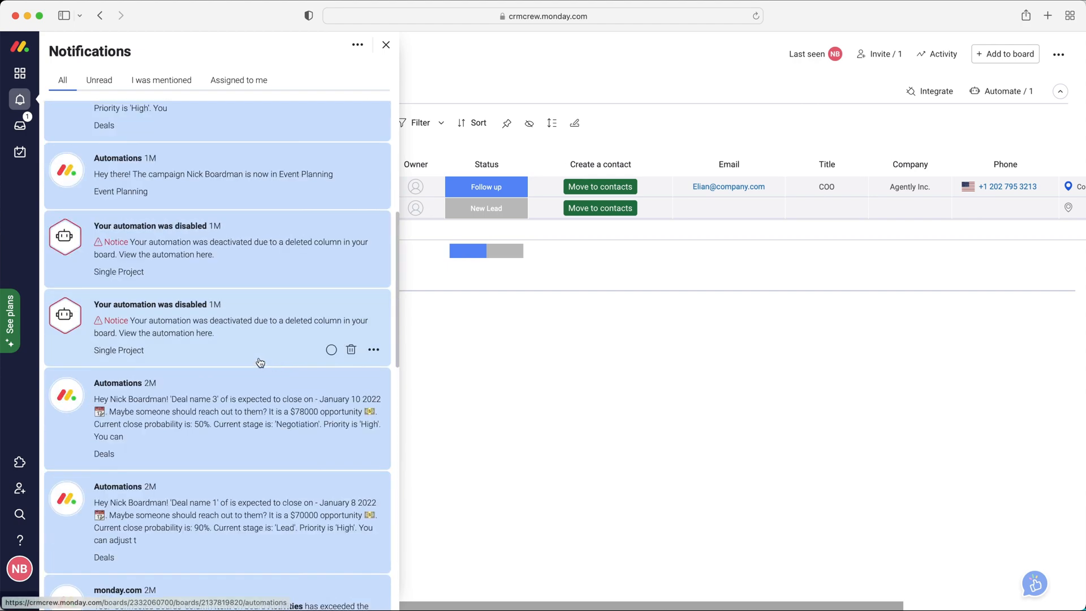
left_click(386, 44)
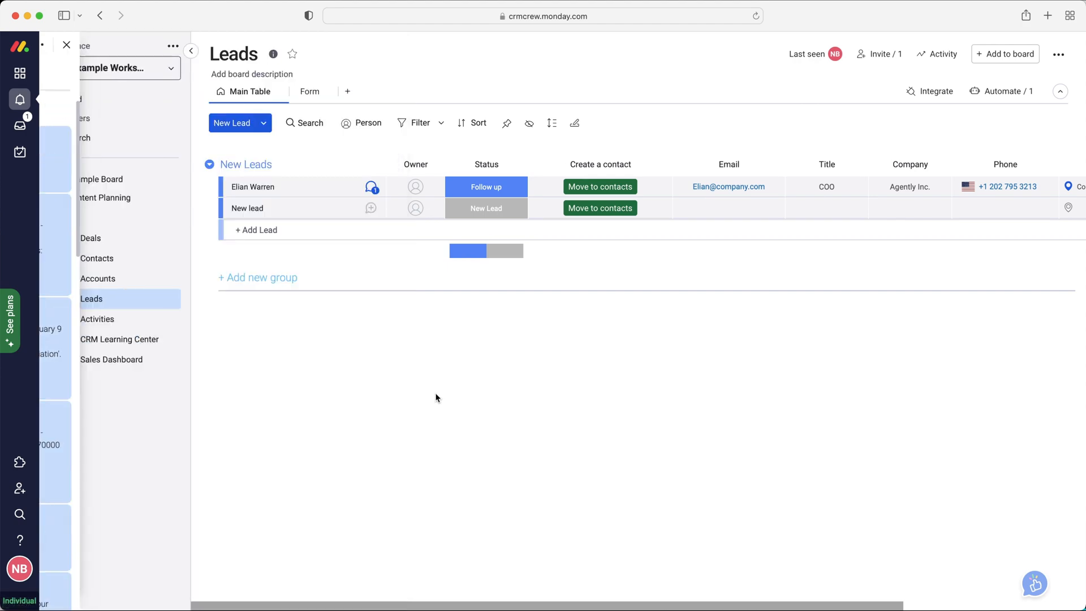
- Show the Inbox with its single open update from 26 Aug 2021
left_click(19, 126)
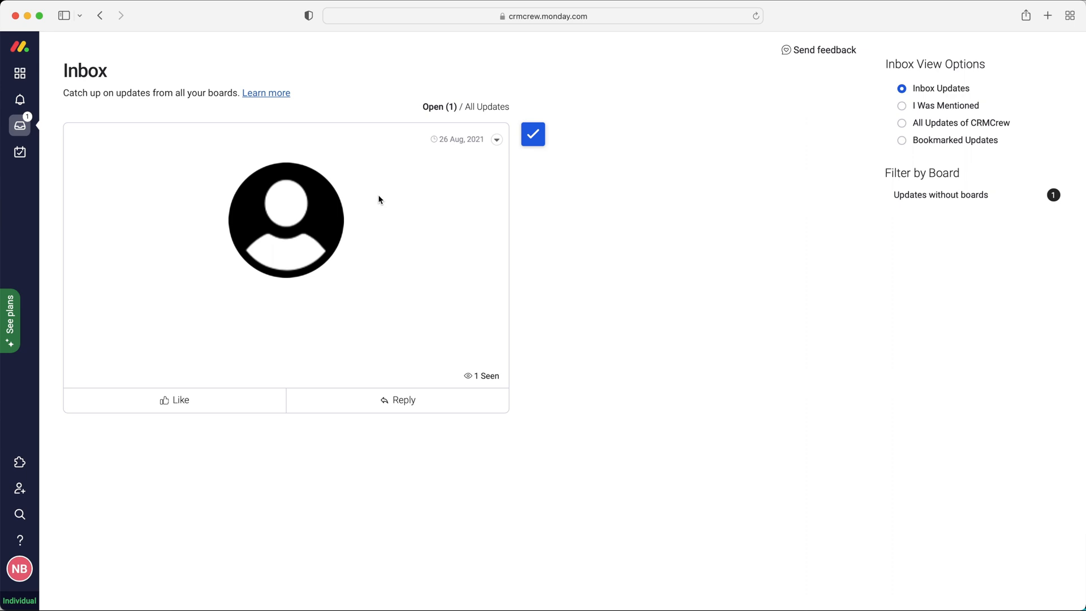
mouse_move(355, 203)
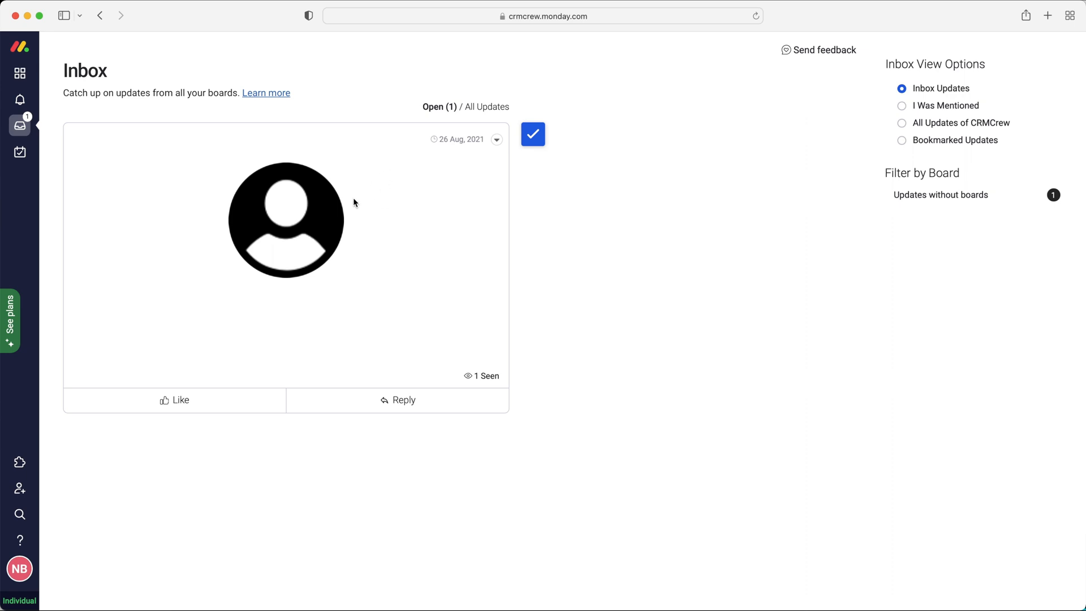
mouse_move(20, 72)
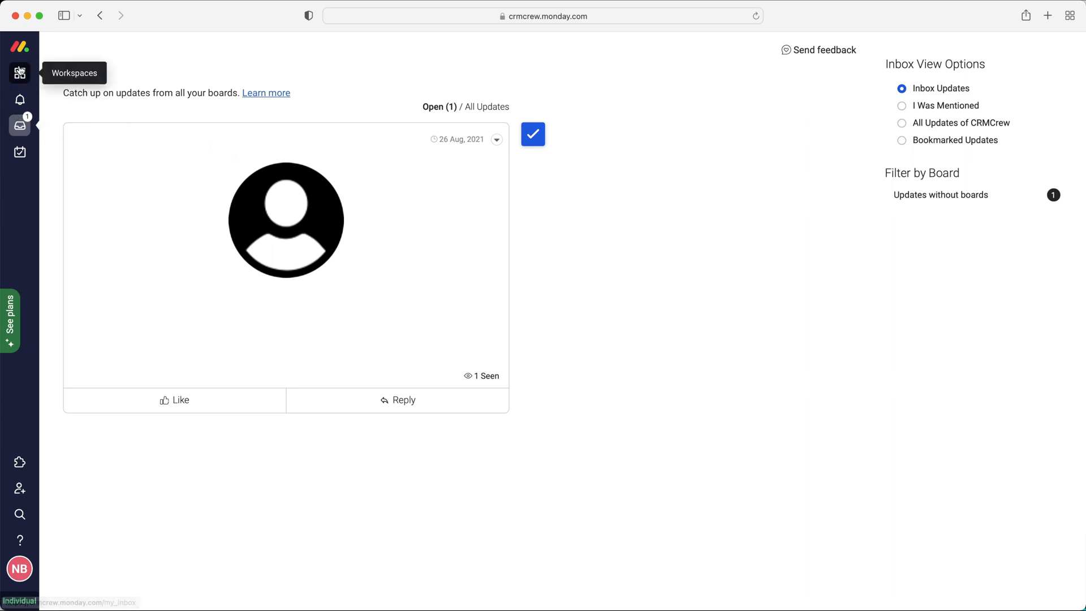
- From the workspace's Example Board, show Example Item's updates panel and its Activity Log of recent changes
left_click(20, 72)
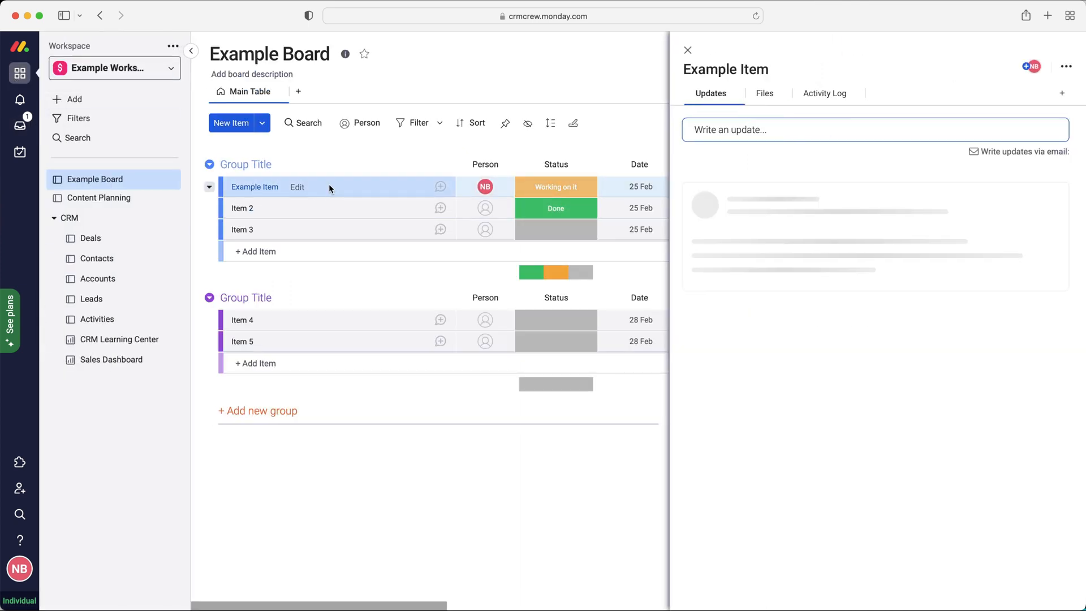
left_click(832, 129)
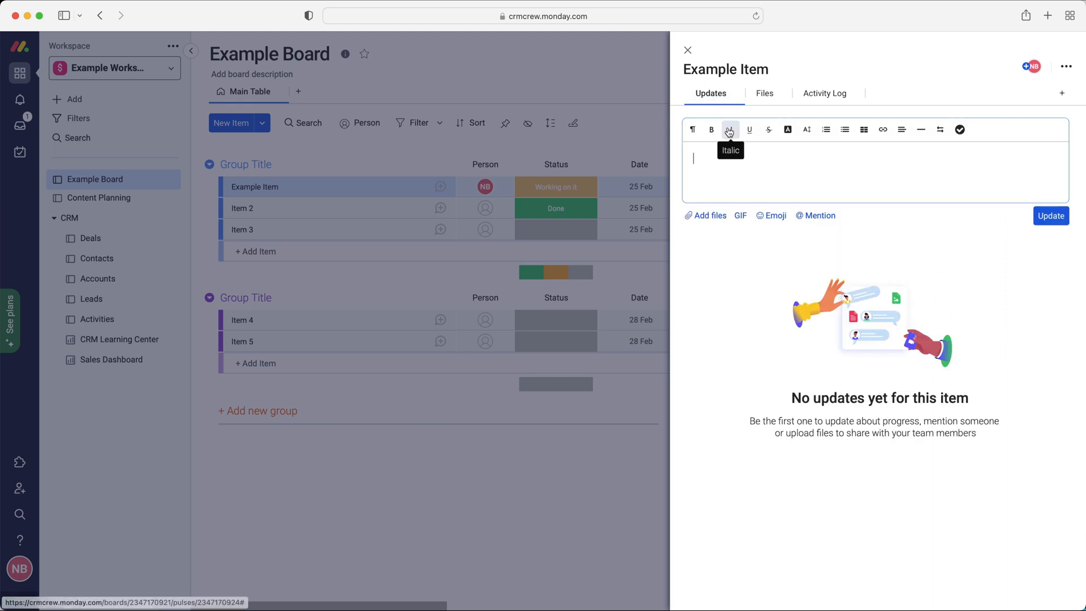
mouse_move(716, 176)
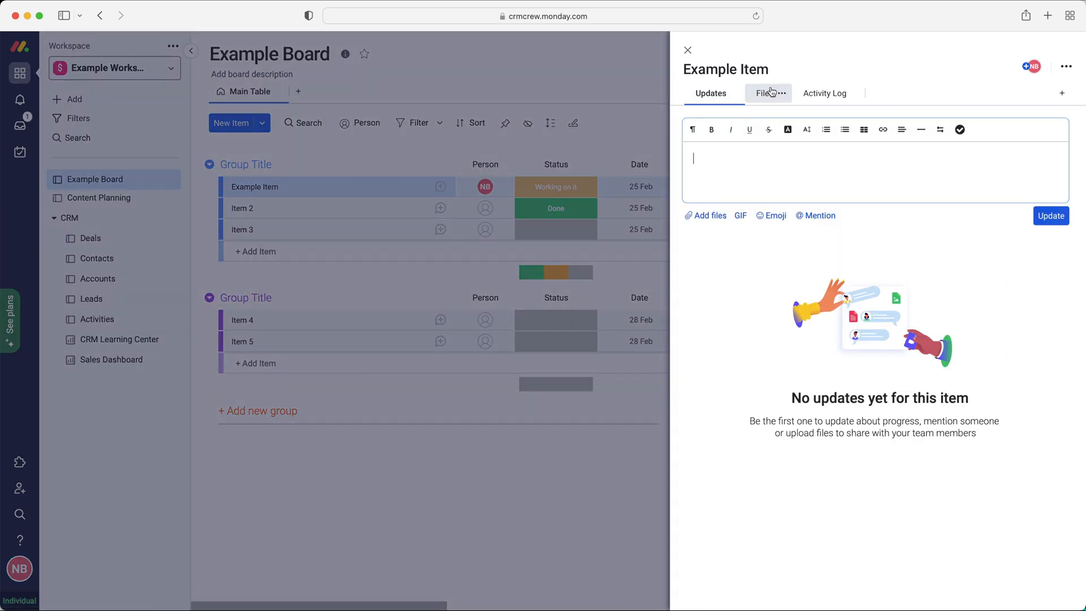
left_click(824, 93)
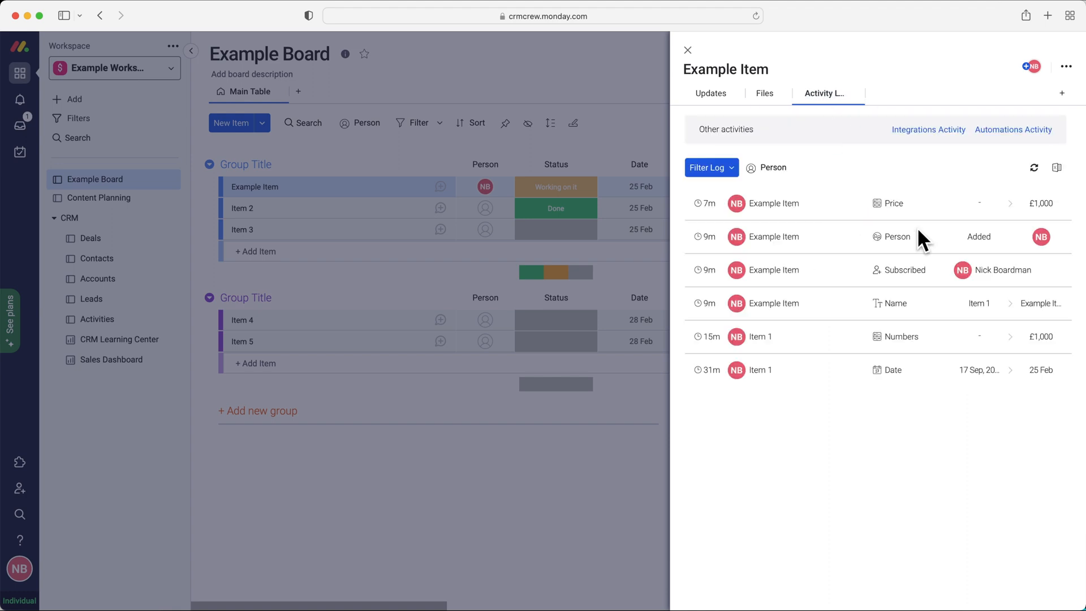
- Bring up the Item Views Center offering Item Card, Emails & Activities, Quotes & Invoices and Files Gallery
left_click(1062, 93)
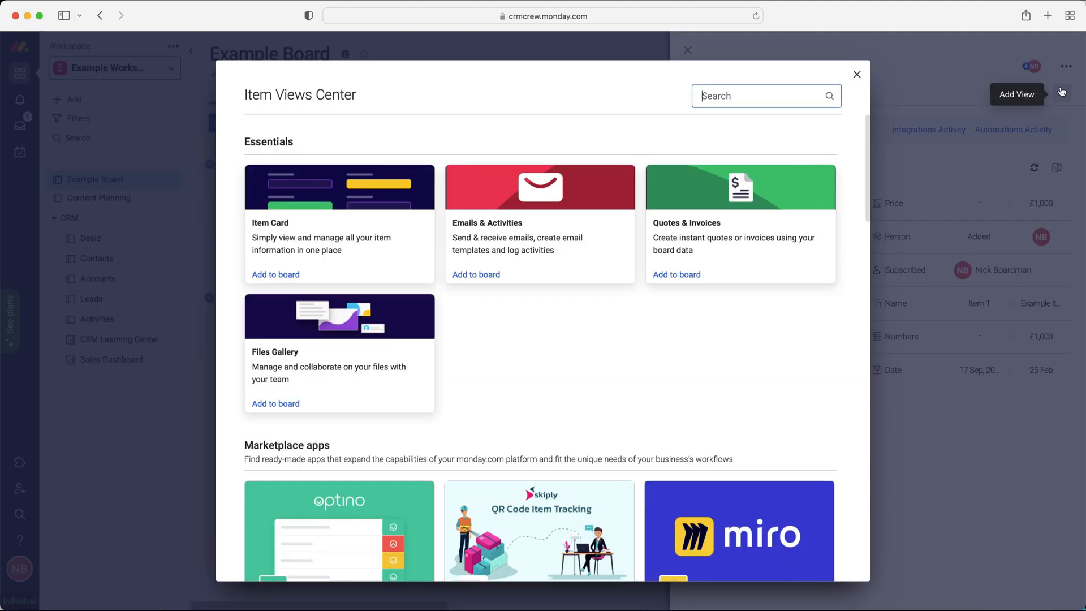
mouse_move(702, 223)
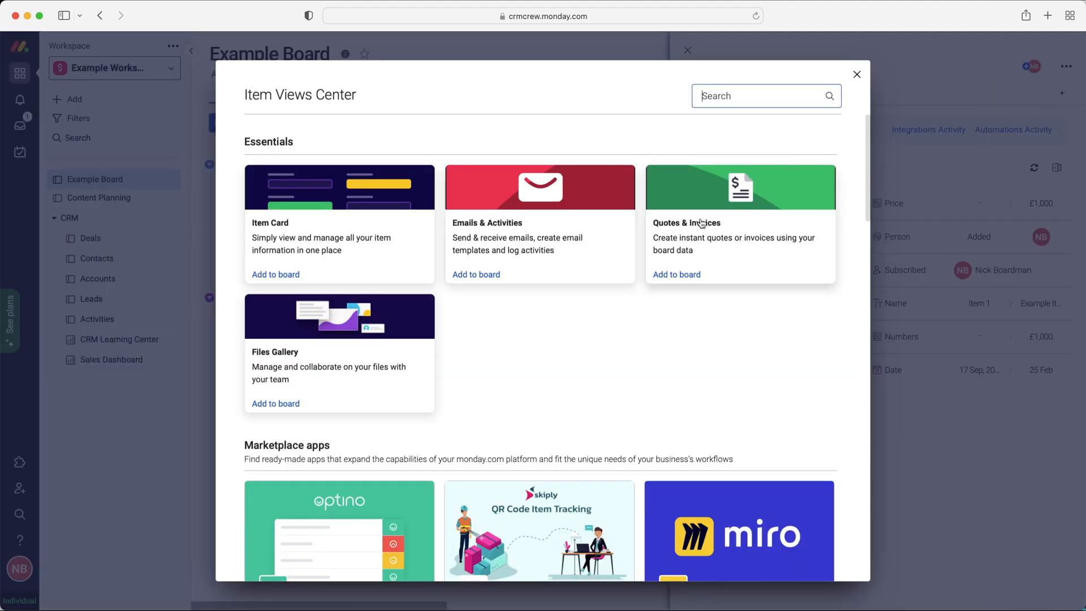
mouse_move(688, 242)
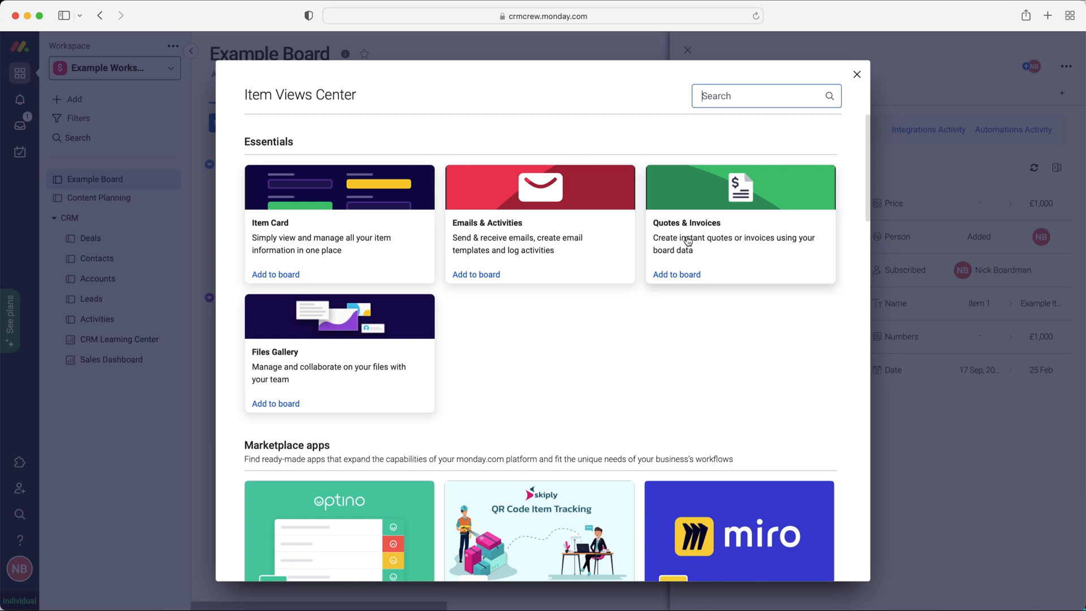
mouse_move(522, 250)
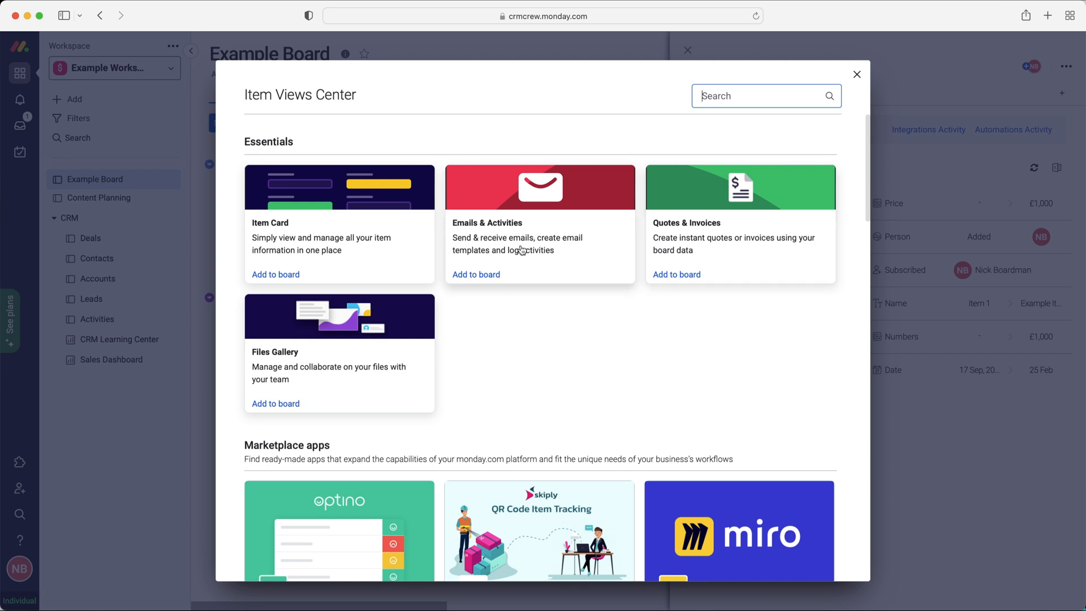
mouse_move(492, 217)
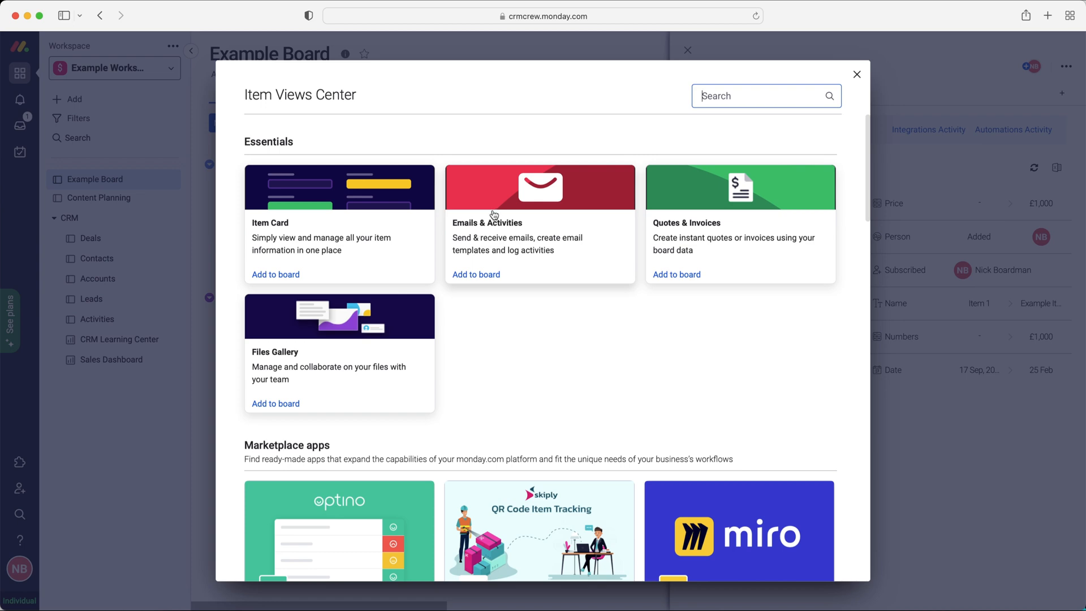
mouse_move(885, 76)
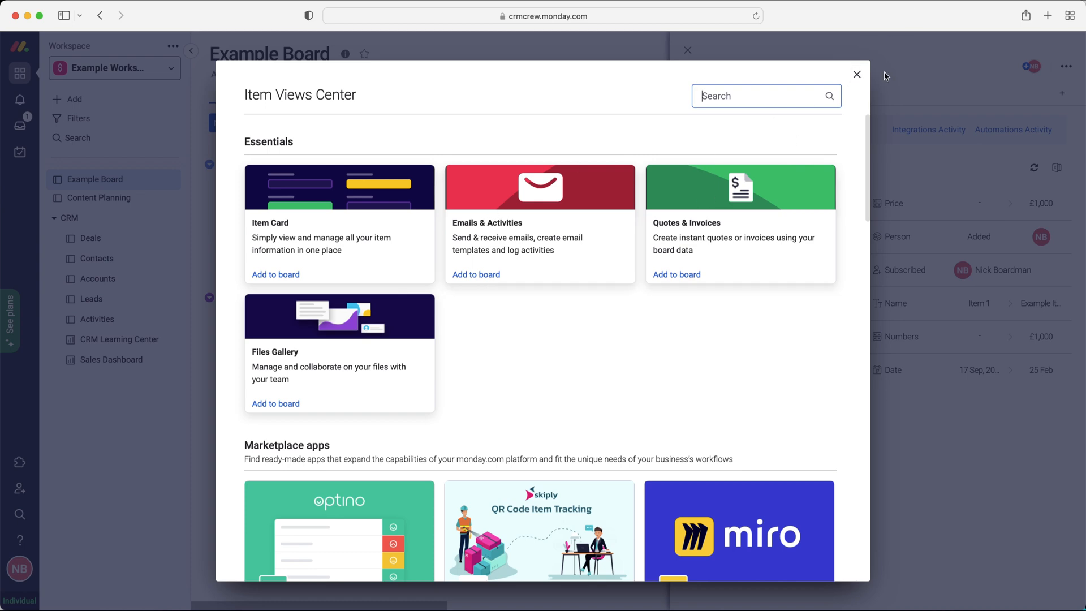
- Dismiss the Item Views Center and return to the Inbox of updates
left_click(857, 74)
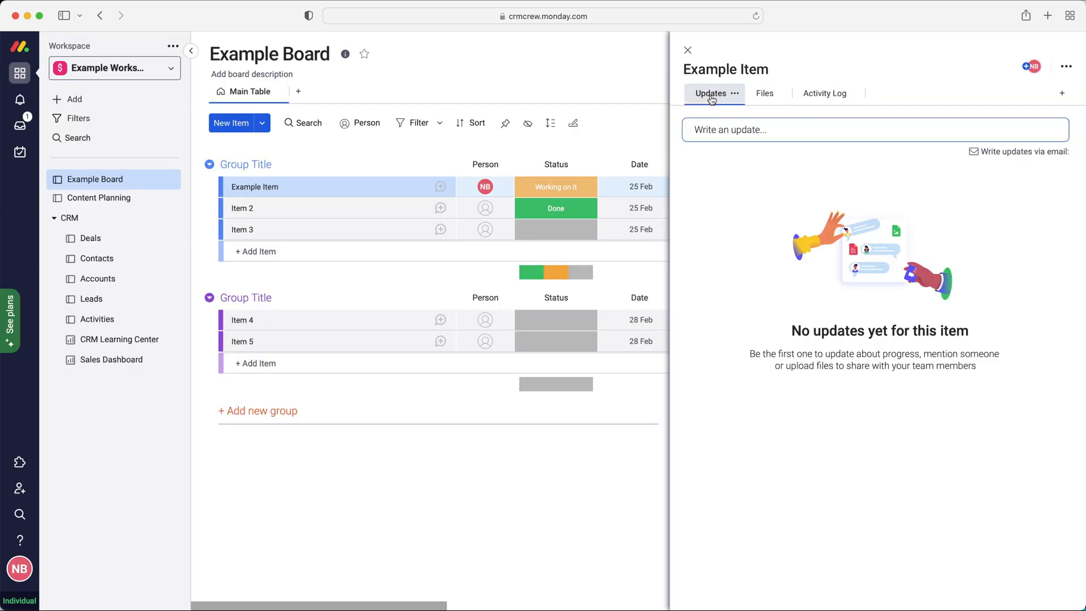
mouse_move(19, 125)
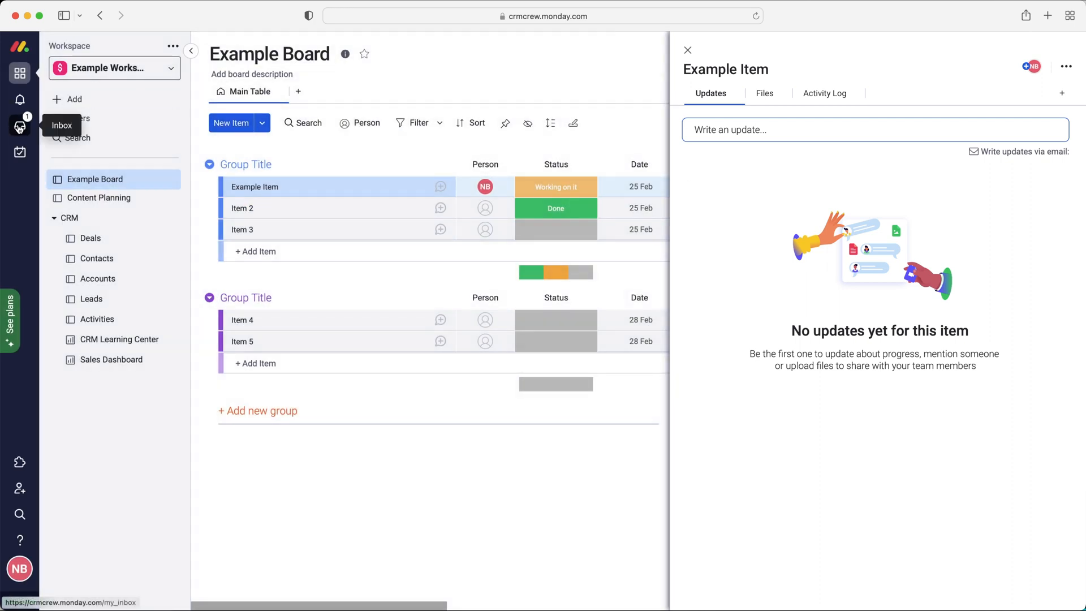
left_click(19, 126)
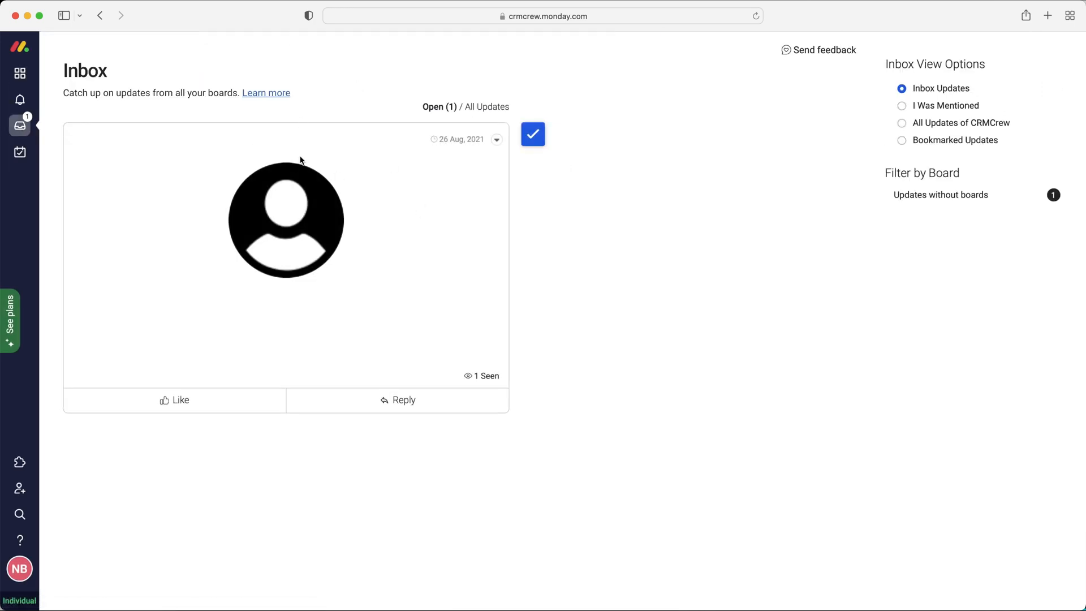
- Go to My Work grouped by dates, viewing and then closing its Customize My Work panel
left_click(19, 152)
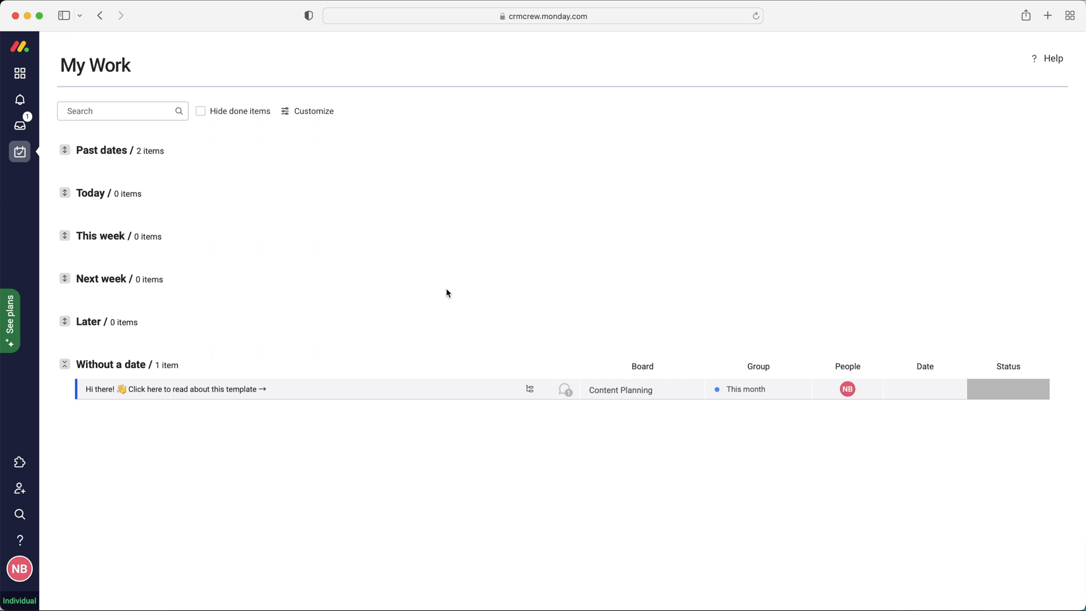
mouse_move(99, 201)
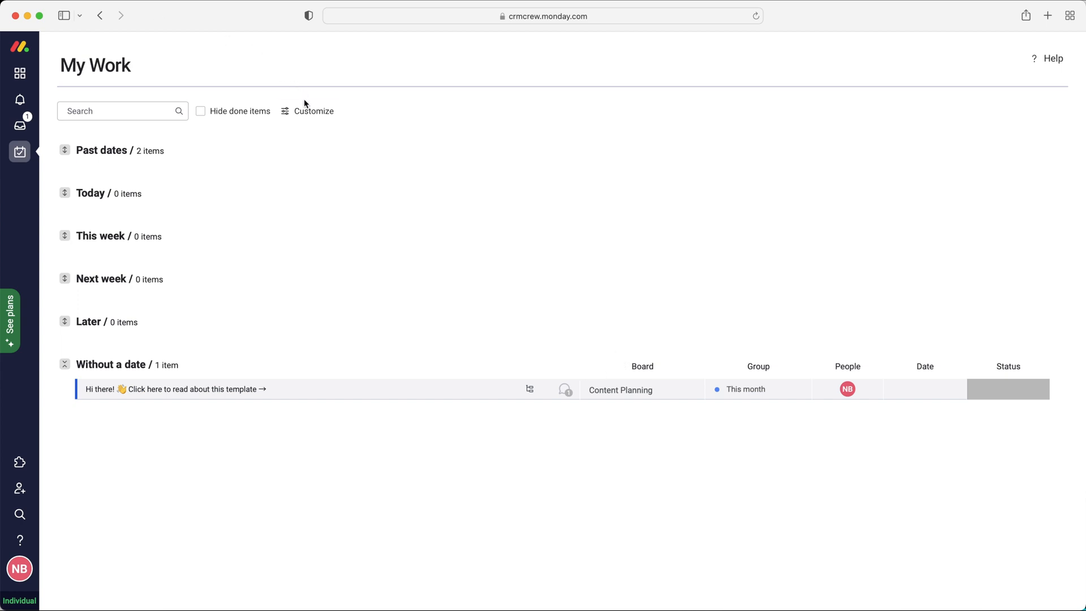
left_click(314, 111)
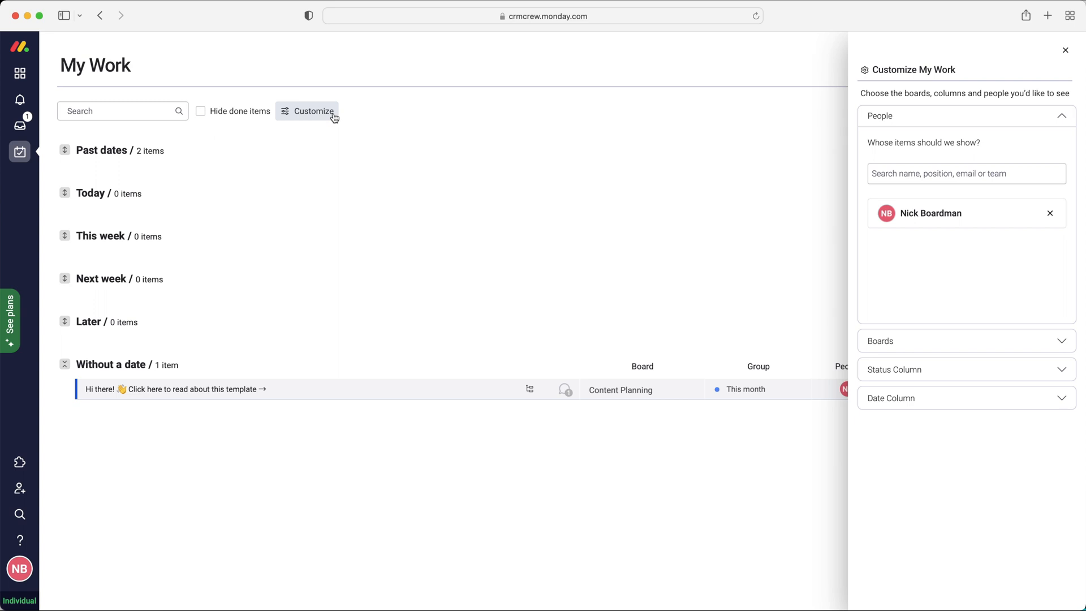
mouse_move(349, 69)
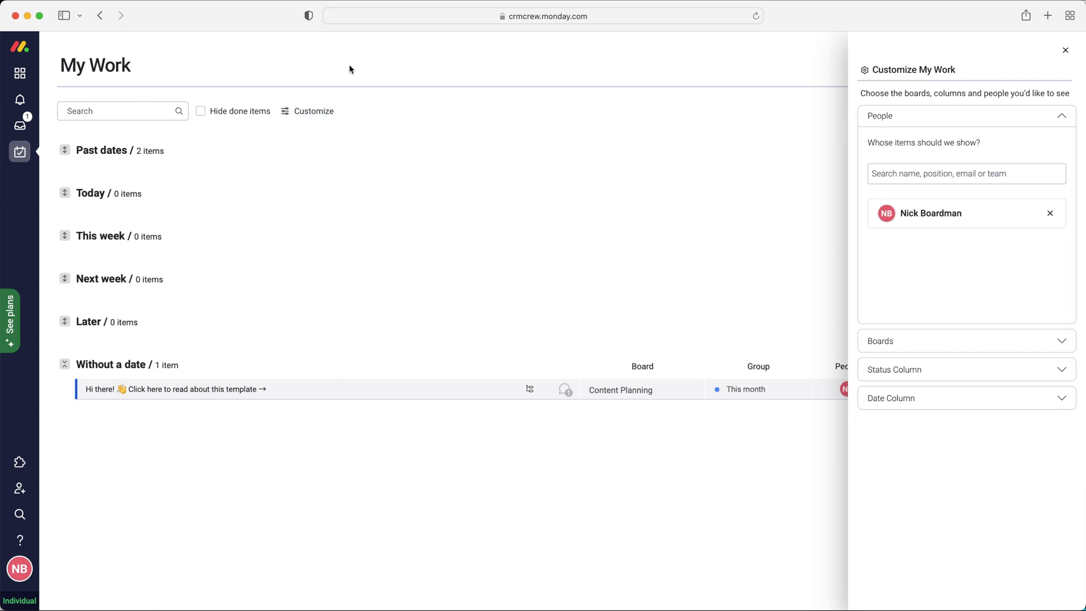
mouse_move(936, 59)
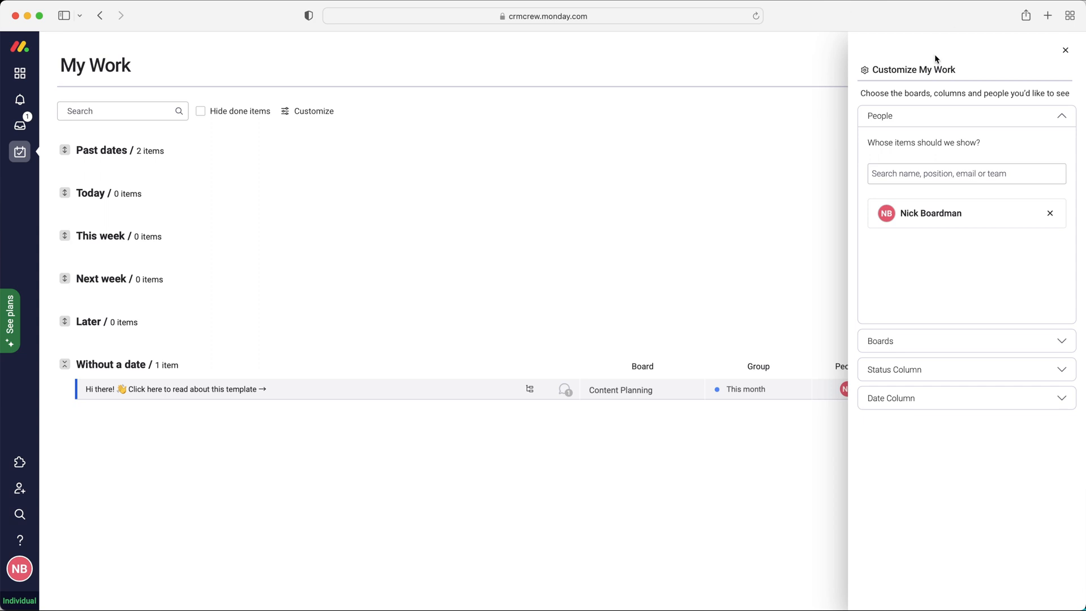
left_click(1066, 49)
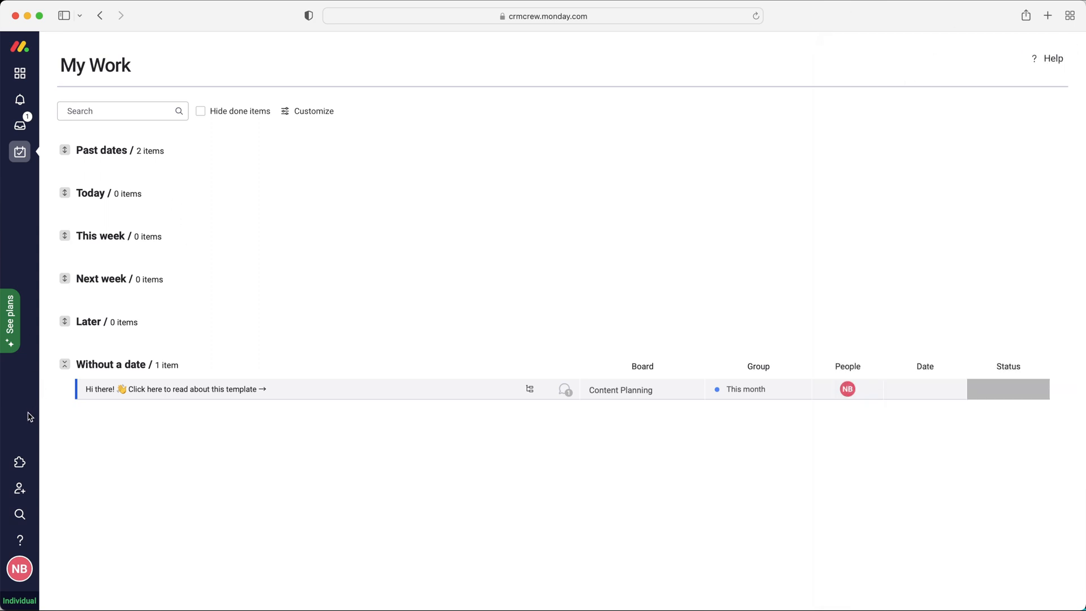
mouse_move(20, 488)
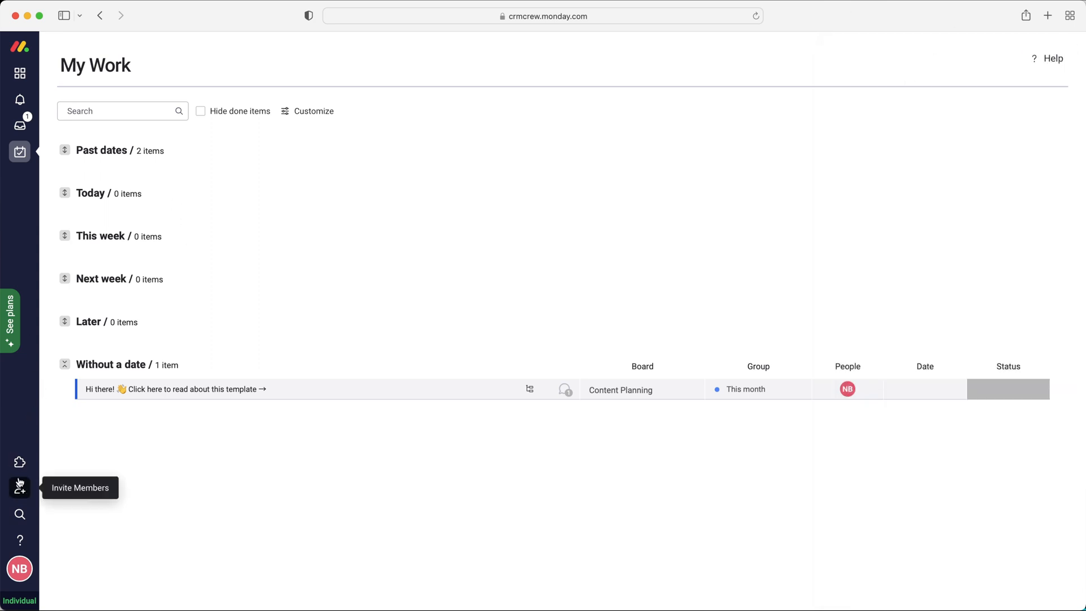
mouse_move(19, 462)
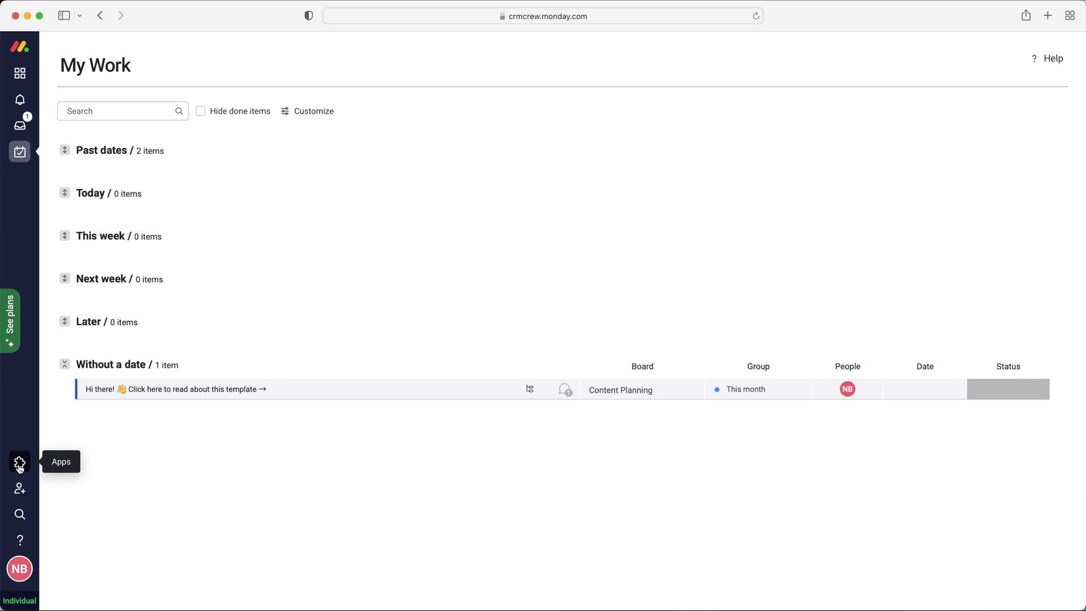
left_click(19, 514)
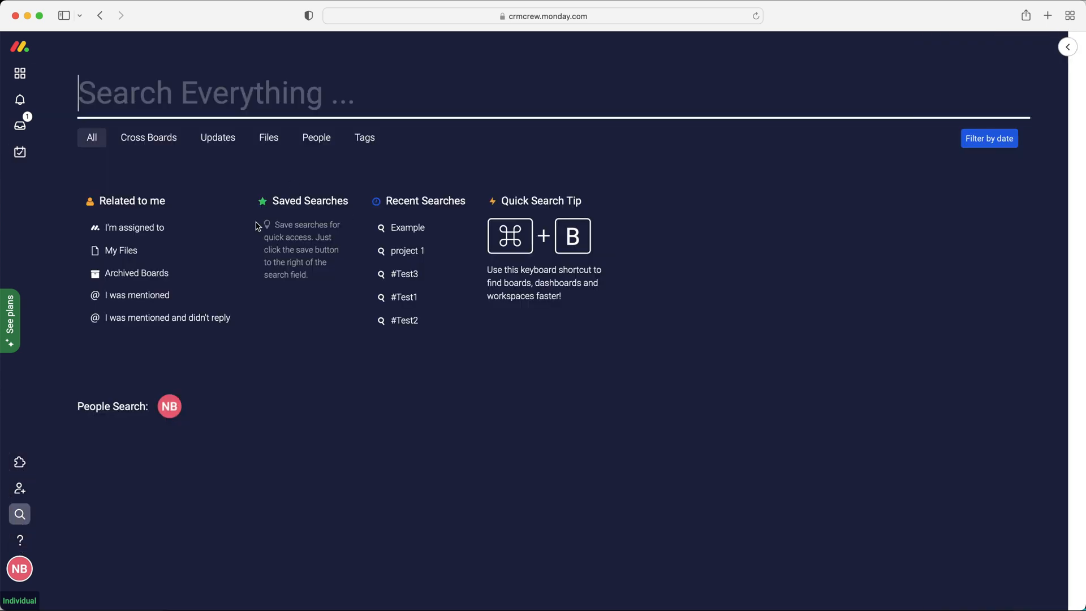
mouse_move(1034, 7)
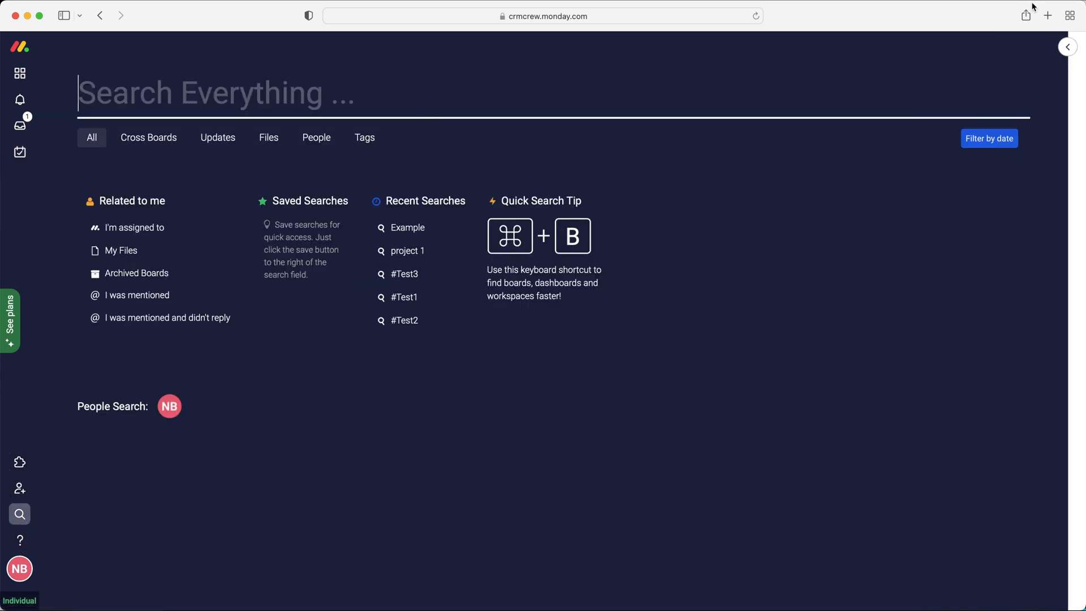
left_click(19, 151)
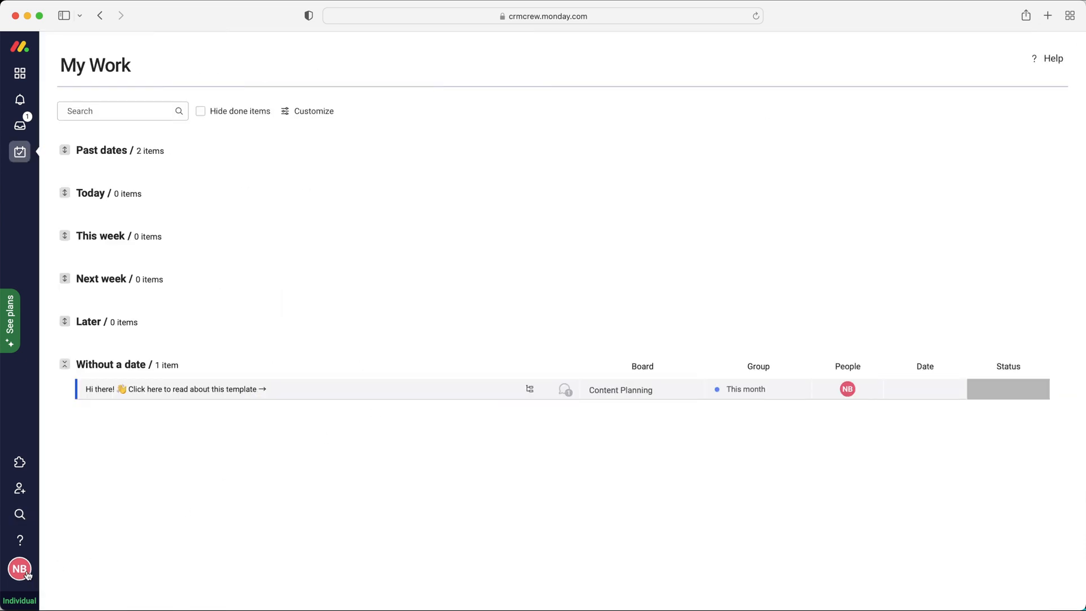
left_click(19, 568)
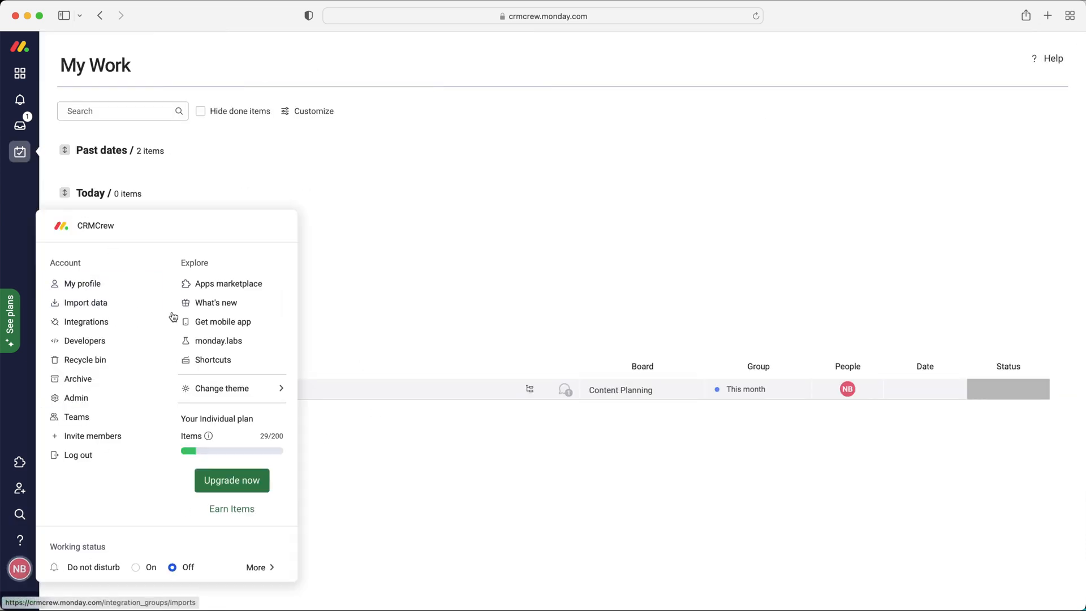
mouse_move(85, 360)
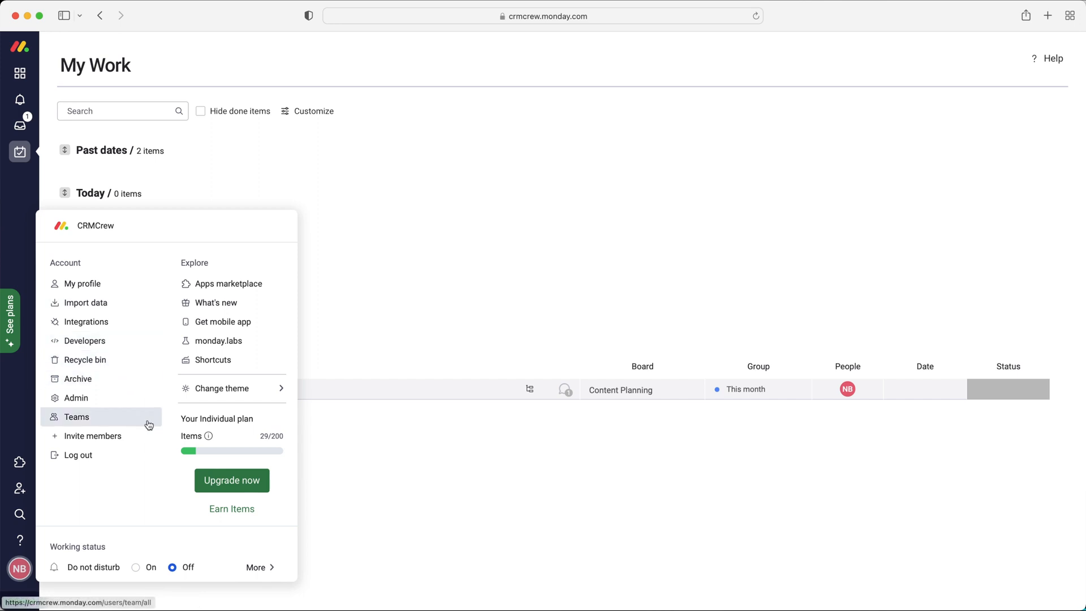
mouse_move(76, 397)
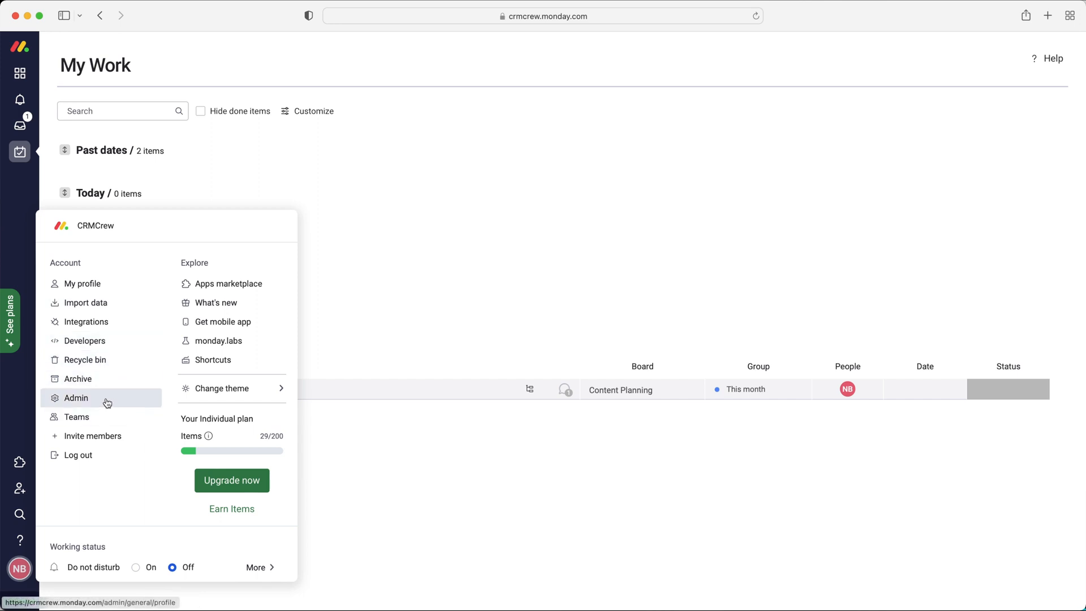
left_click(374, 313)
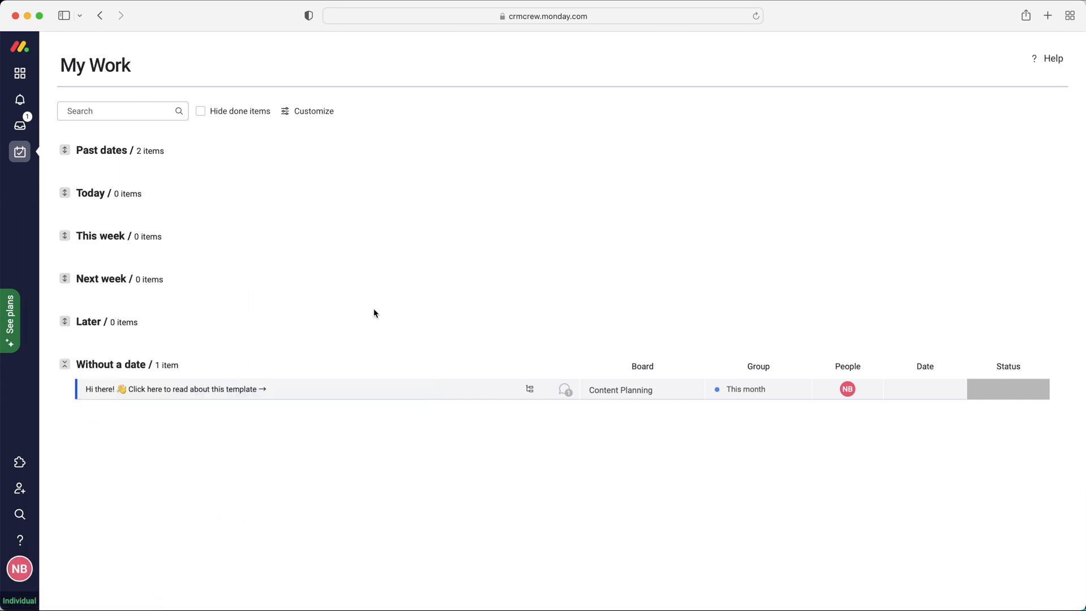
mouse_move(101, 153)
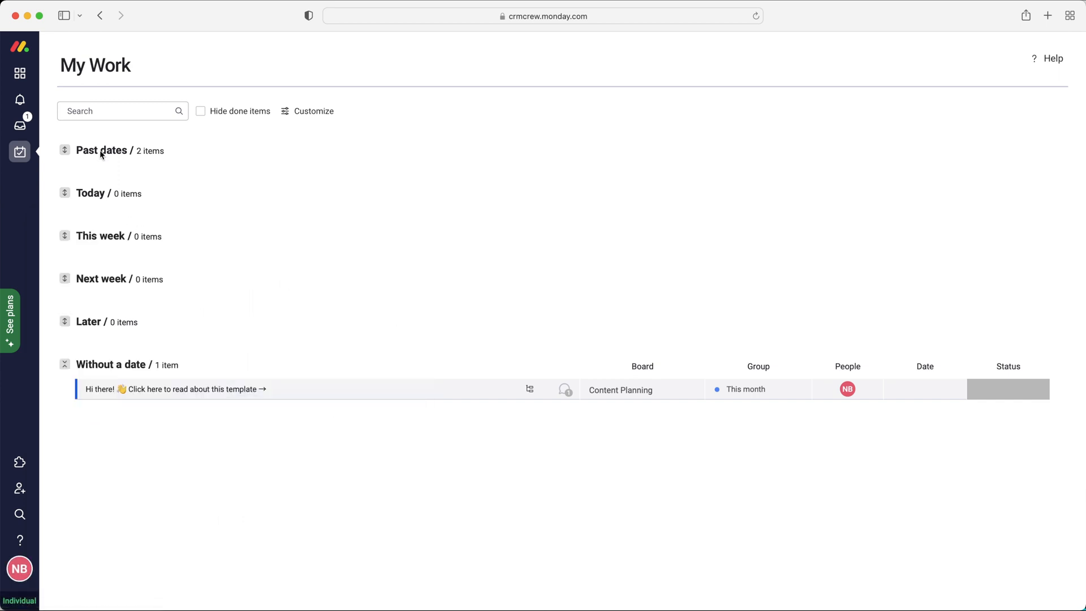
- Return to the Example Board's main table via the Workspace icon
left_click(19, 72)
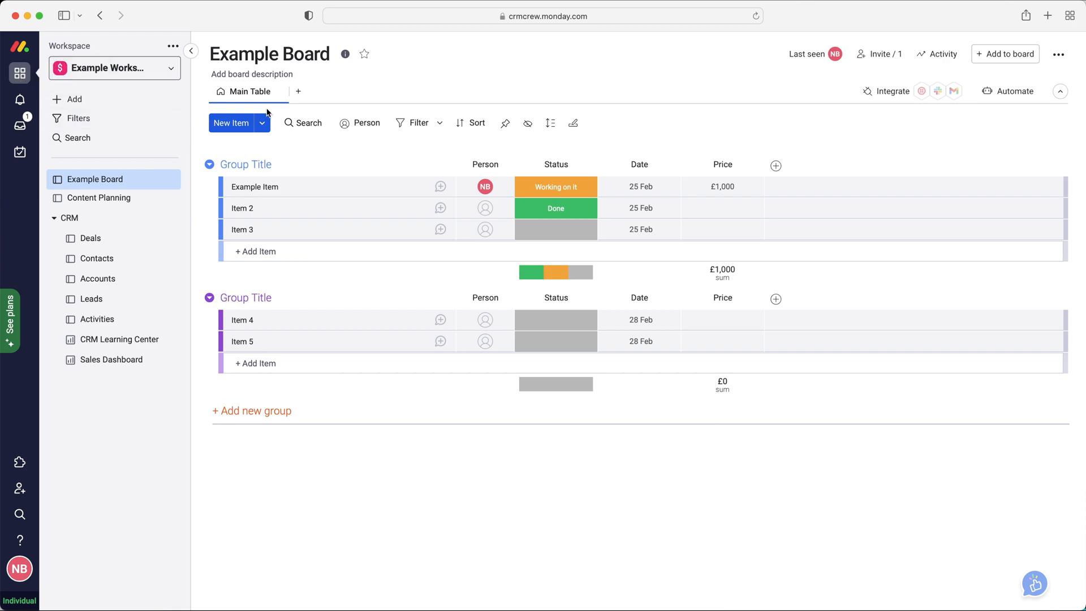
mouse_move(360, 122)
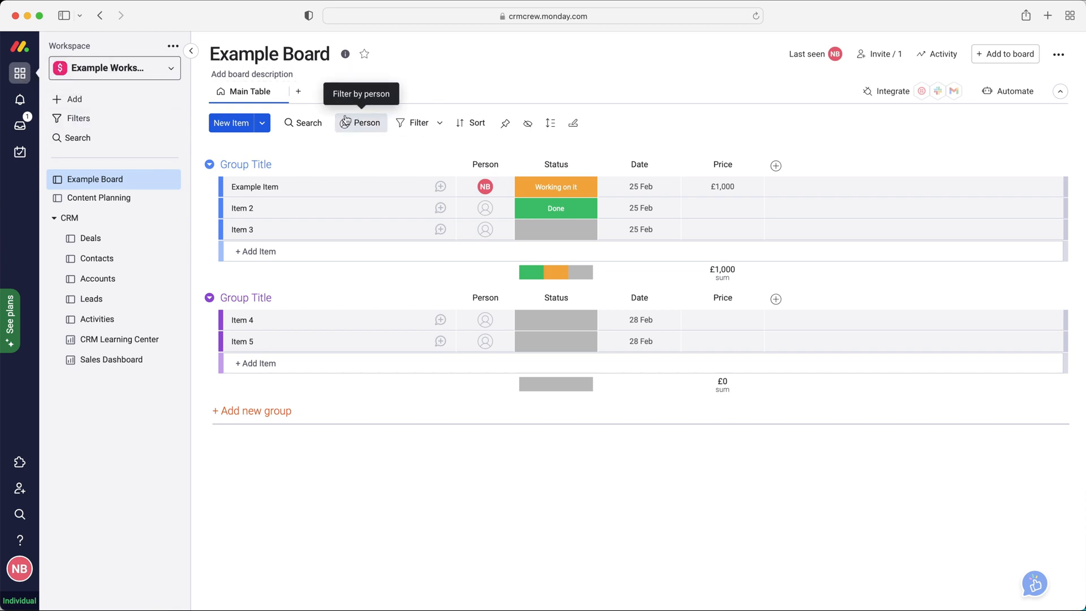